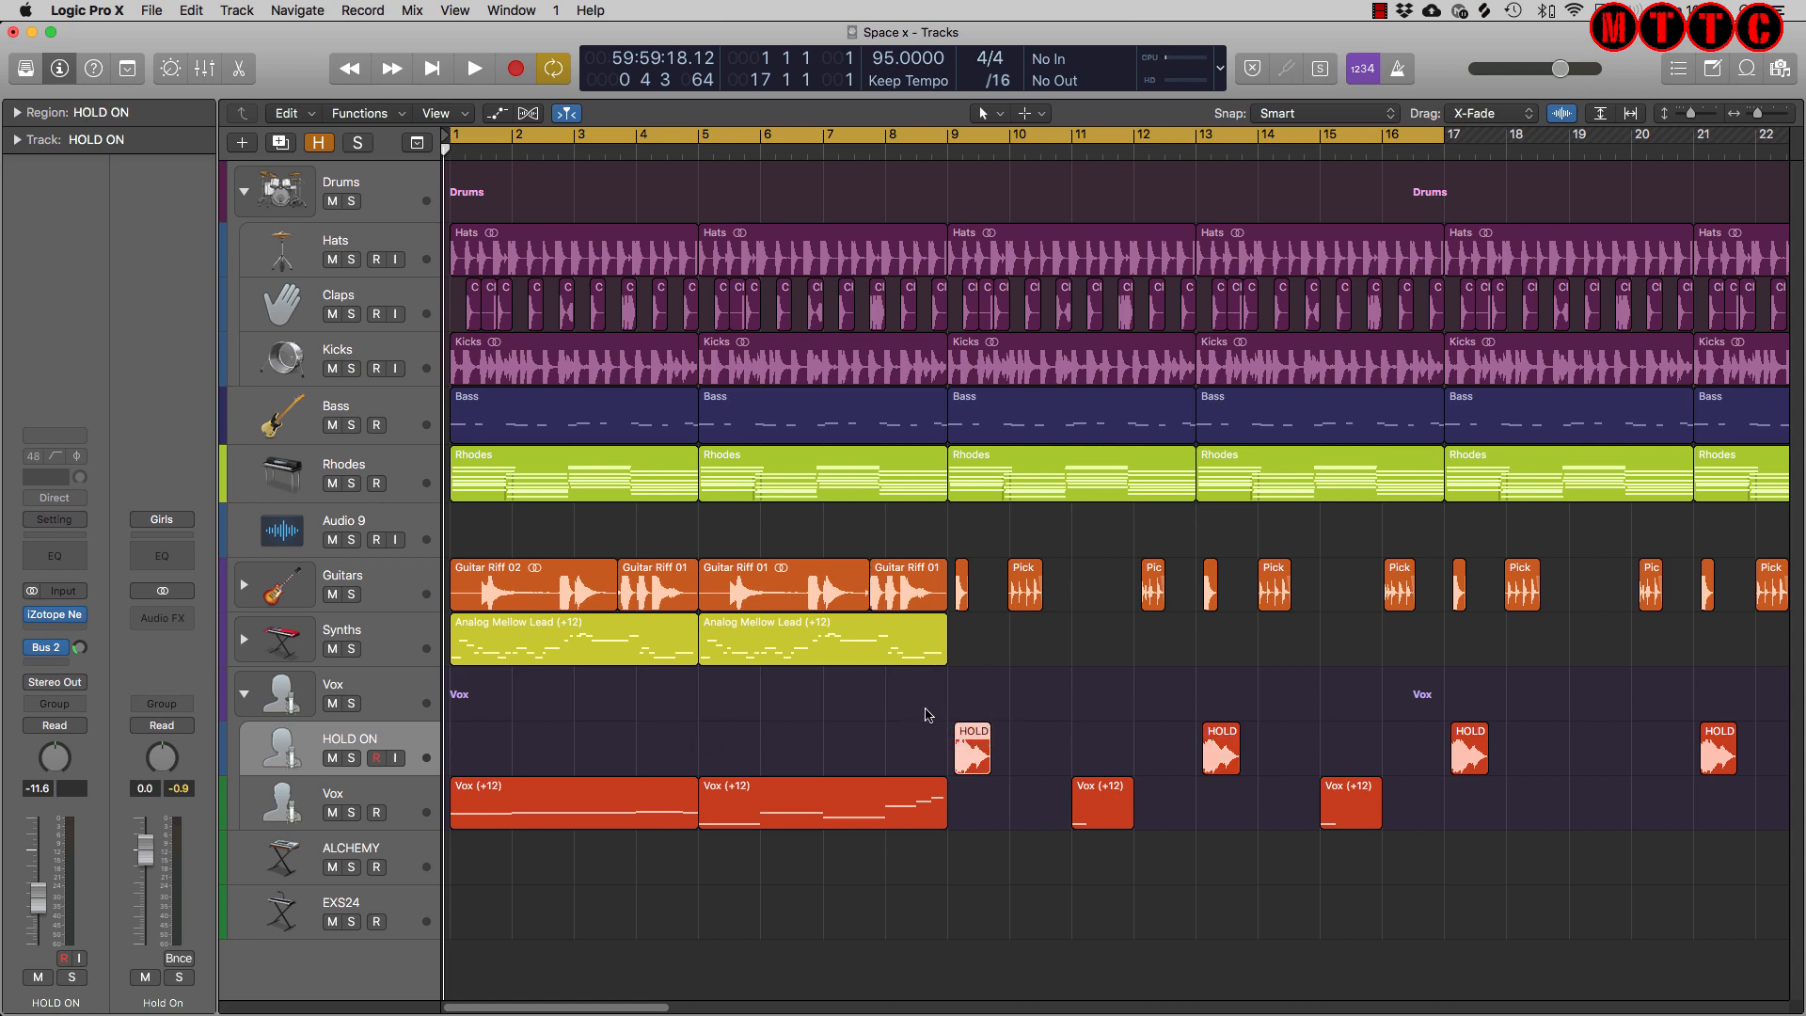
mouse_move(933, 733)
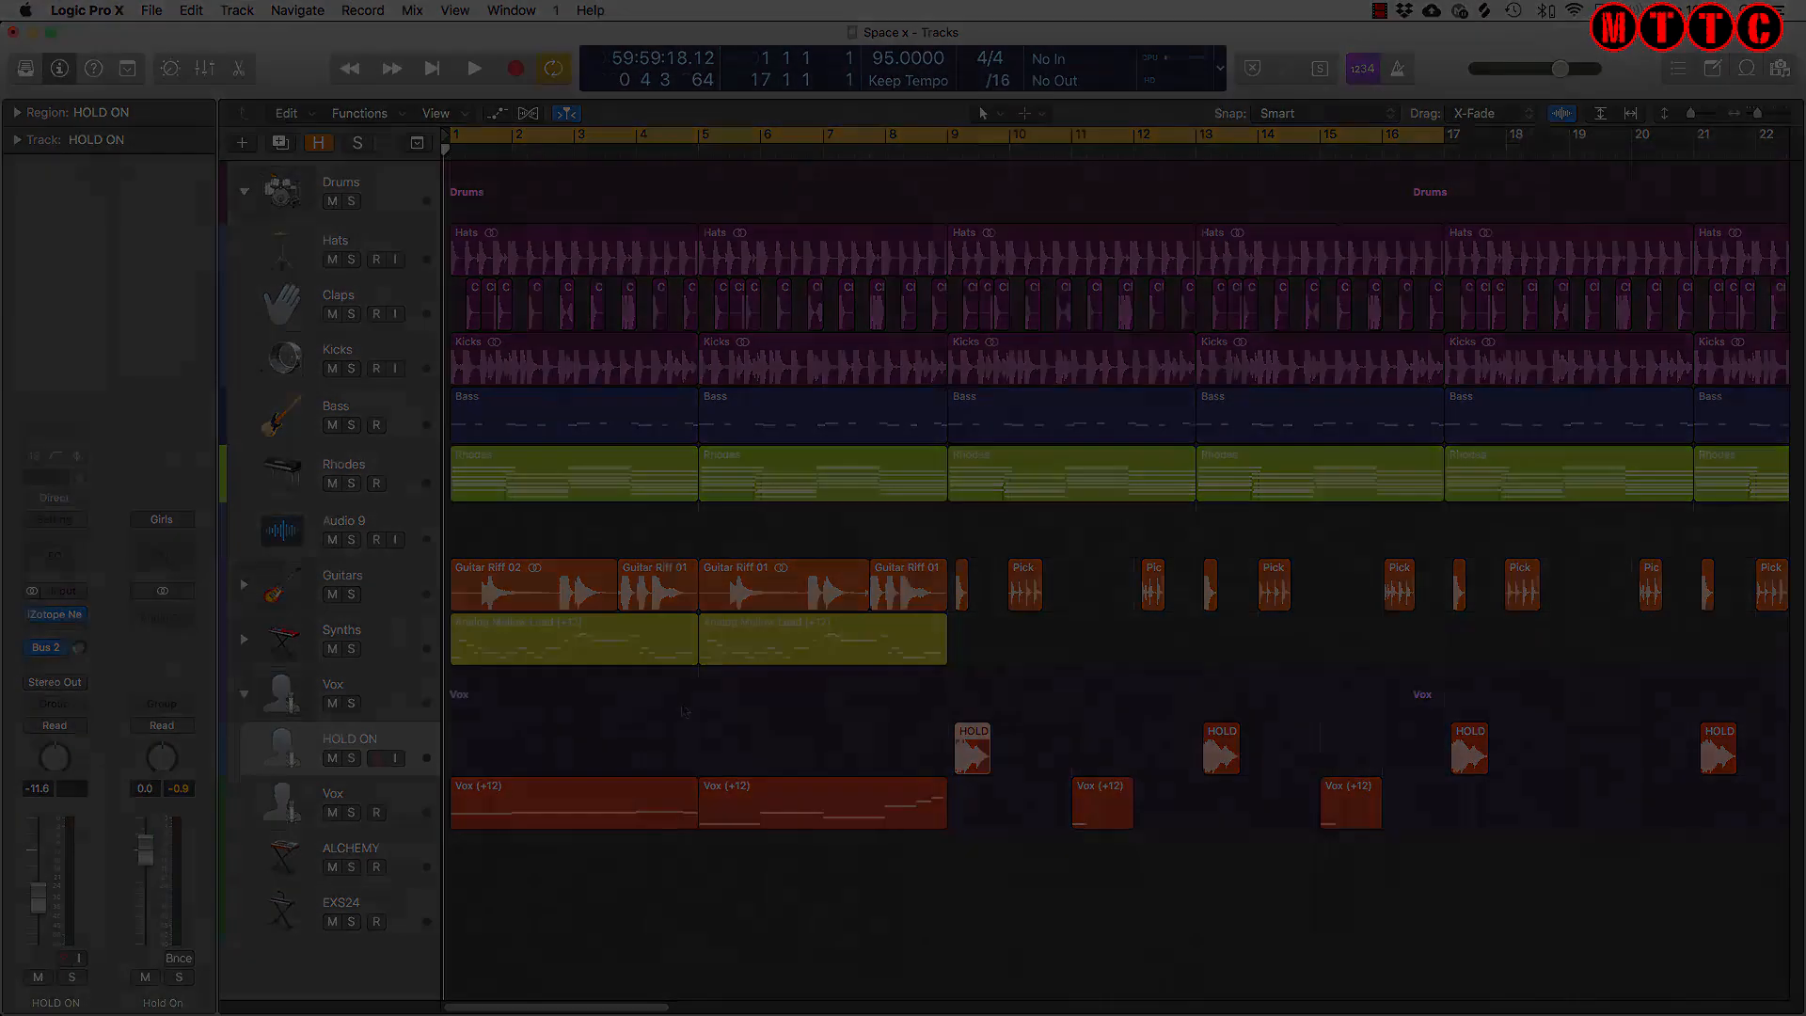
Step: Solo the HOLD ON track during playback, then view the EXS24 and ALCHEMY channel strips
click(472, 68)
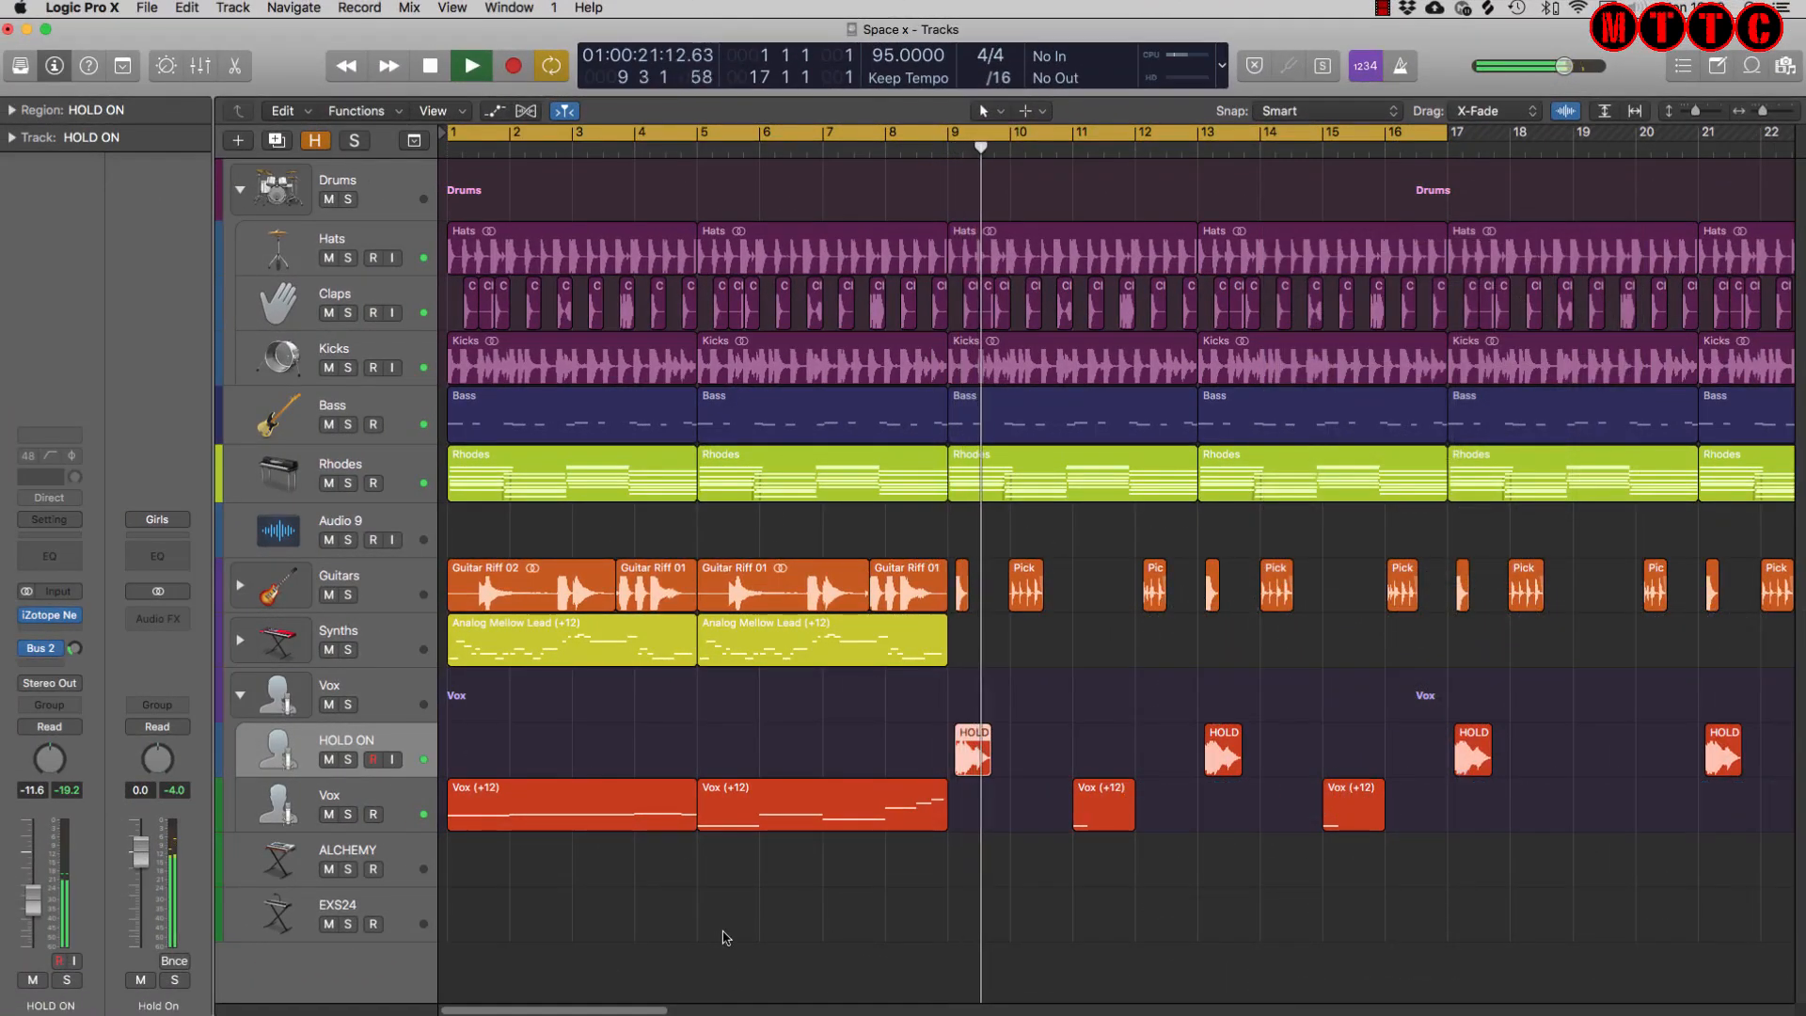
click(466, 56)
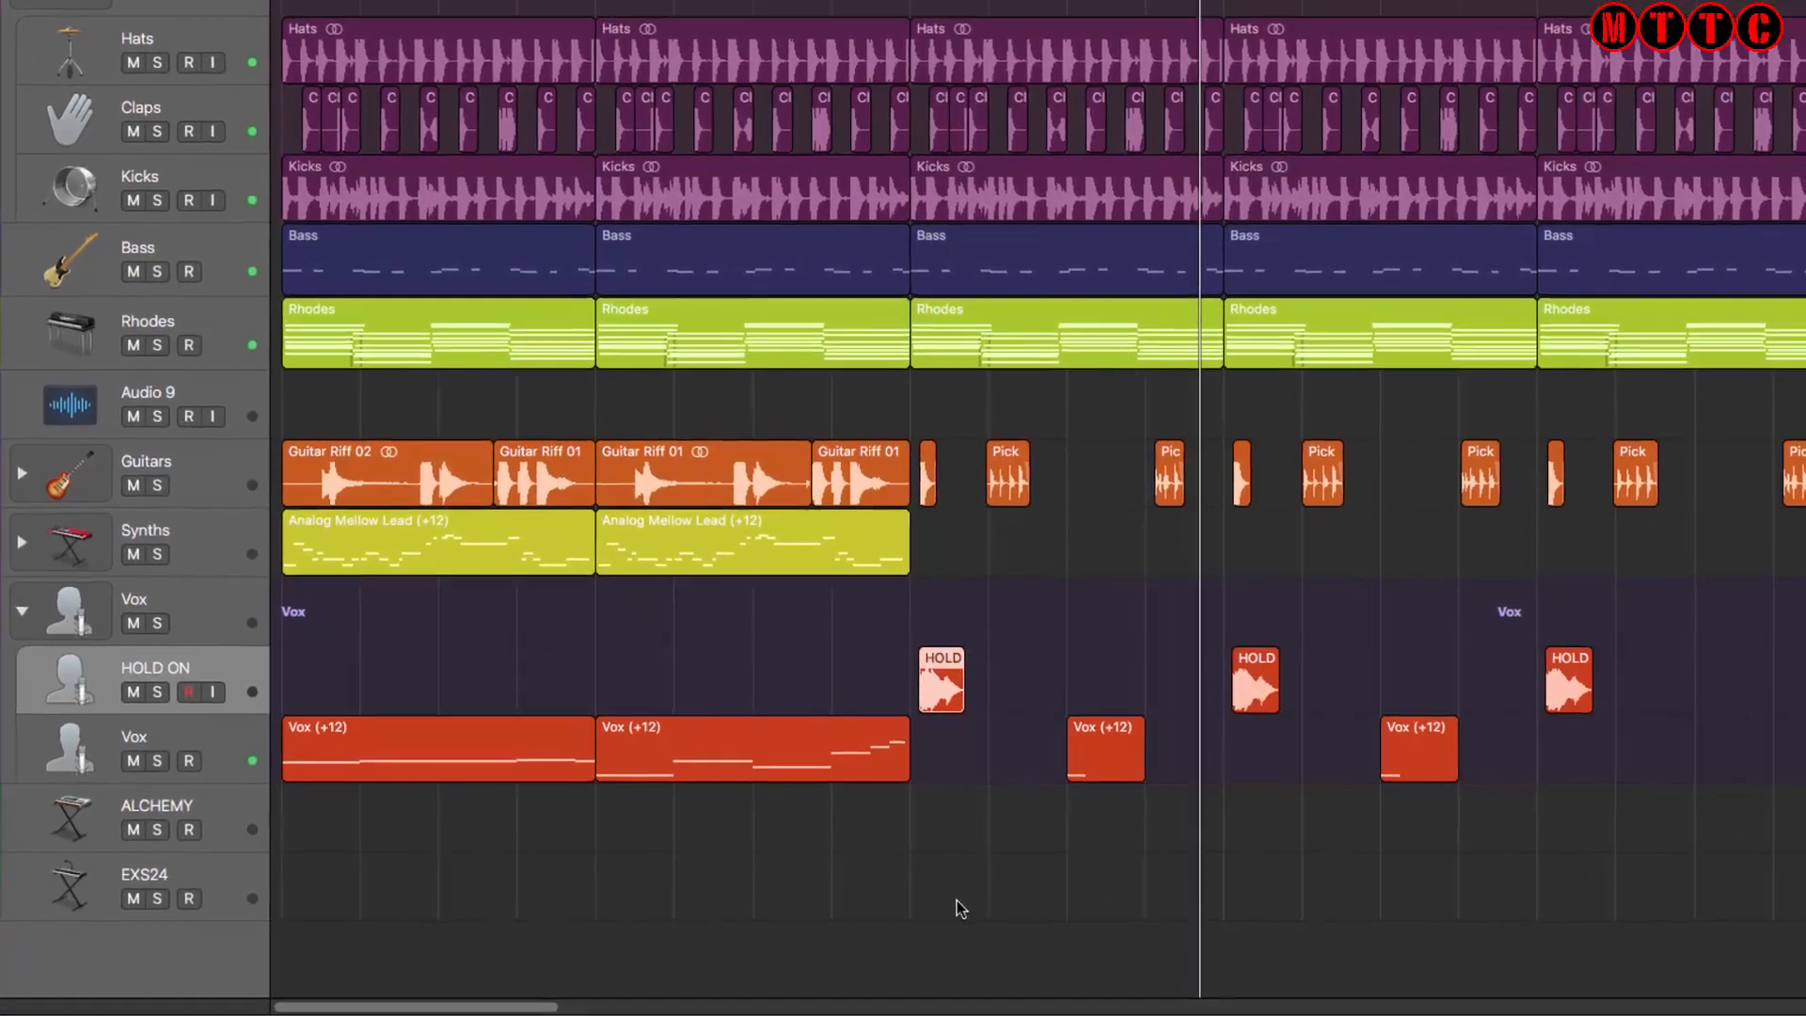
scroll(up, 3)
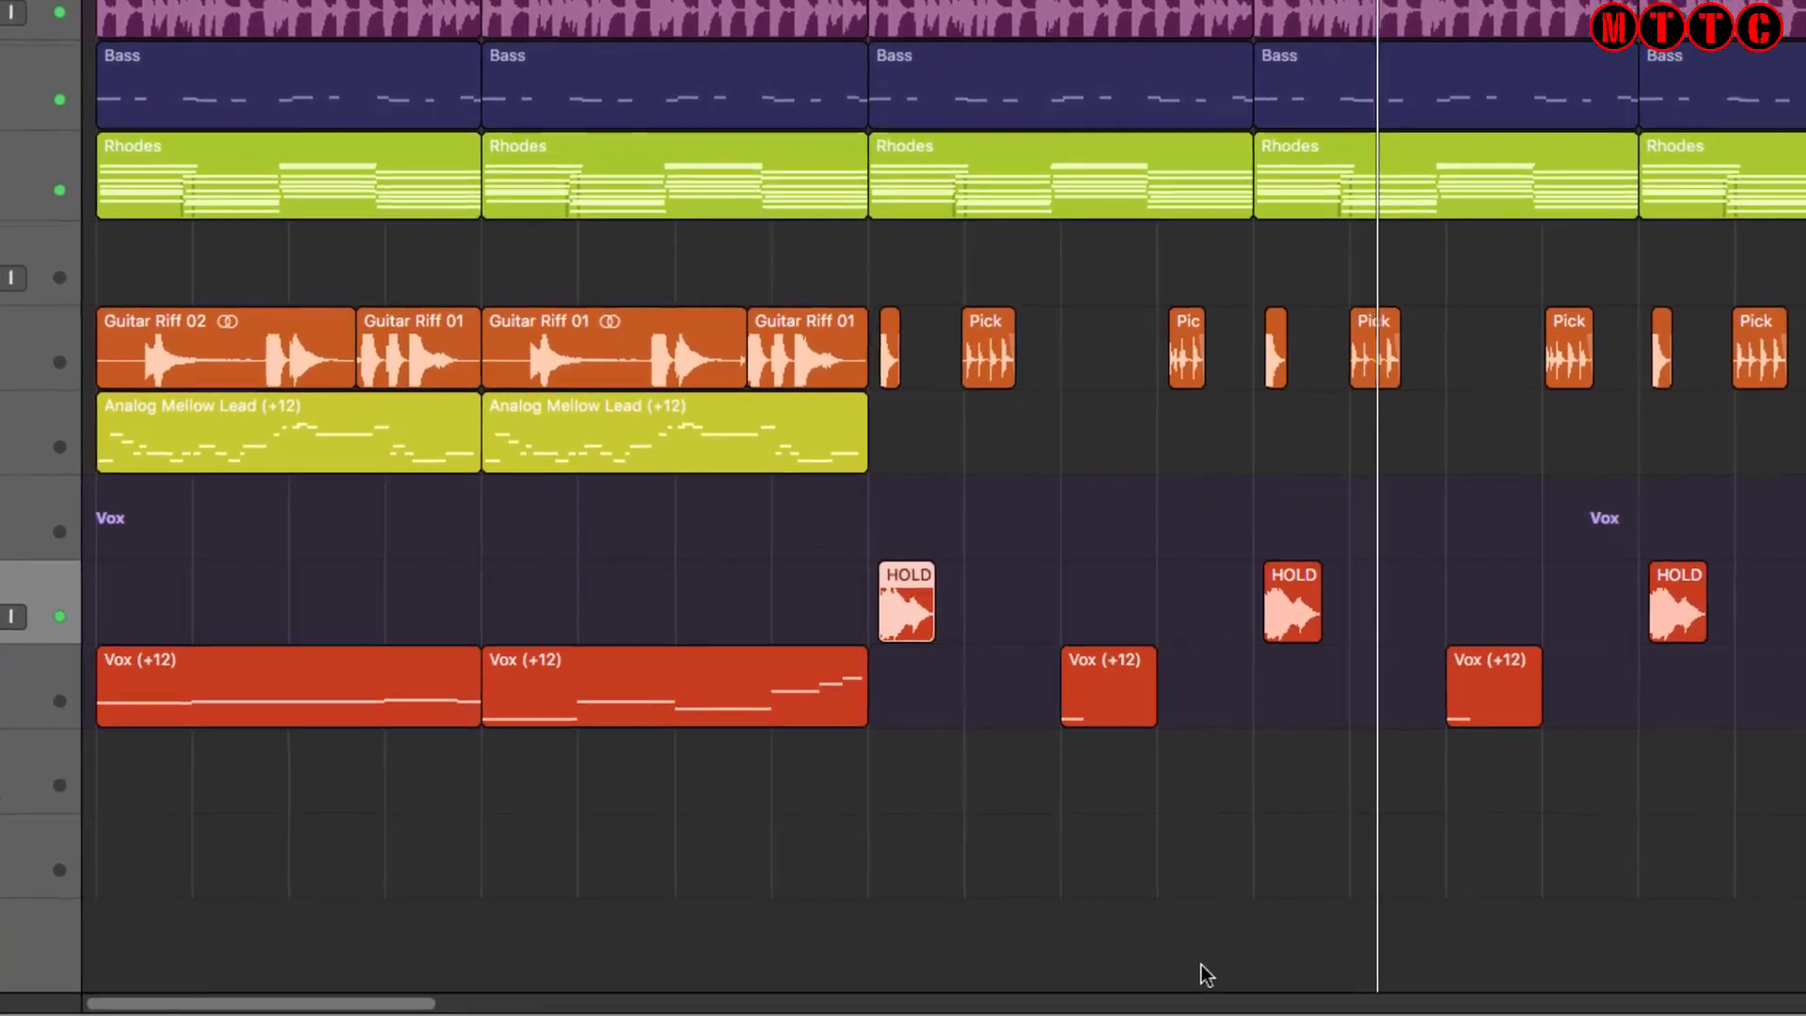
scroll(up, 3)
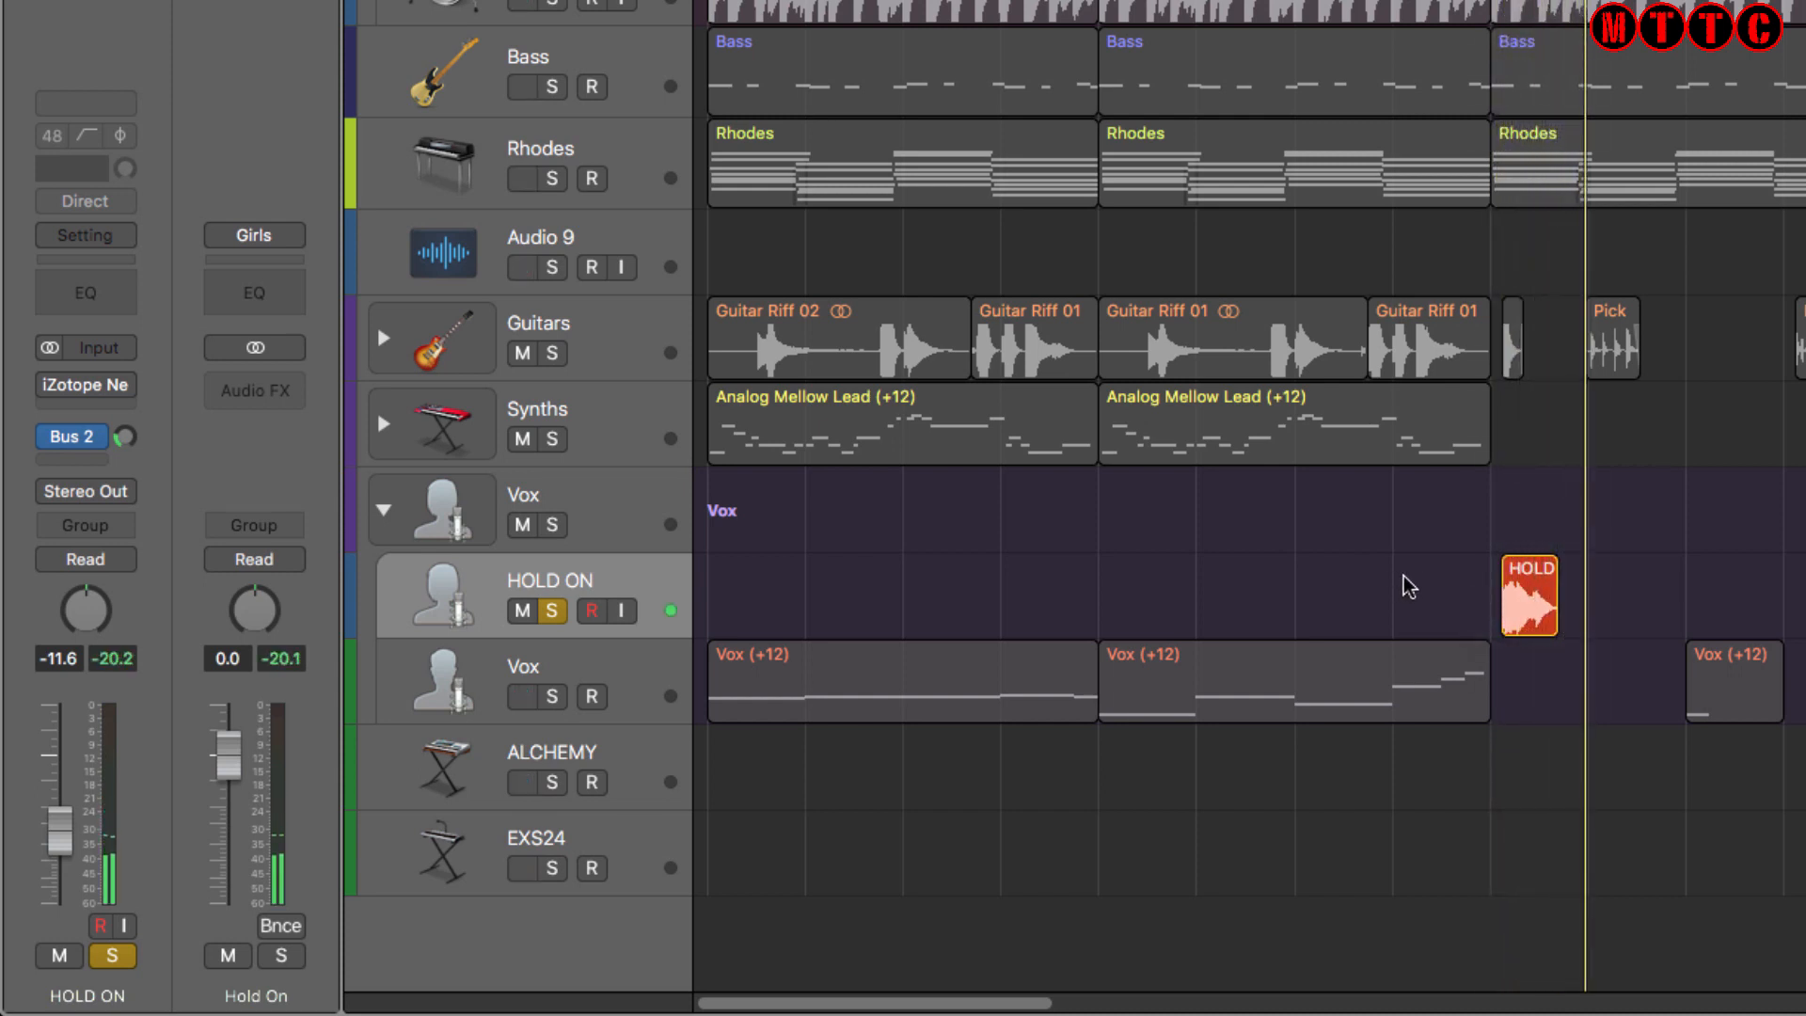
click(554, 751)
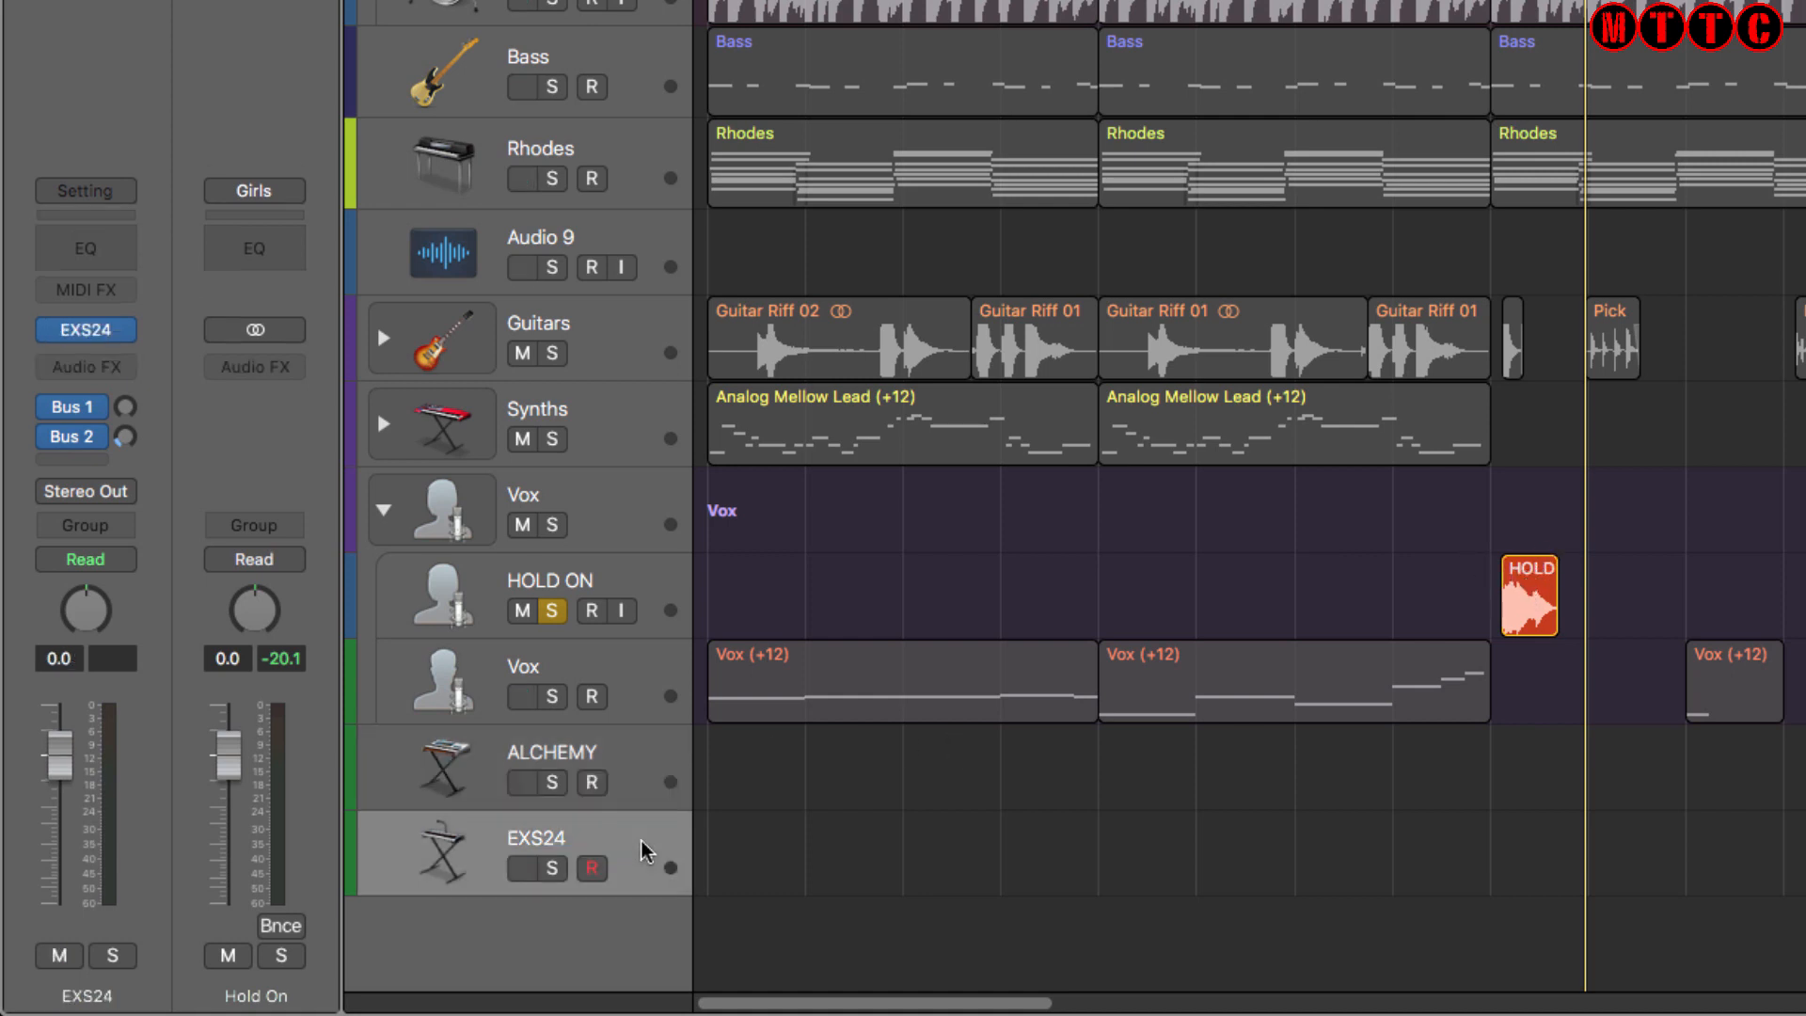
click(554, 766)
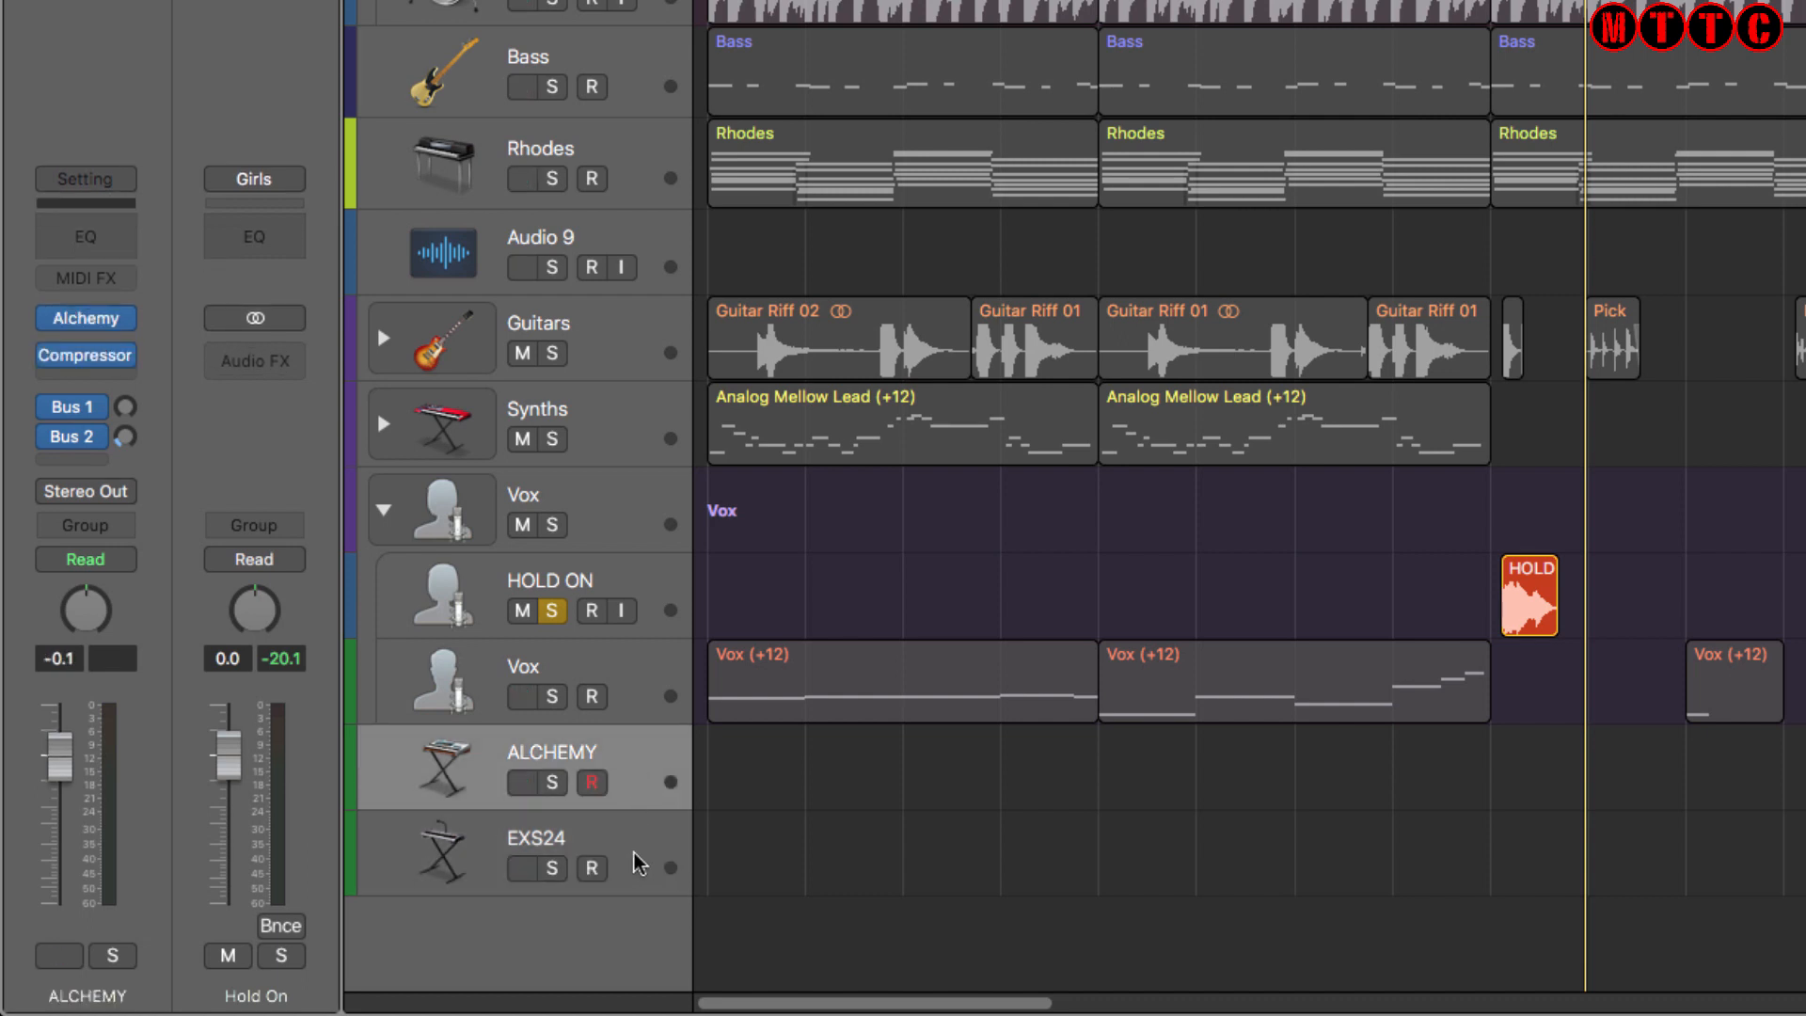
mouse_move(643, 885)
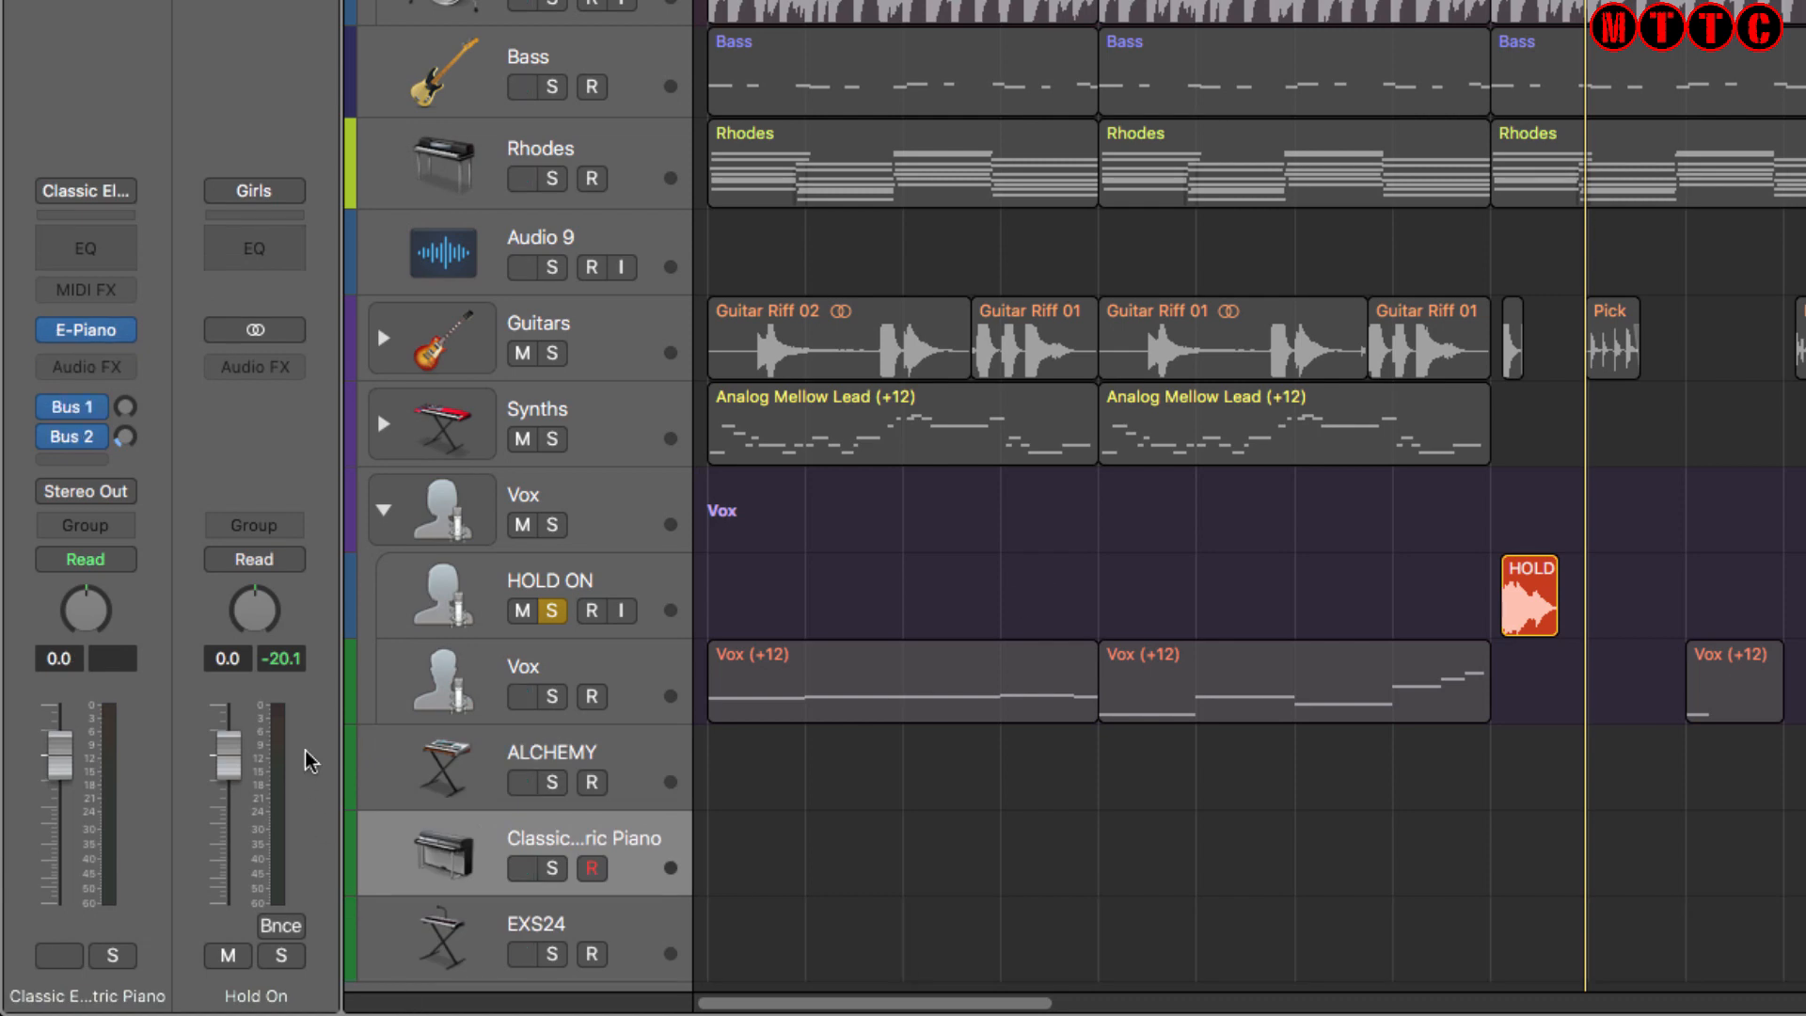
Step: Load Alchemy onto the new software instrument track and show its preset browser
click(86, 330)
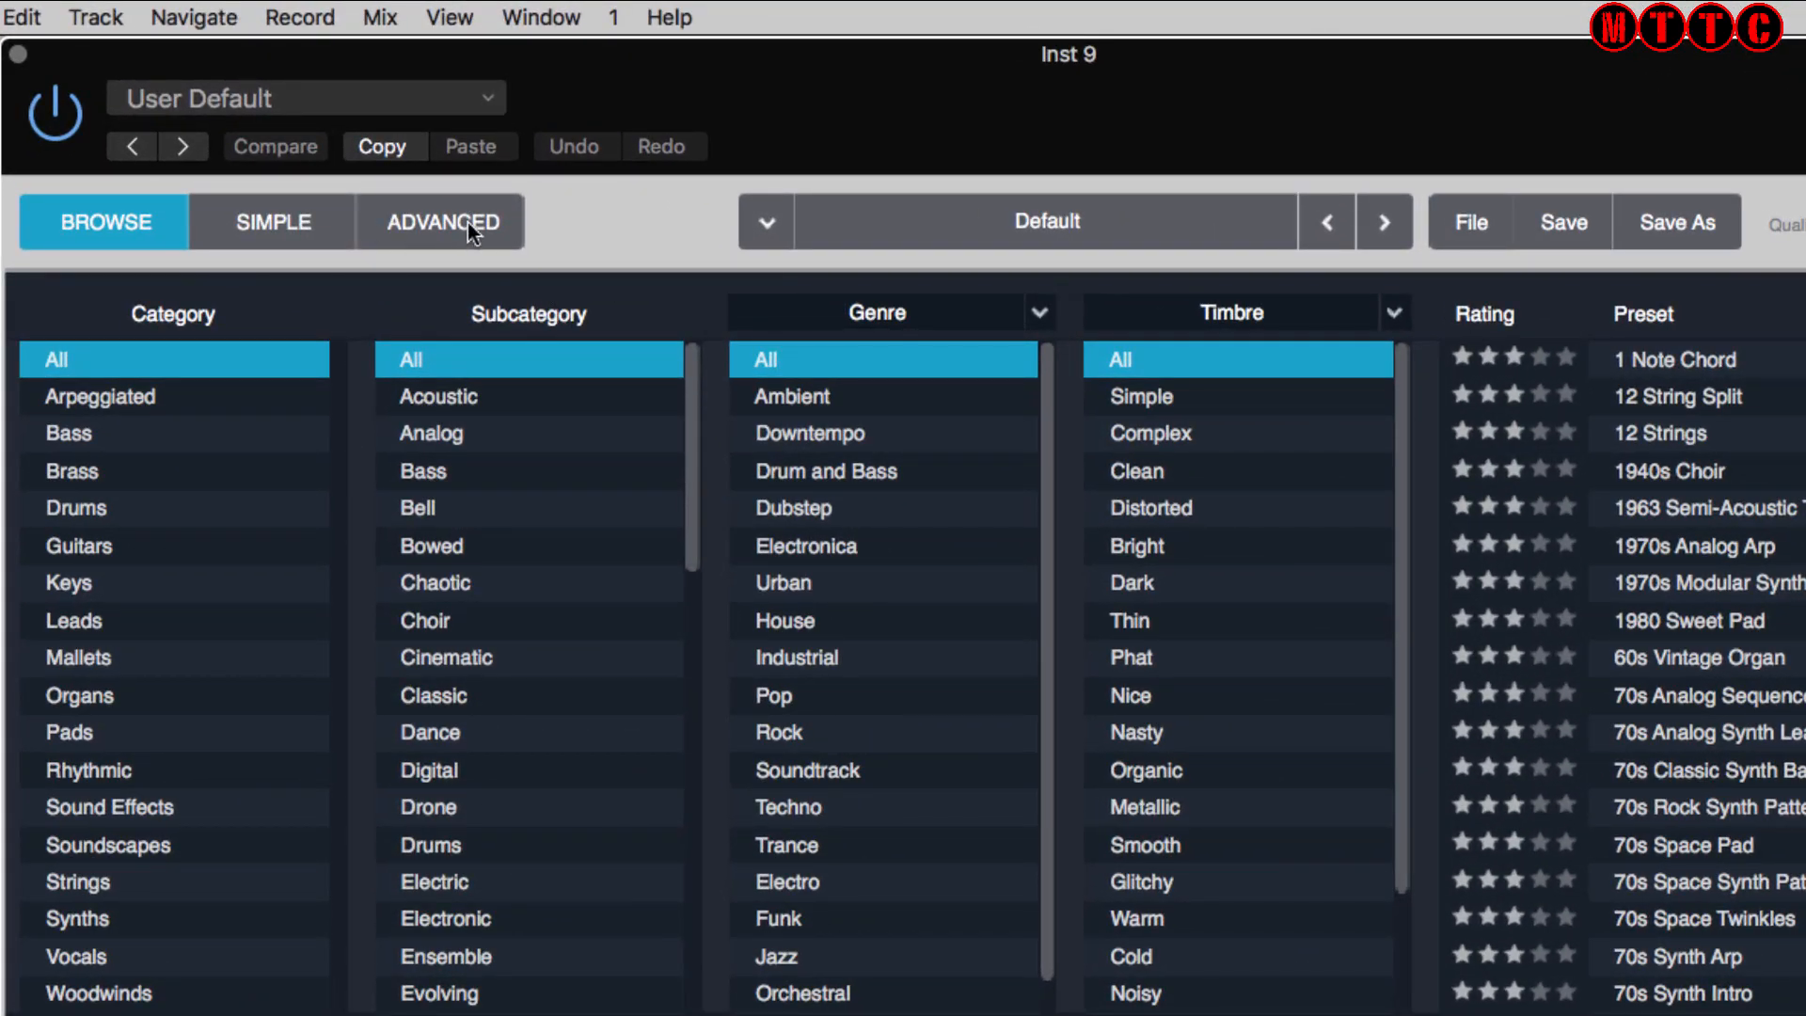
Step: Switch Alchemy to the Advanced view and initialize the preset
click(441, 222)
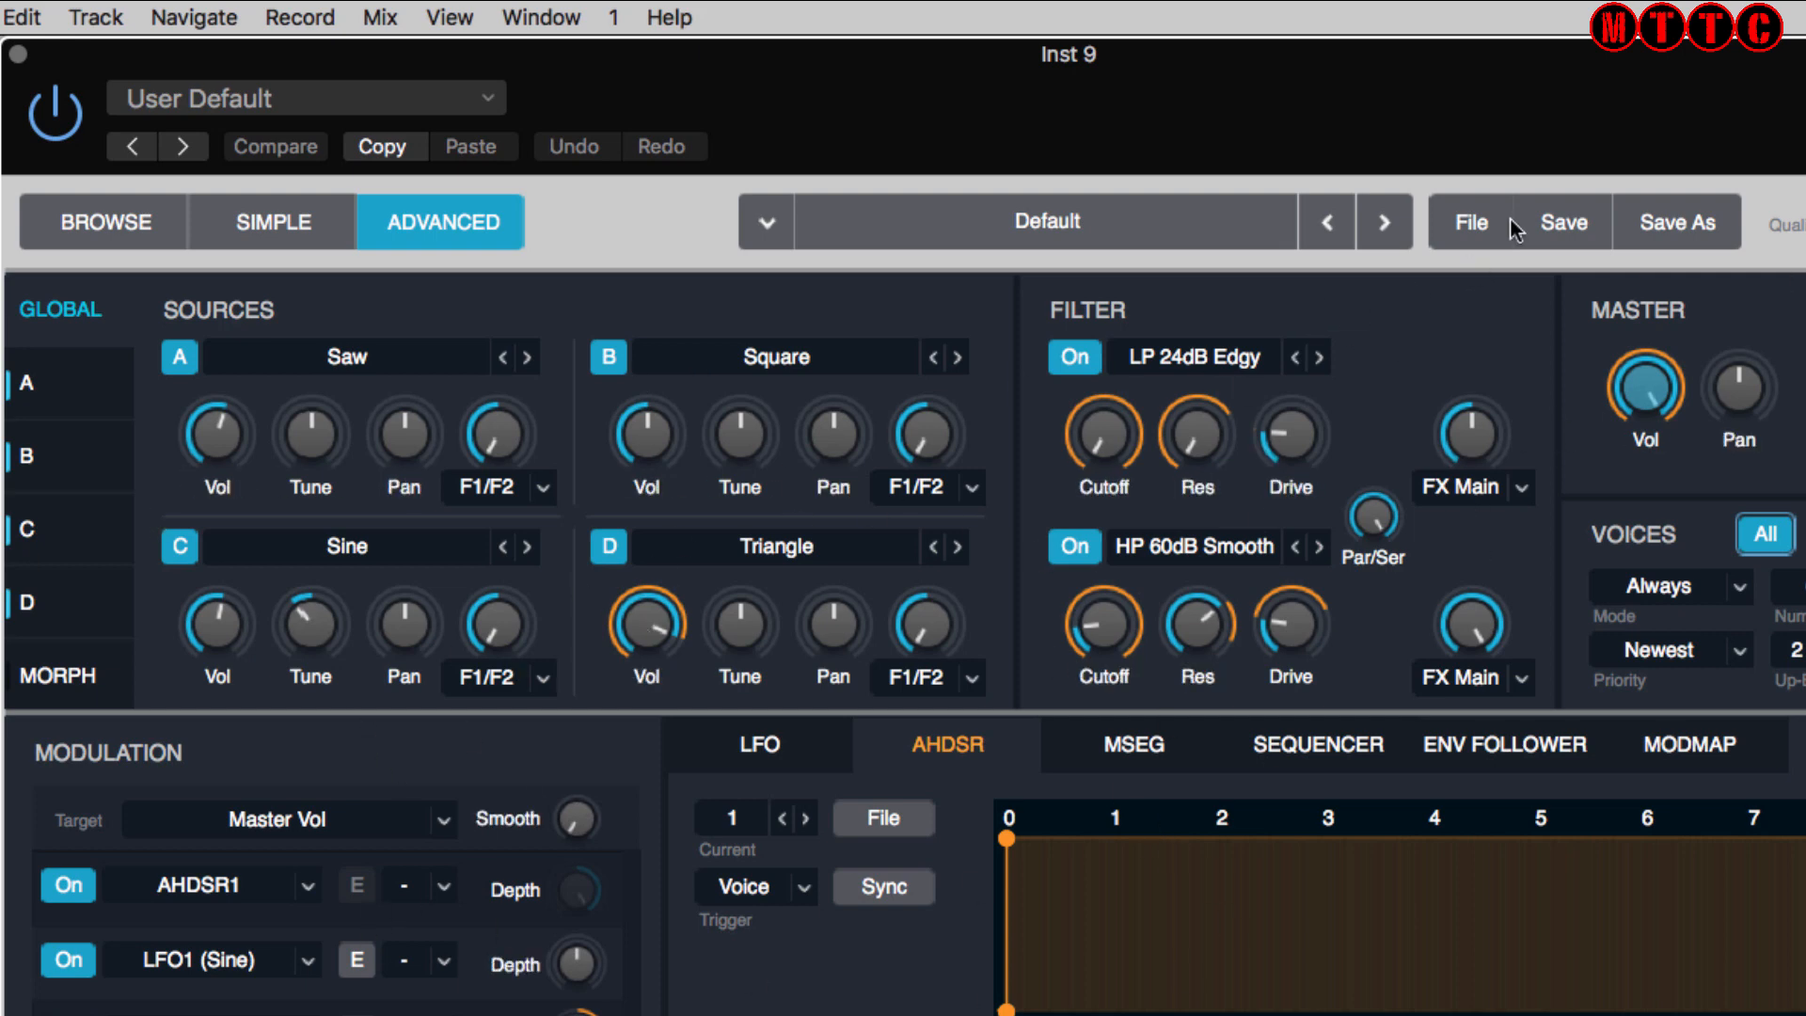
click(1469, 221)
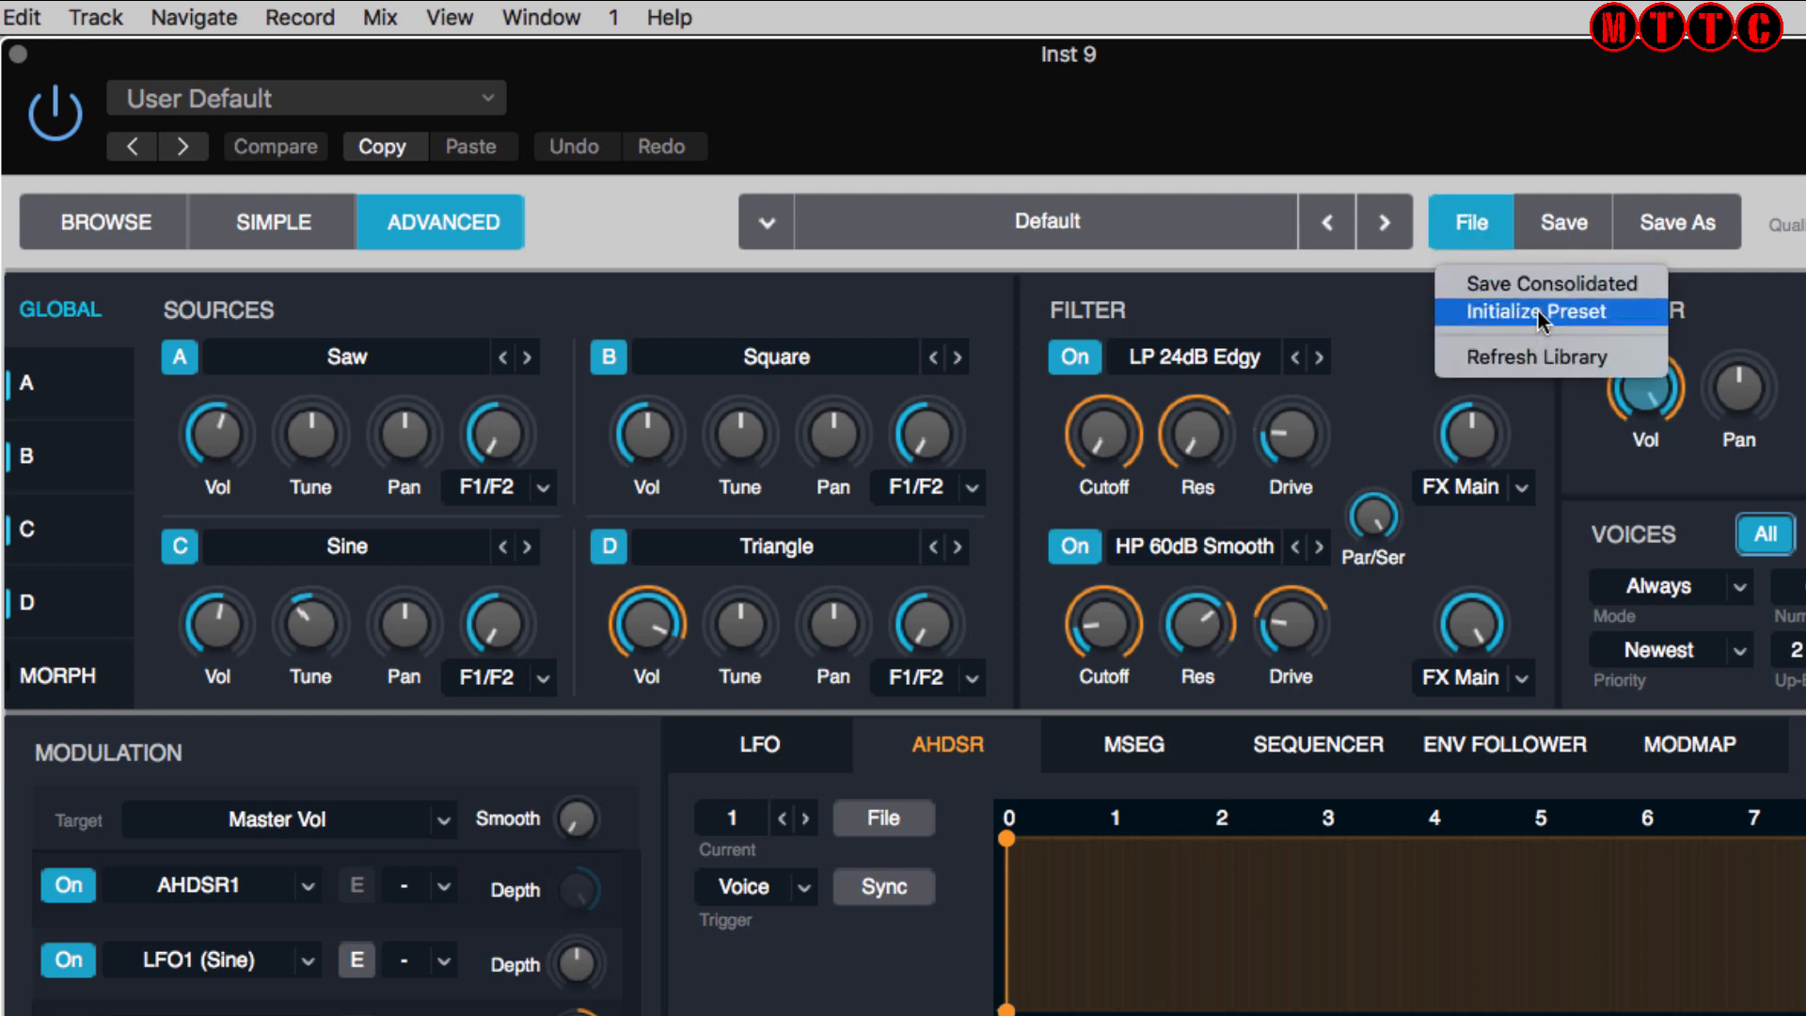
mouse_move(1583, 324)
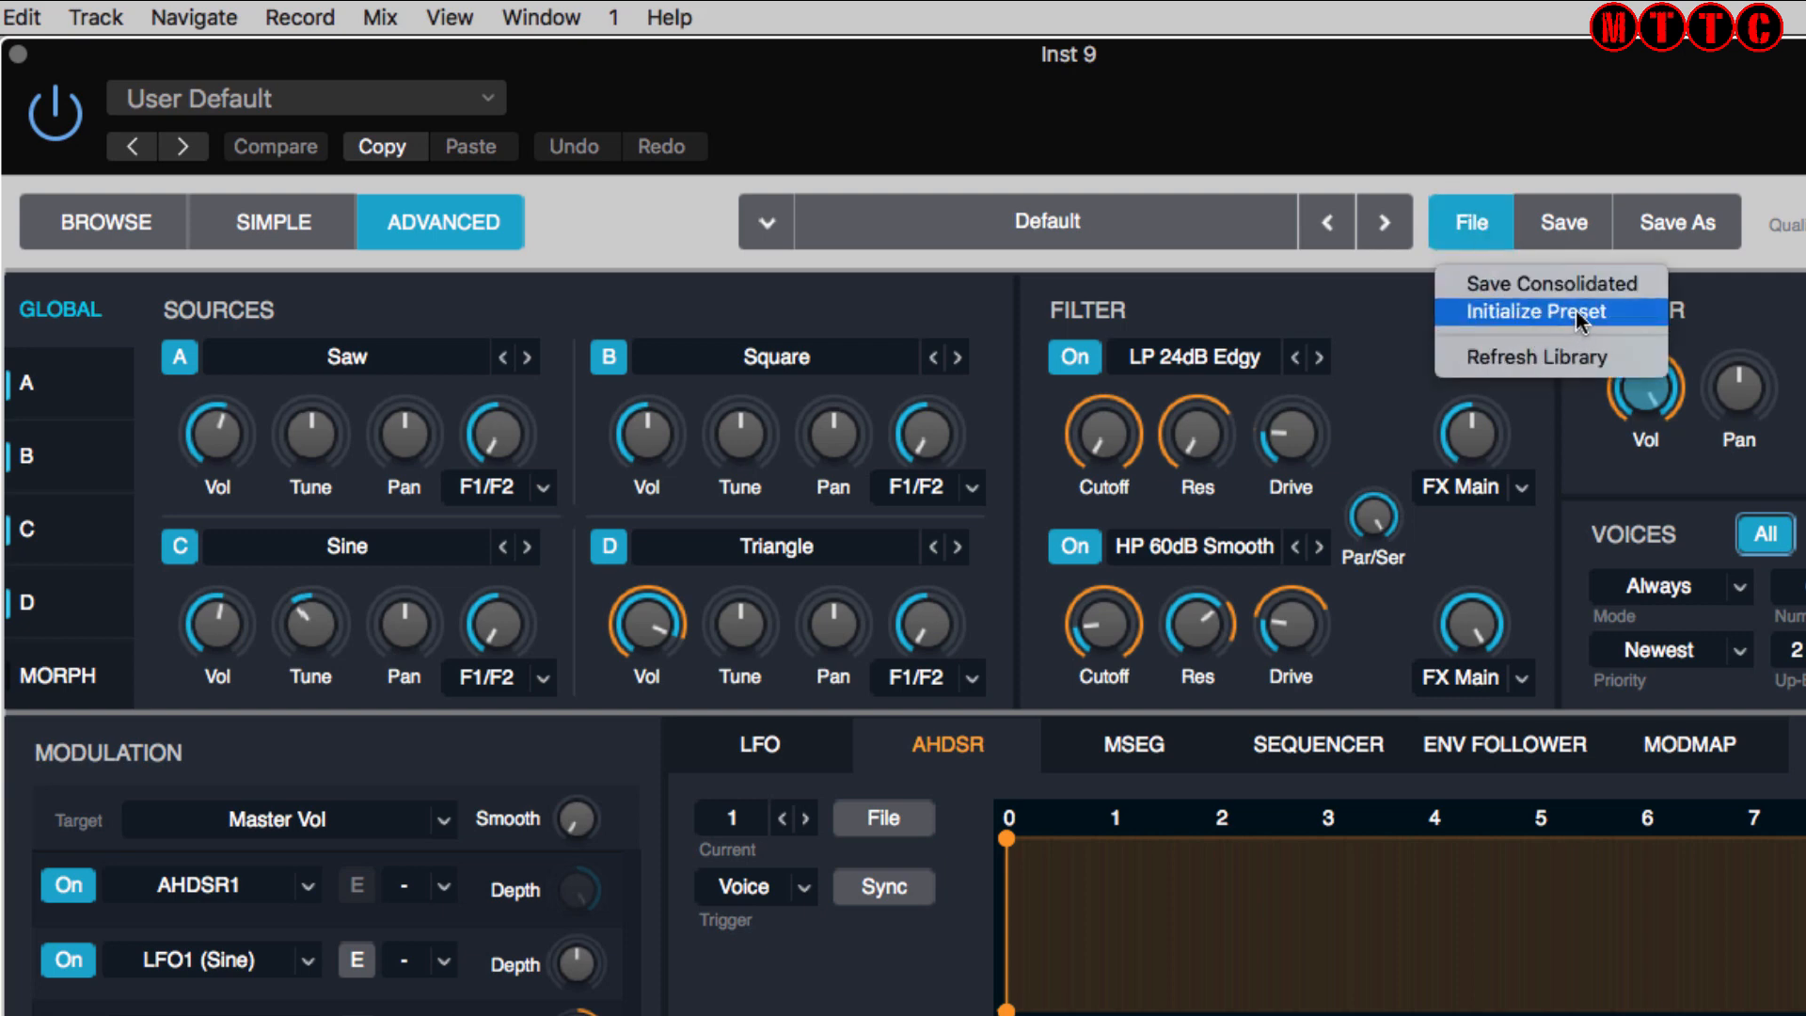
click(1549, 311)
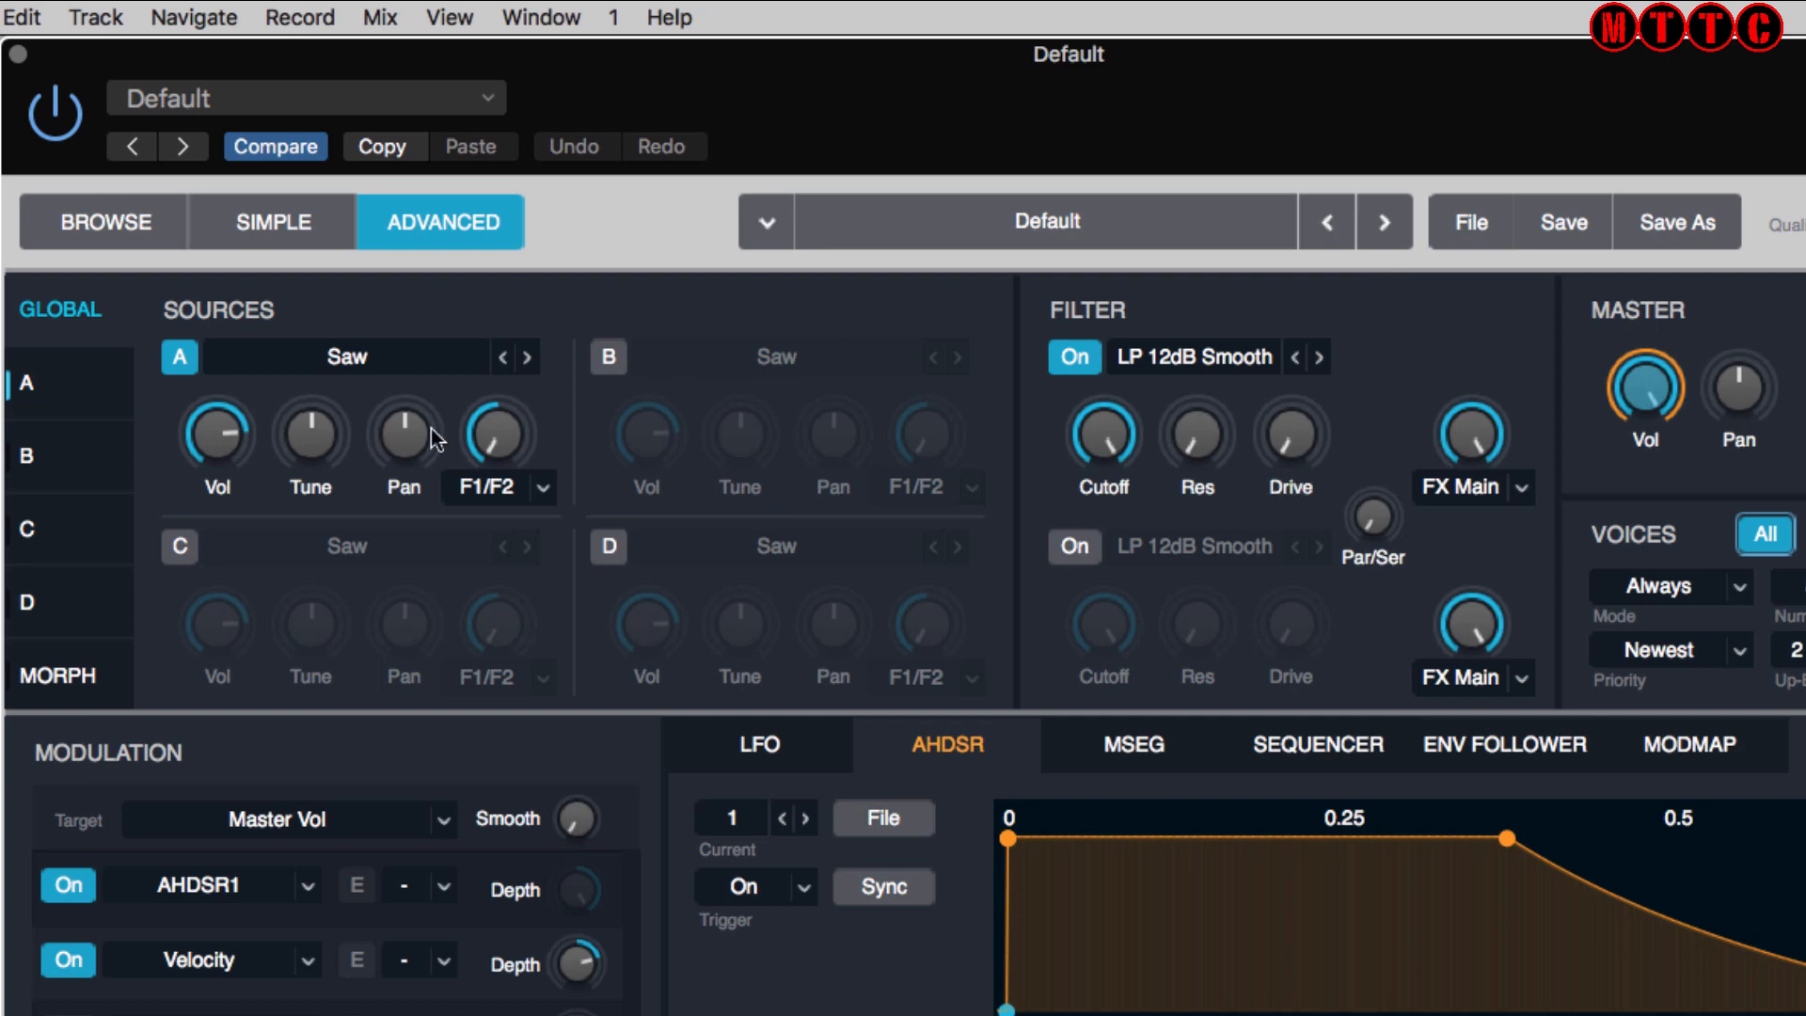
mouse_move(705, 442)
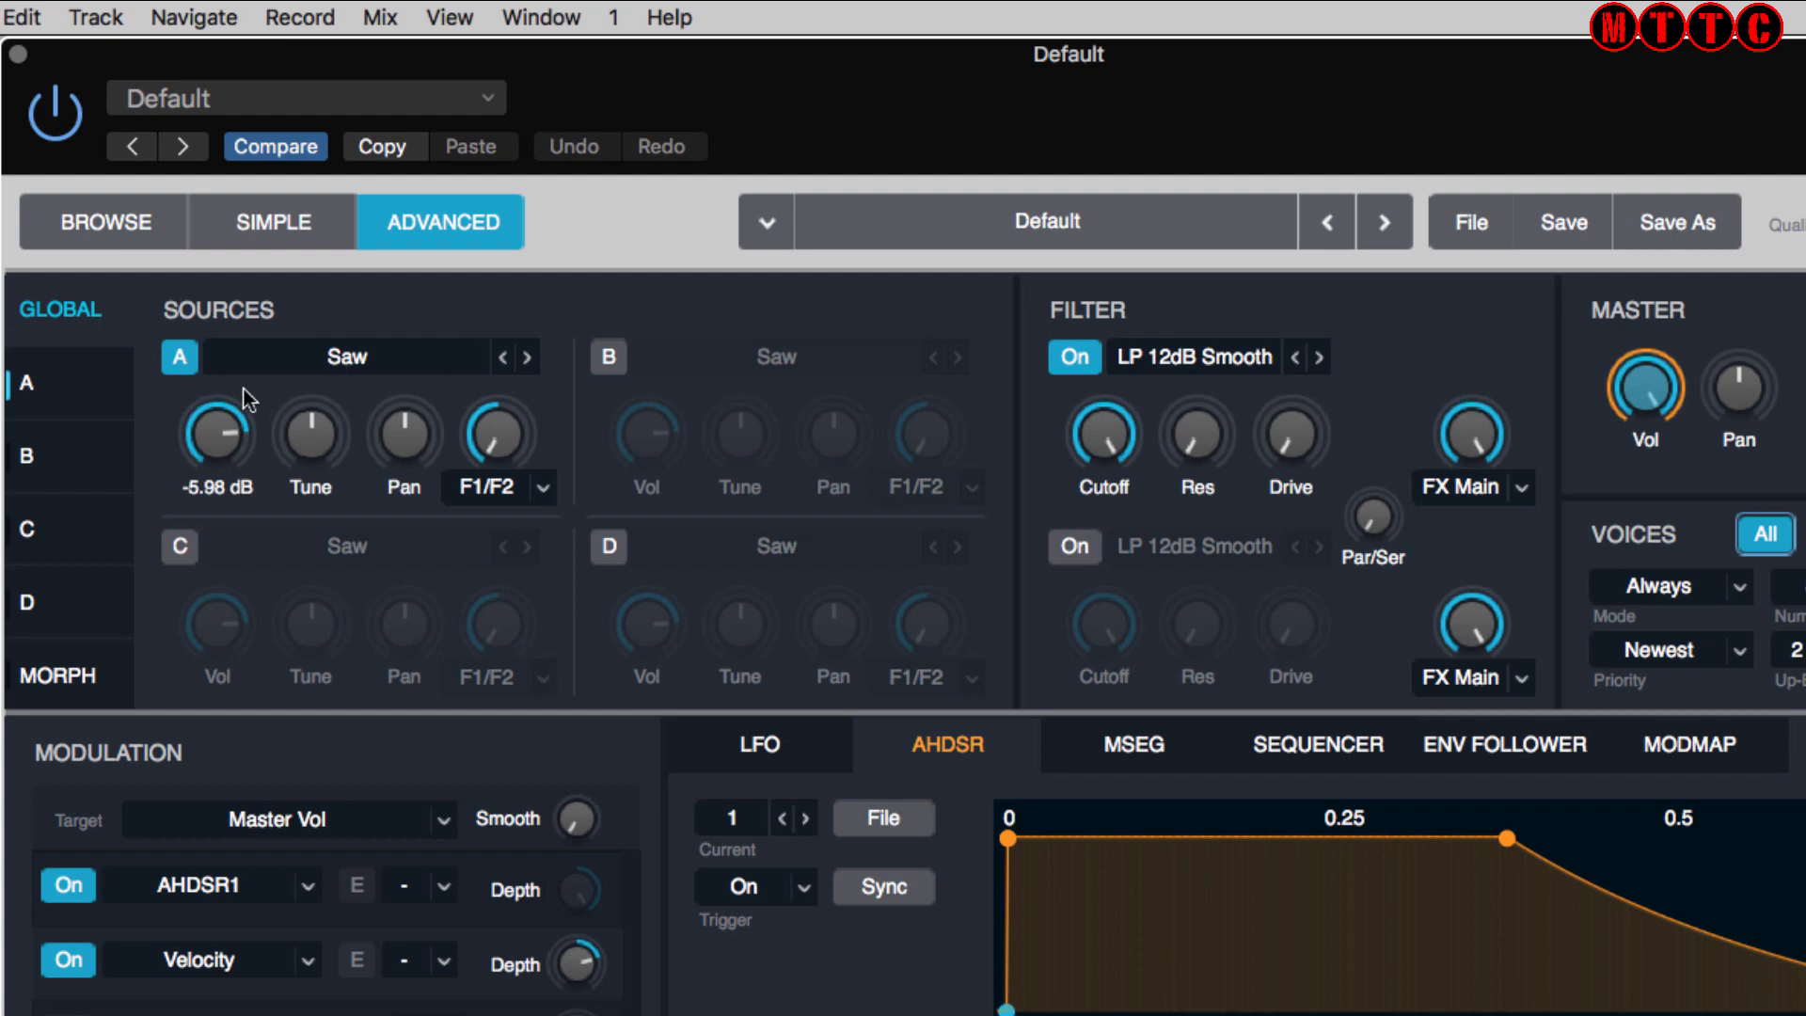
mouse_move(361, 365)
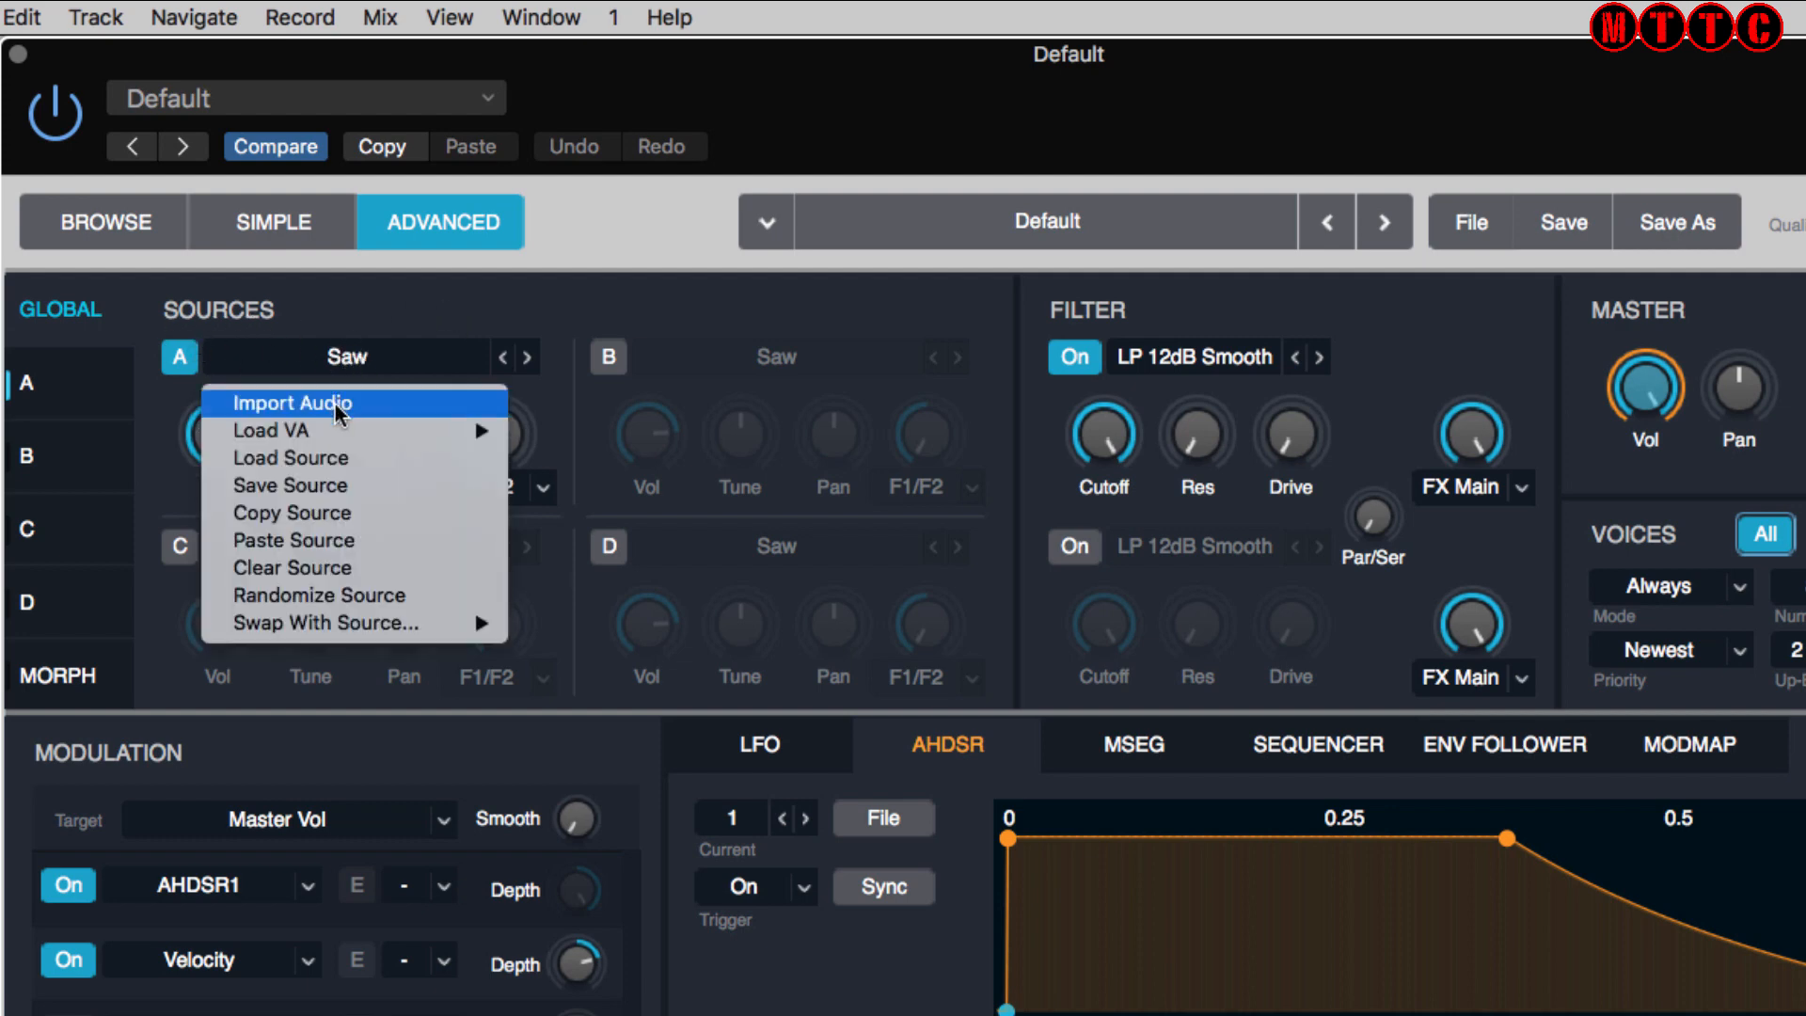
Step: Import HOLD ON.wav from the Desktop into Alchemy's Source A
click(291, 402)
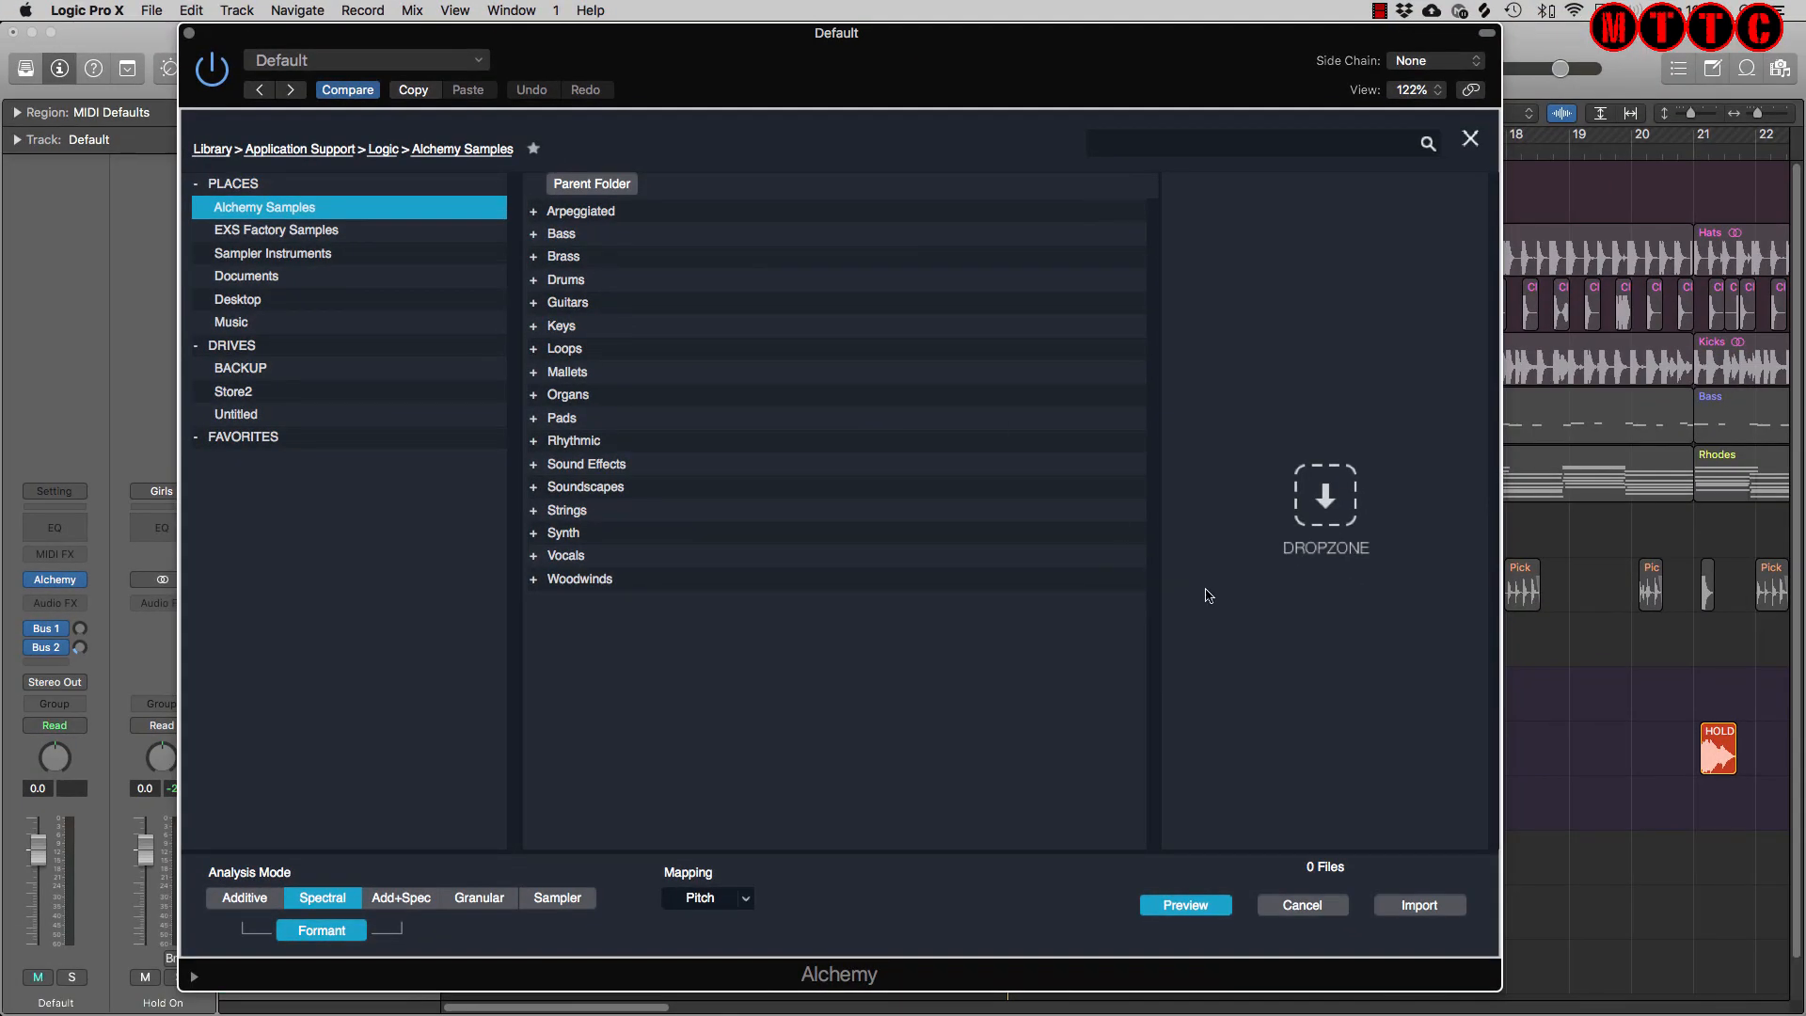
mouse_move(820, 54)
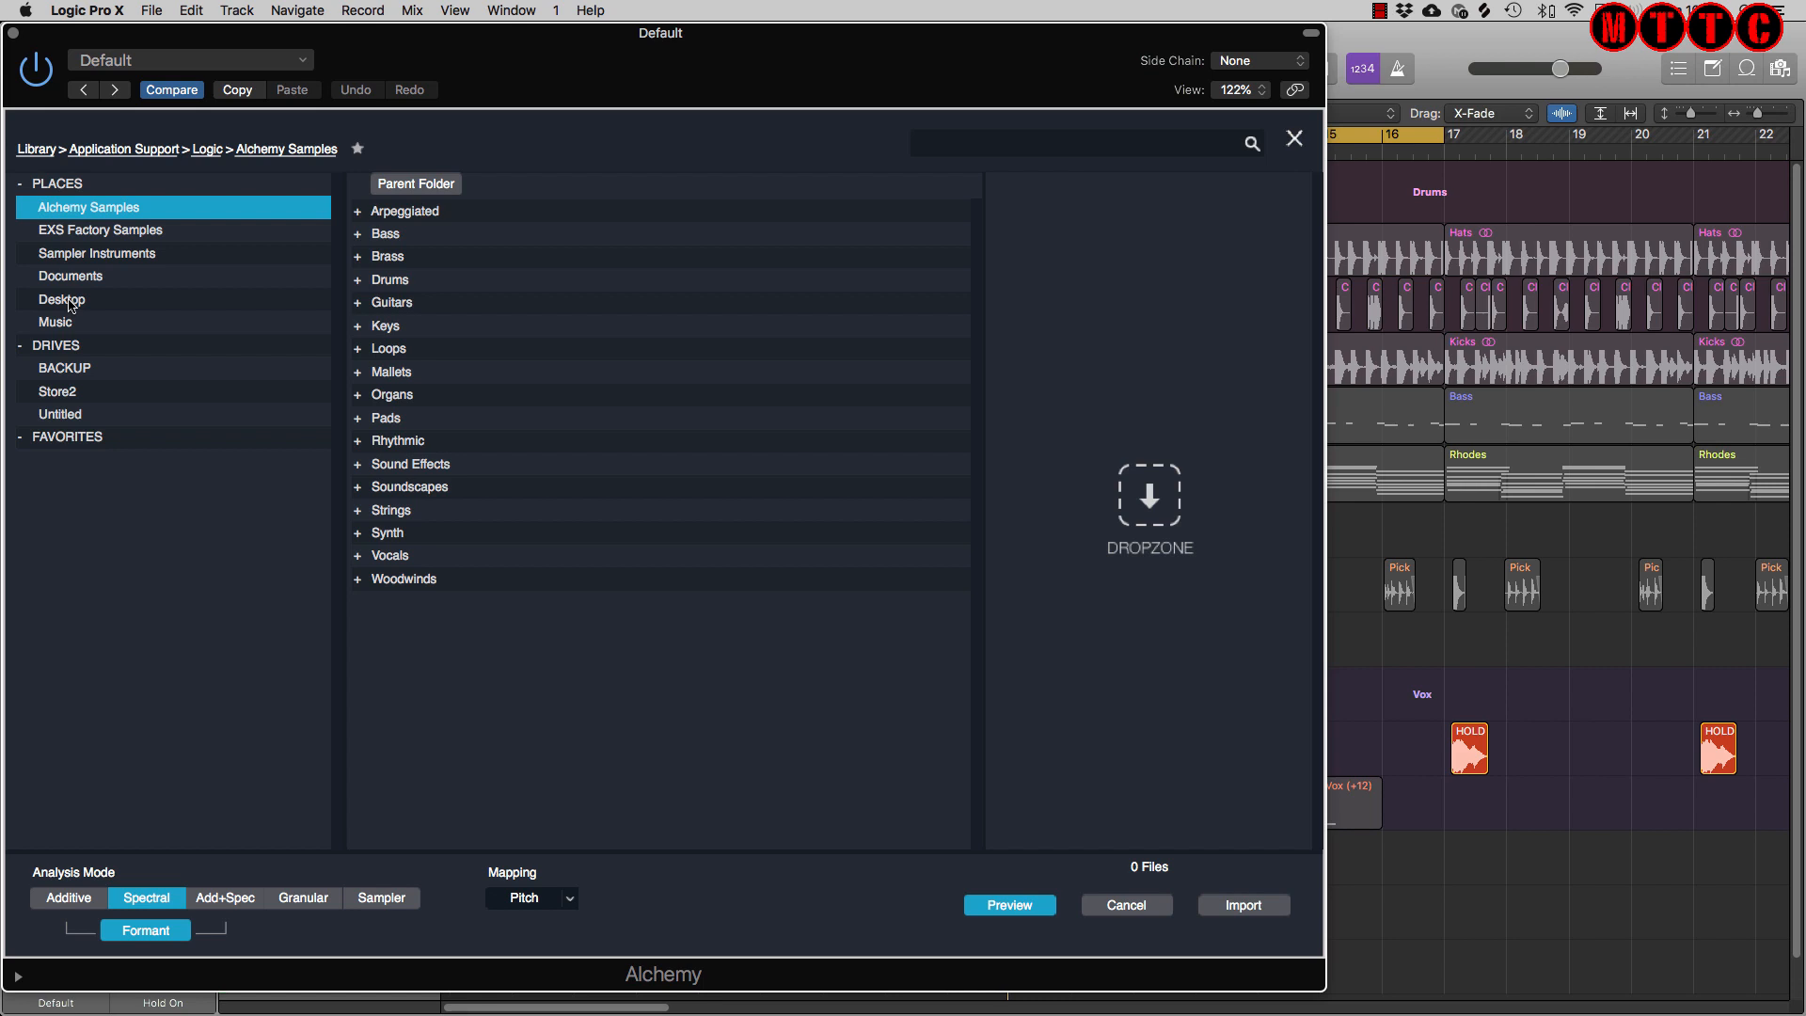
click(62, 299)
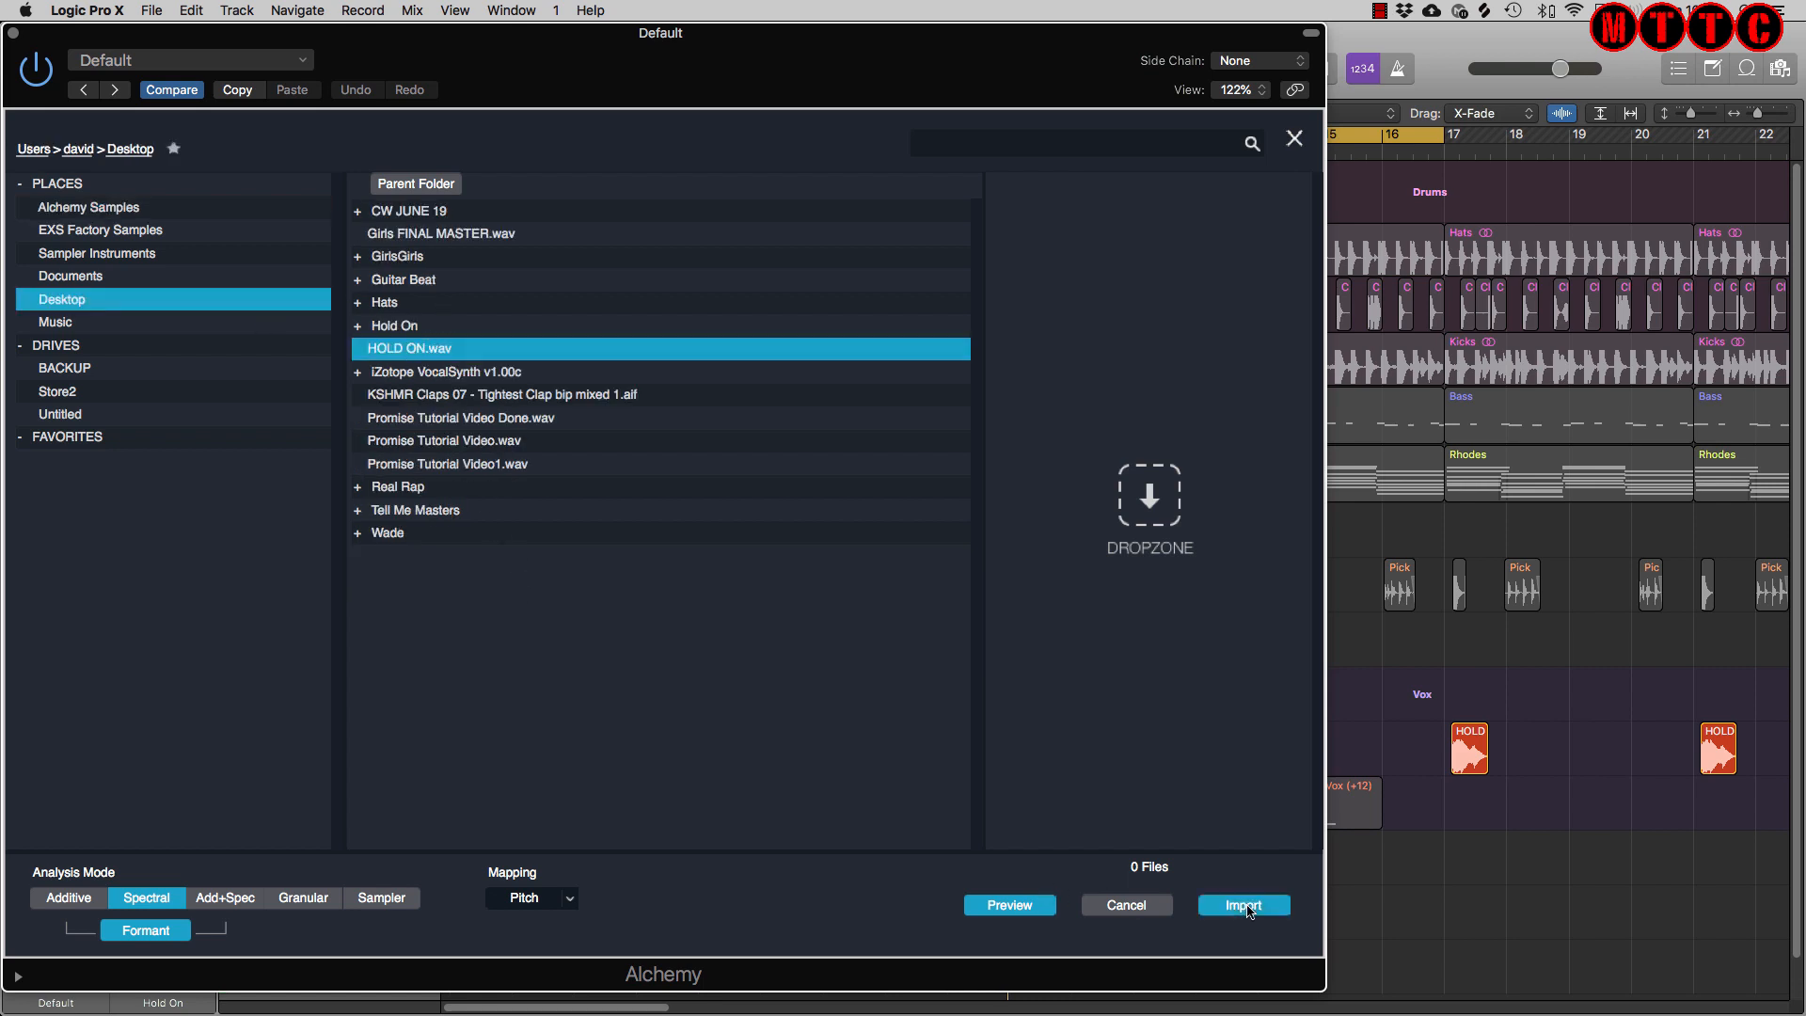
click(1243, 904)
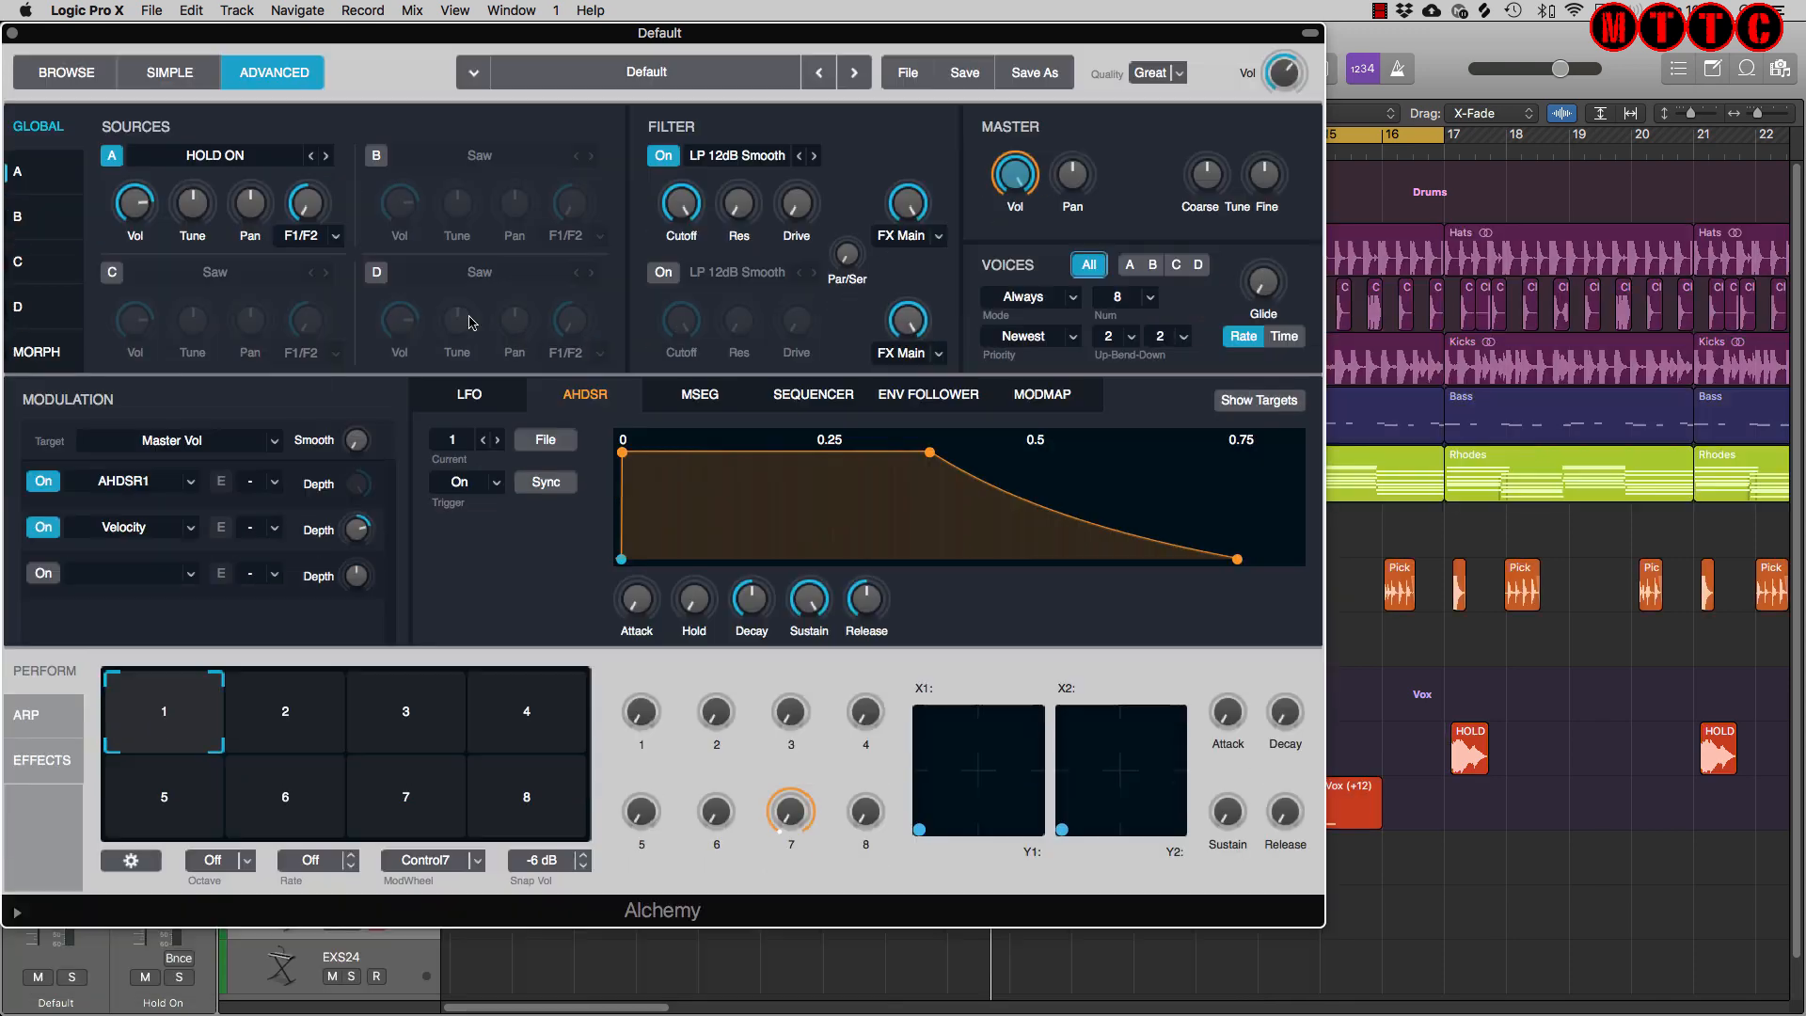
mouse_move(226, 161)
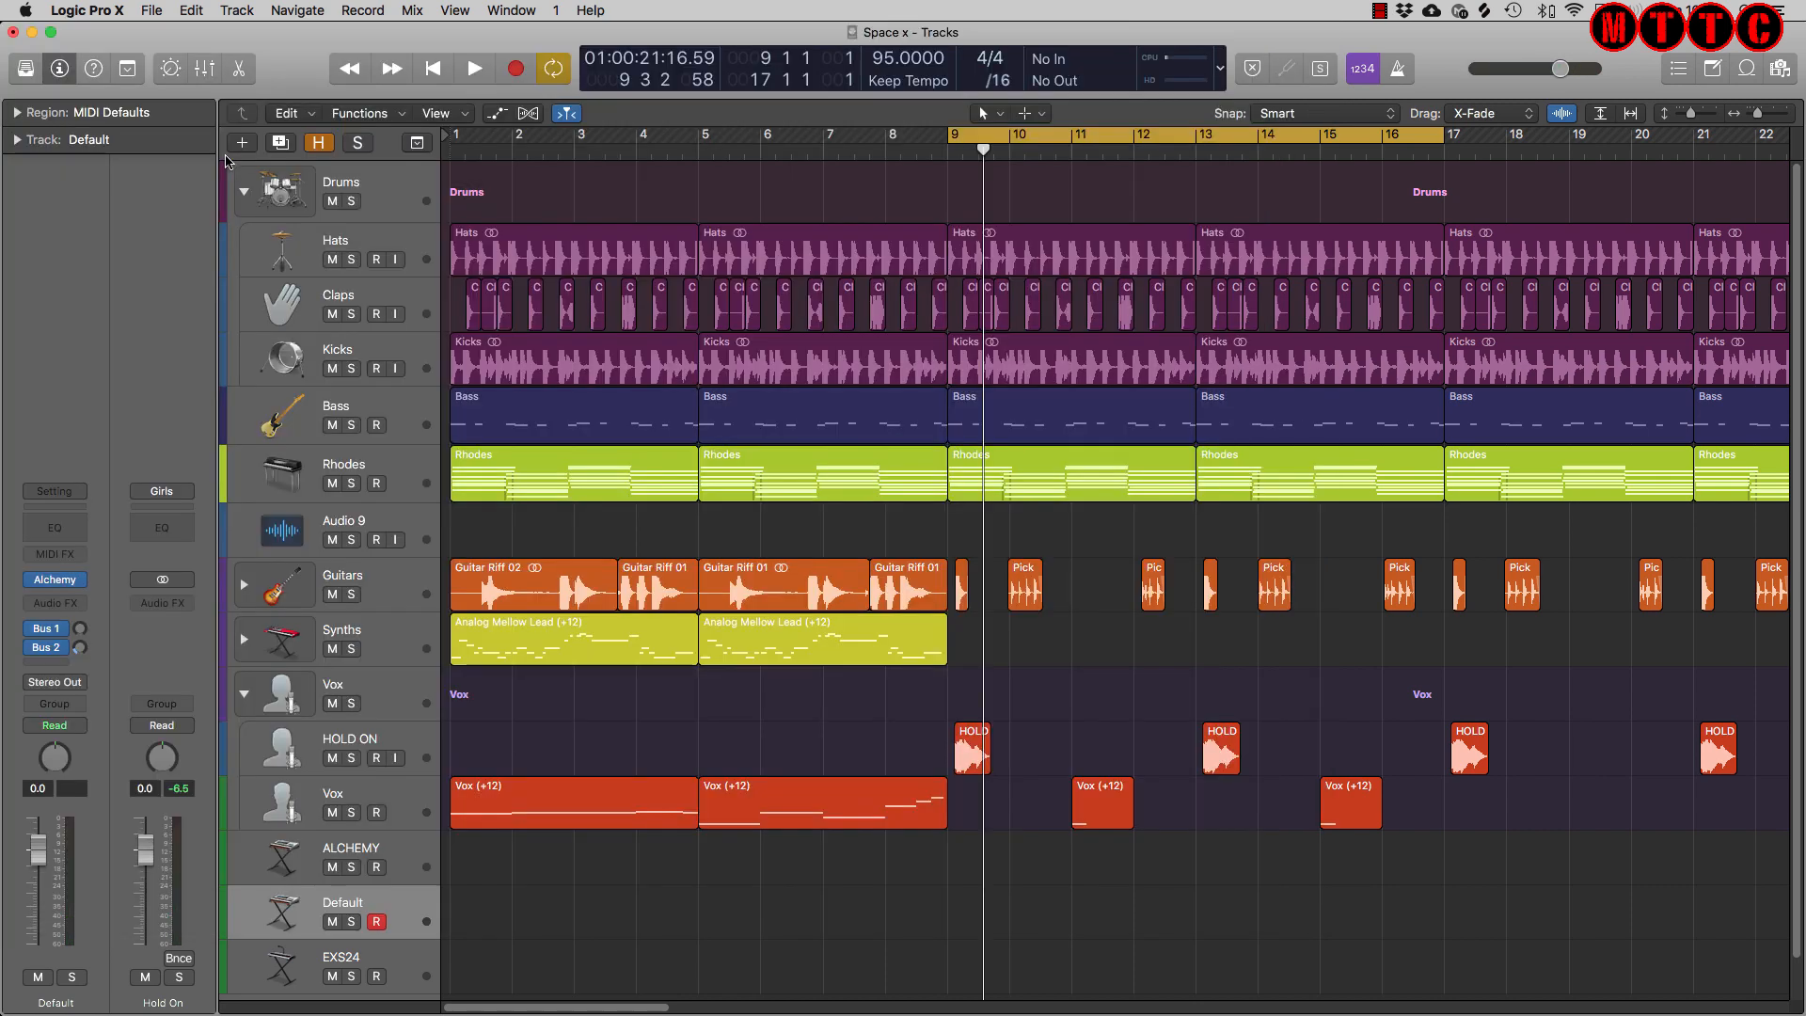
Step: Briefly play and stop to audition the sound, then rename the track 'Alchemy Hold On'
click(474, 68)
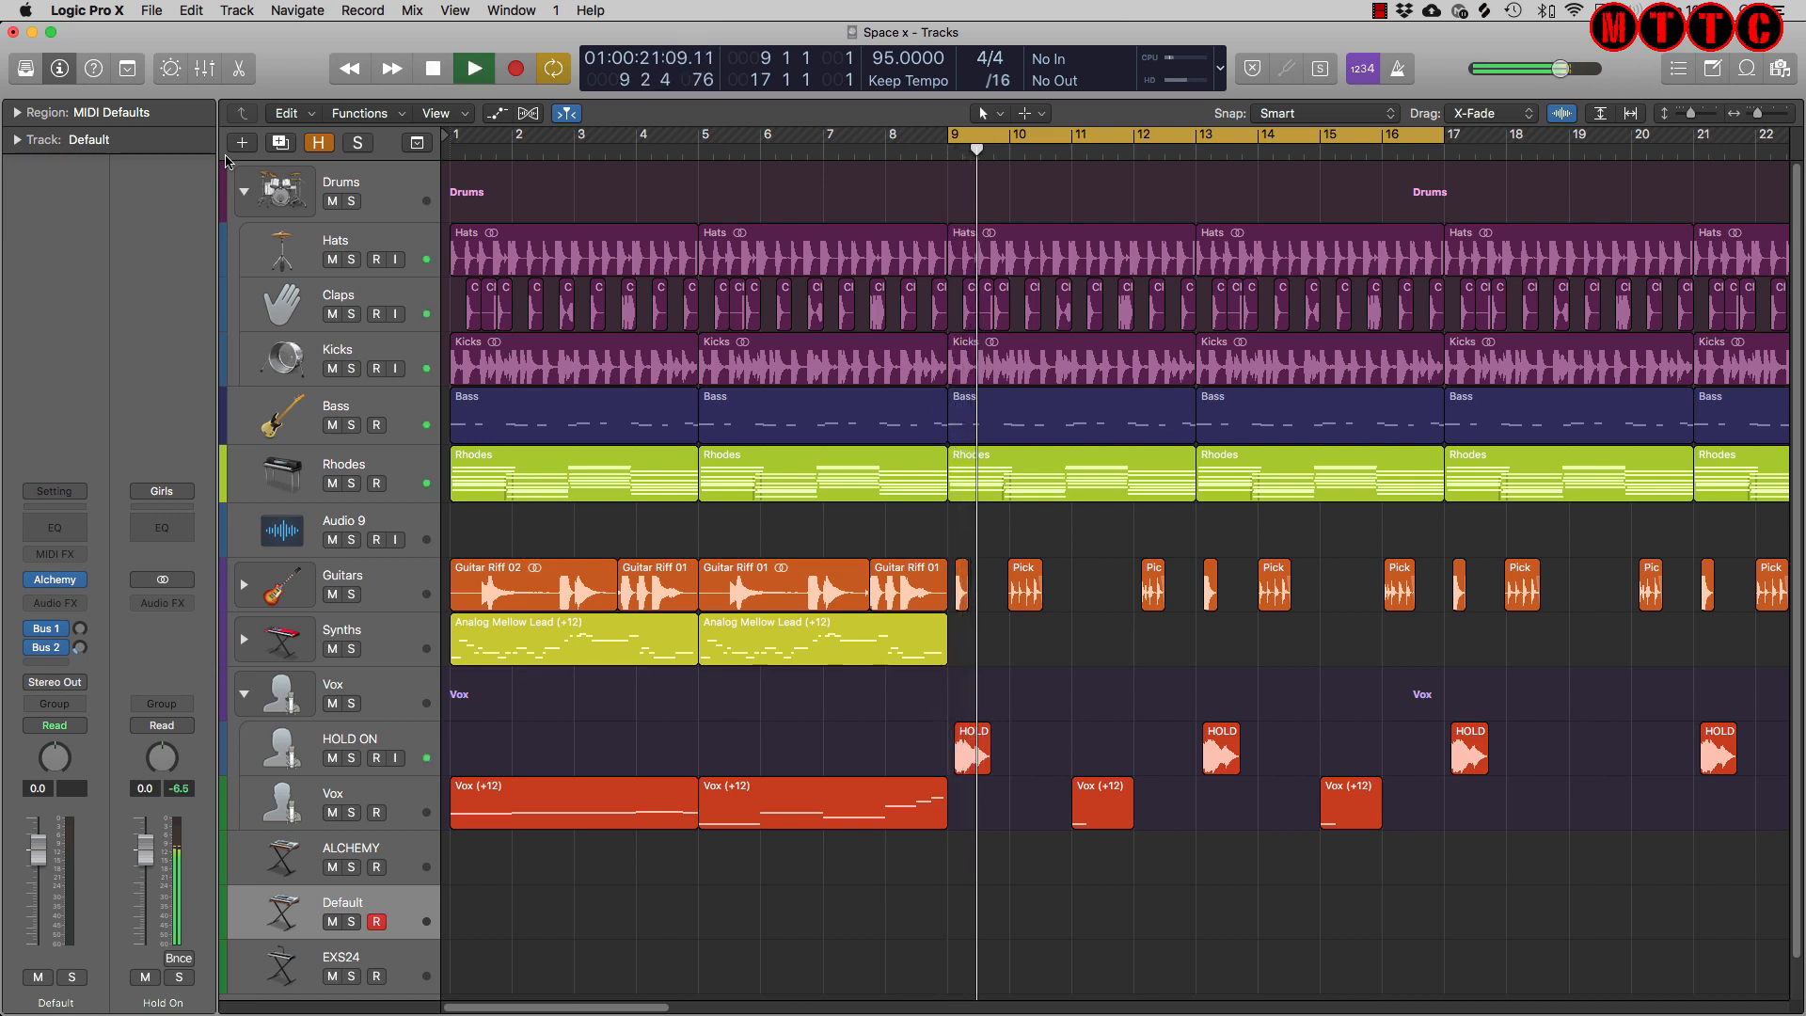
click(473, 68)
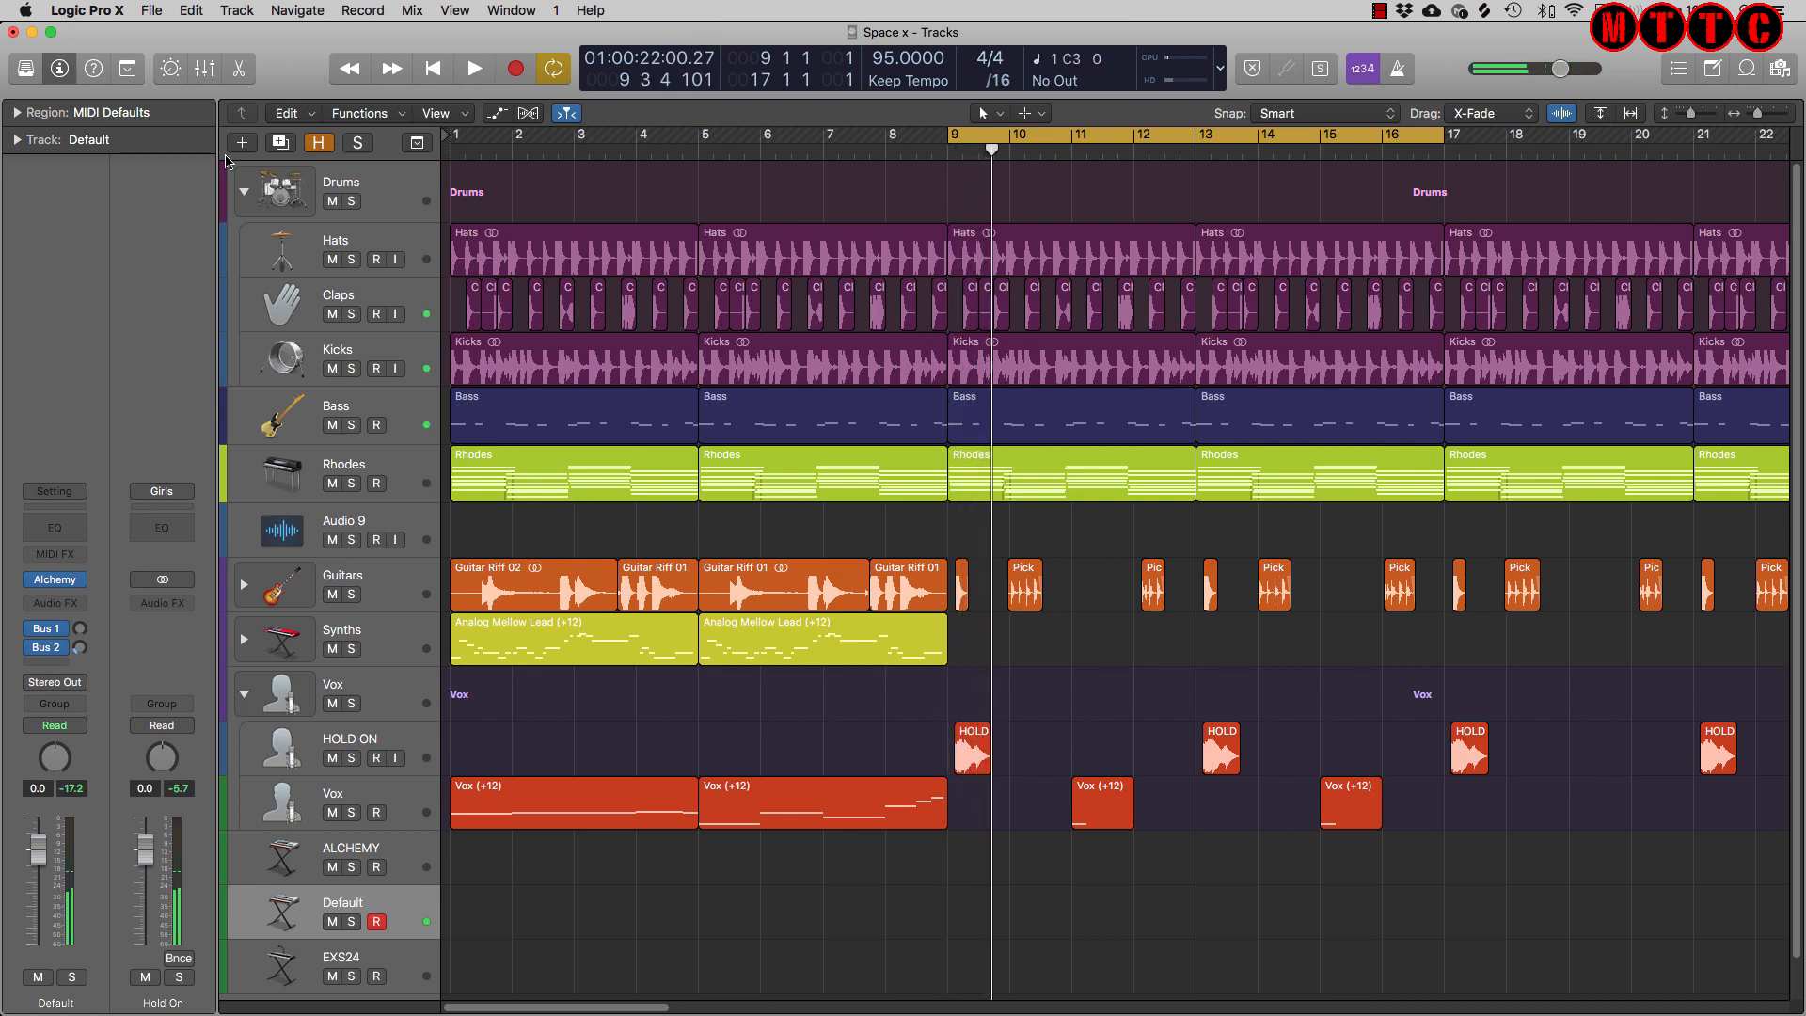
double_click(341, 903)
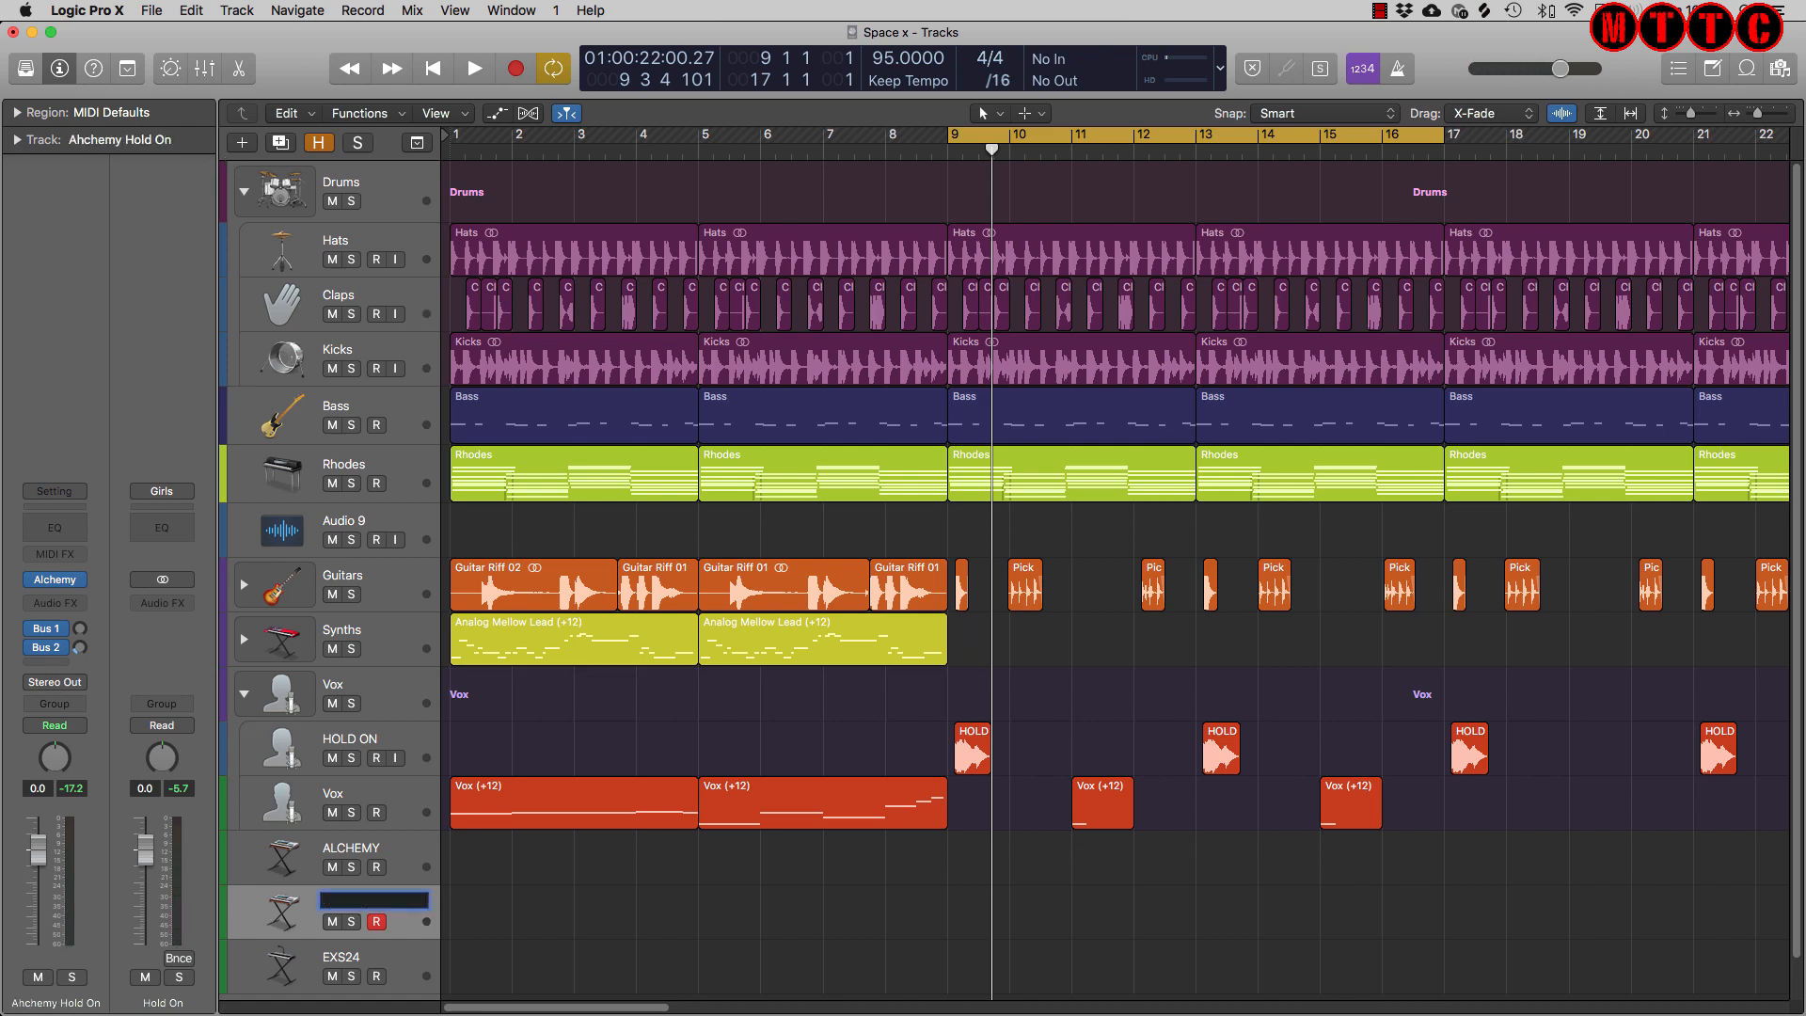
text(Alchemy Hold On)
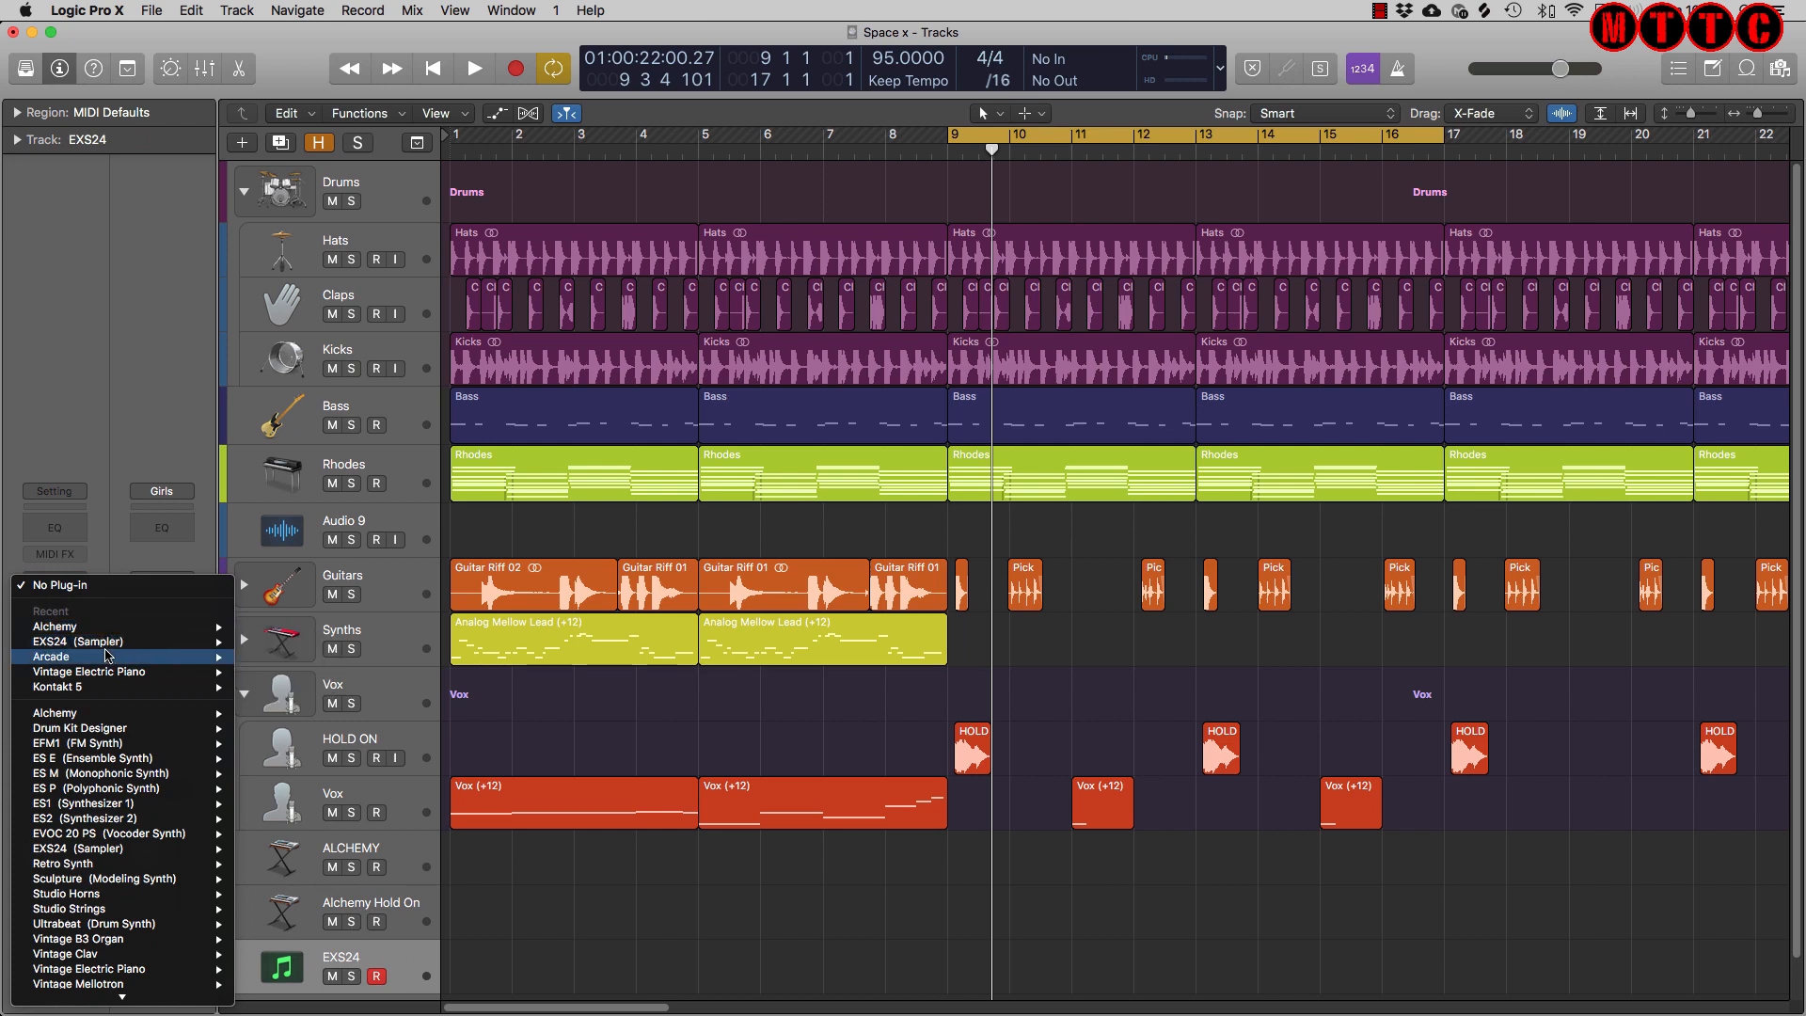
mouse_move(80, 642)
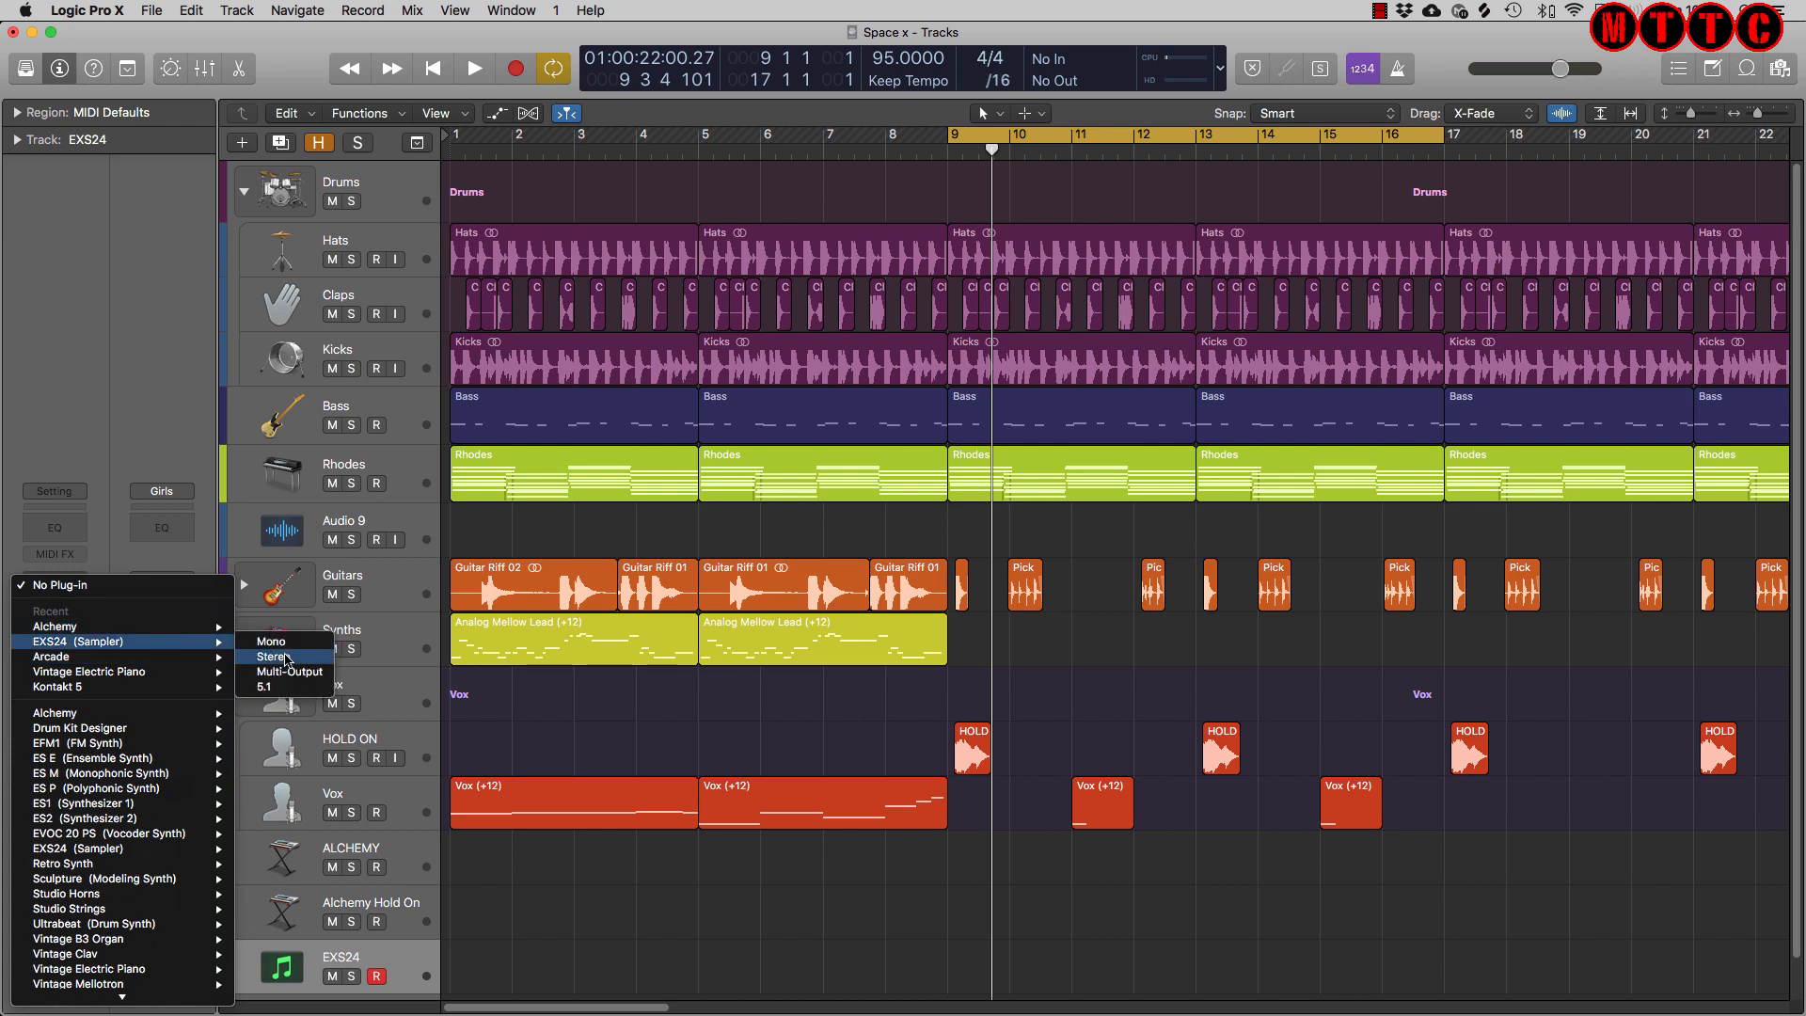
Step: Load a Stereo EXS24 sampler on the EXS24 track, showing its Factory Default settings
click(273, 657)
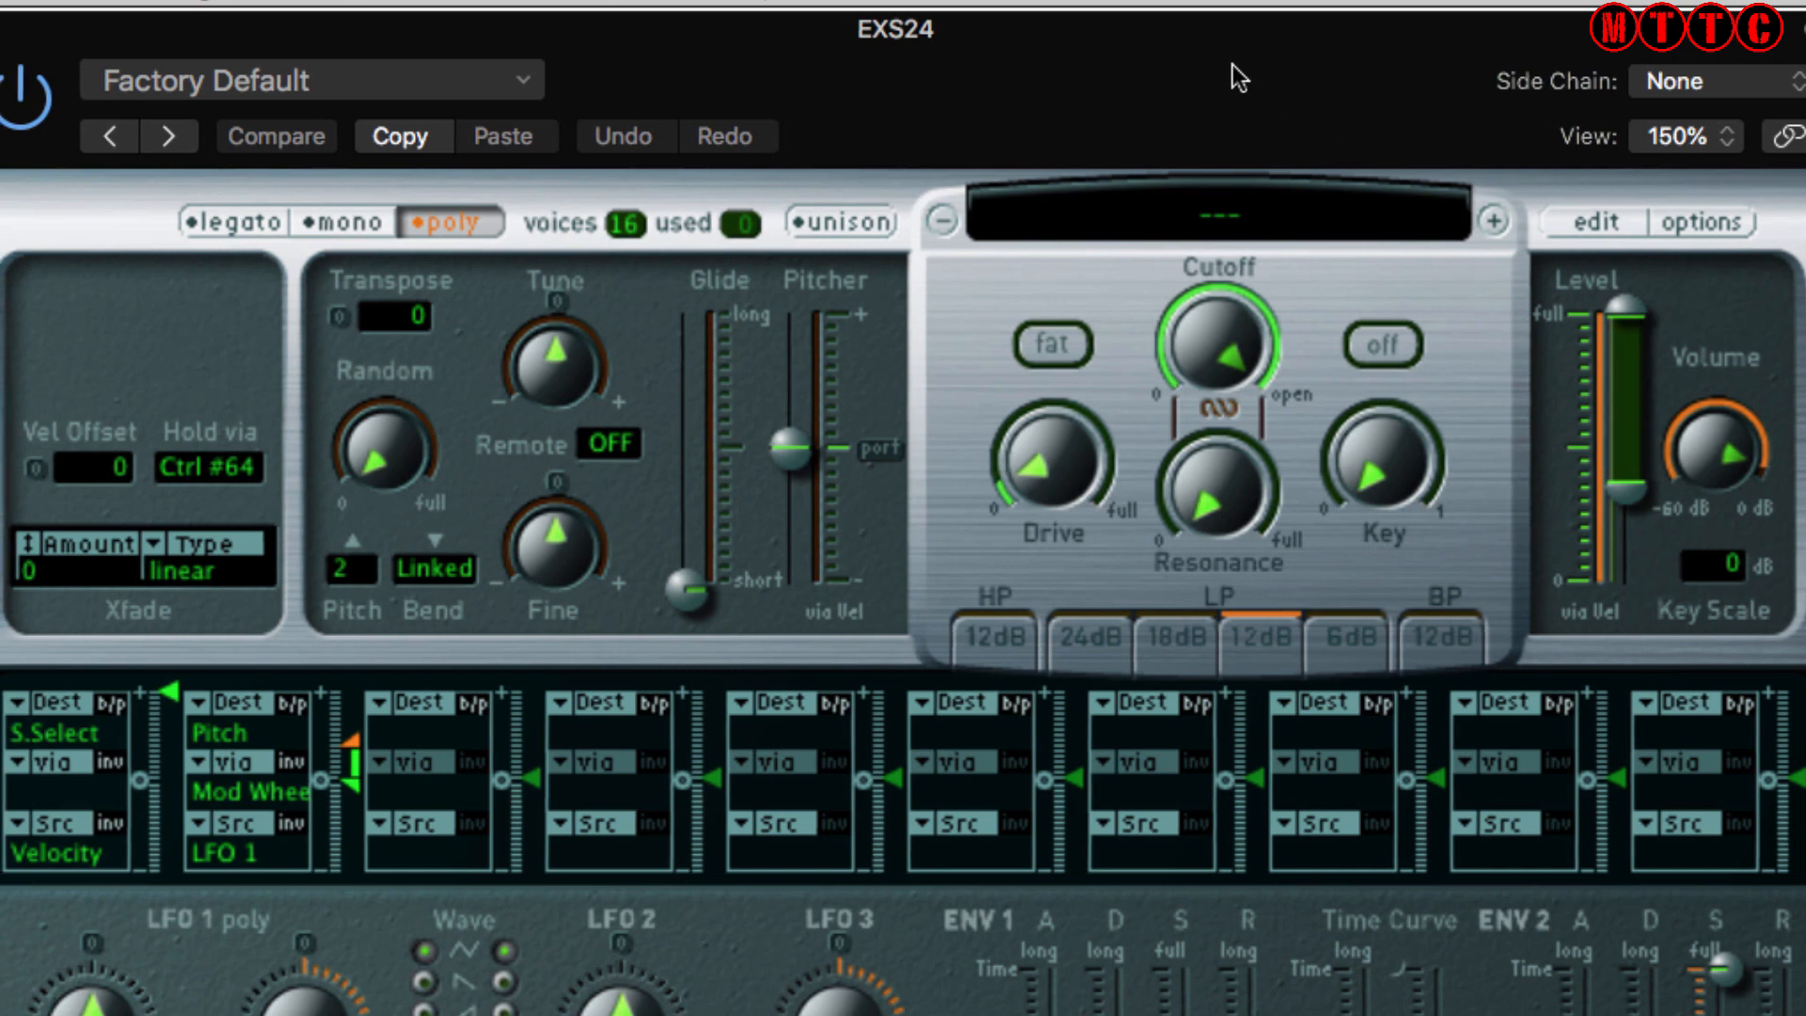
mouse_move(1585, 247)
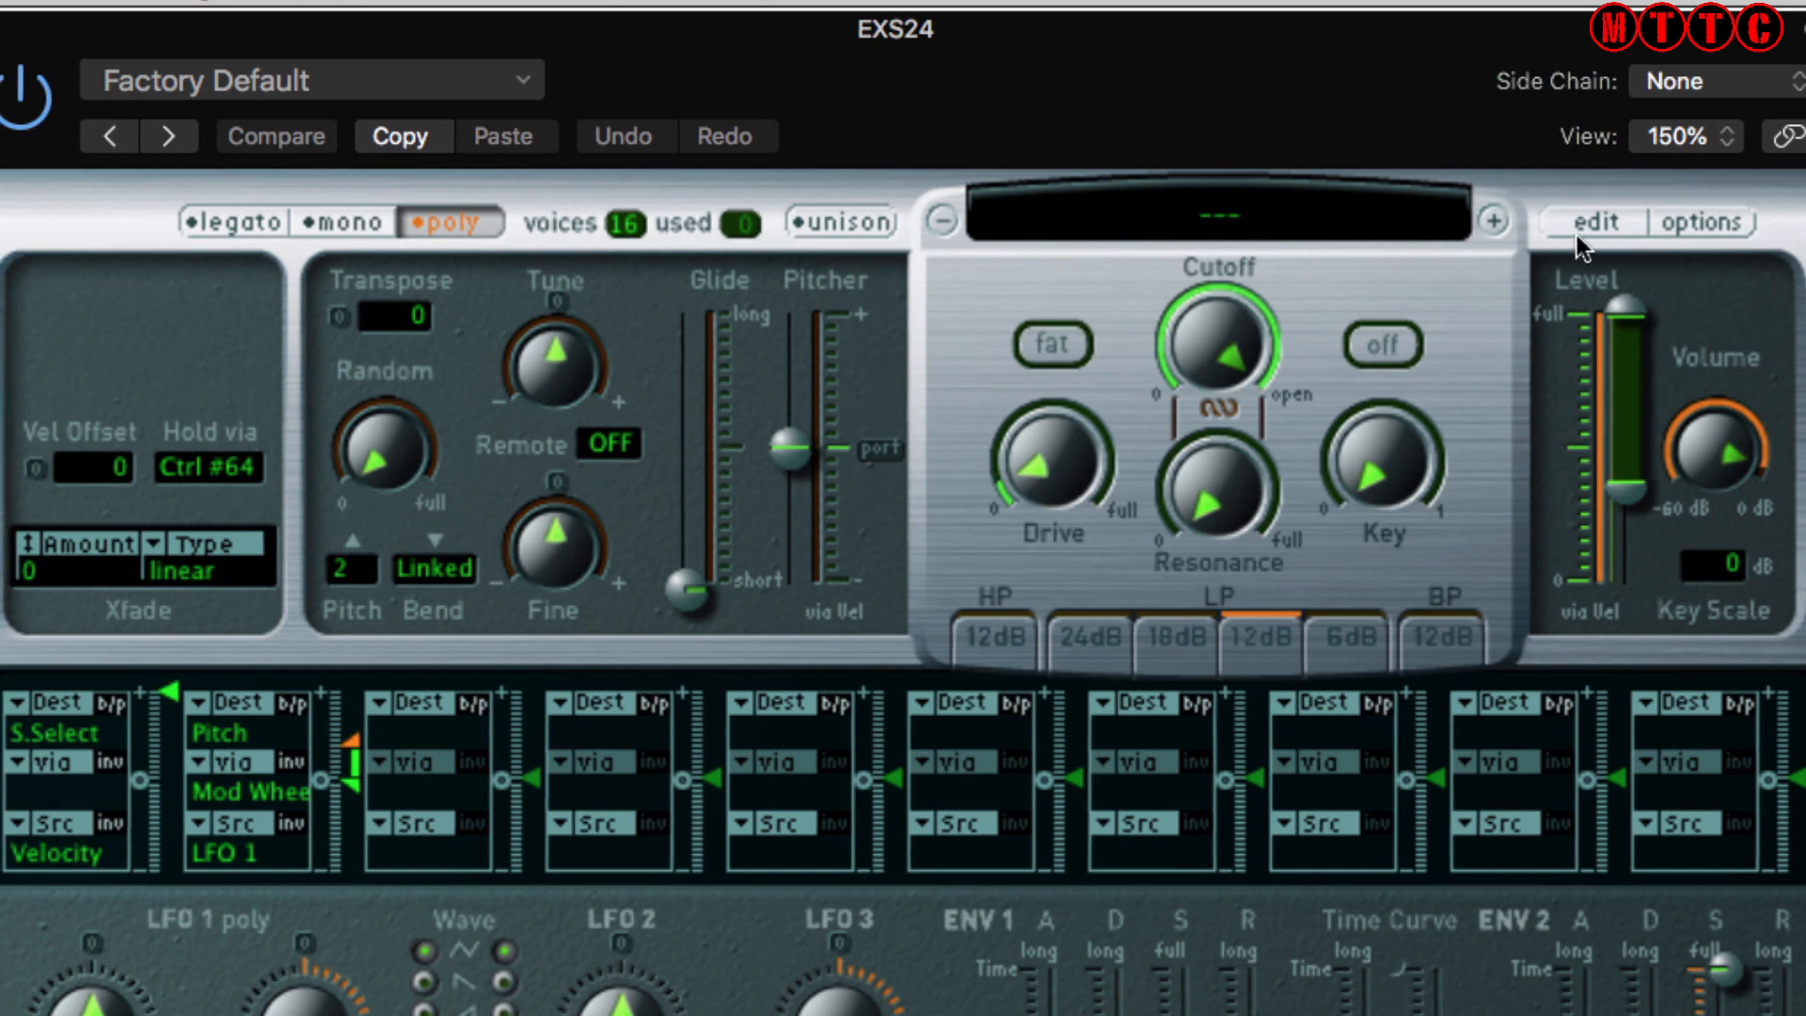
Step: In the EXS24 editor, create a new zone and load an audio sample into it
click(1592, 220)
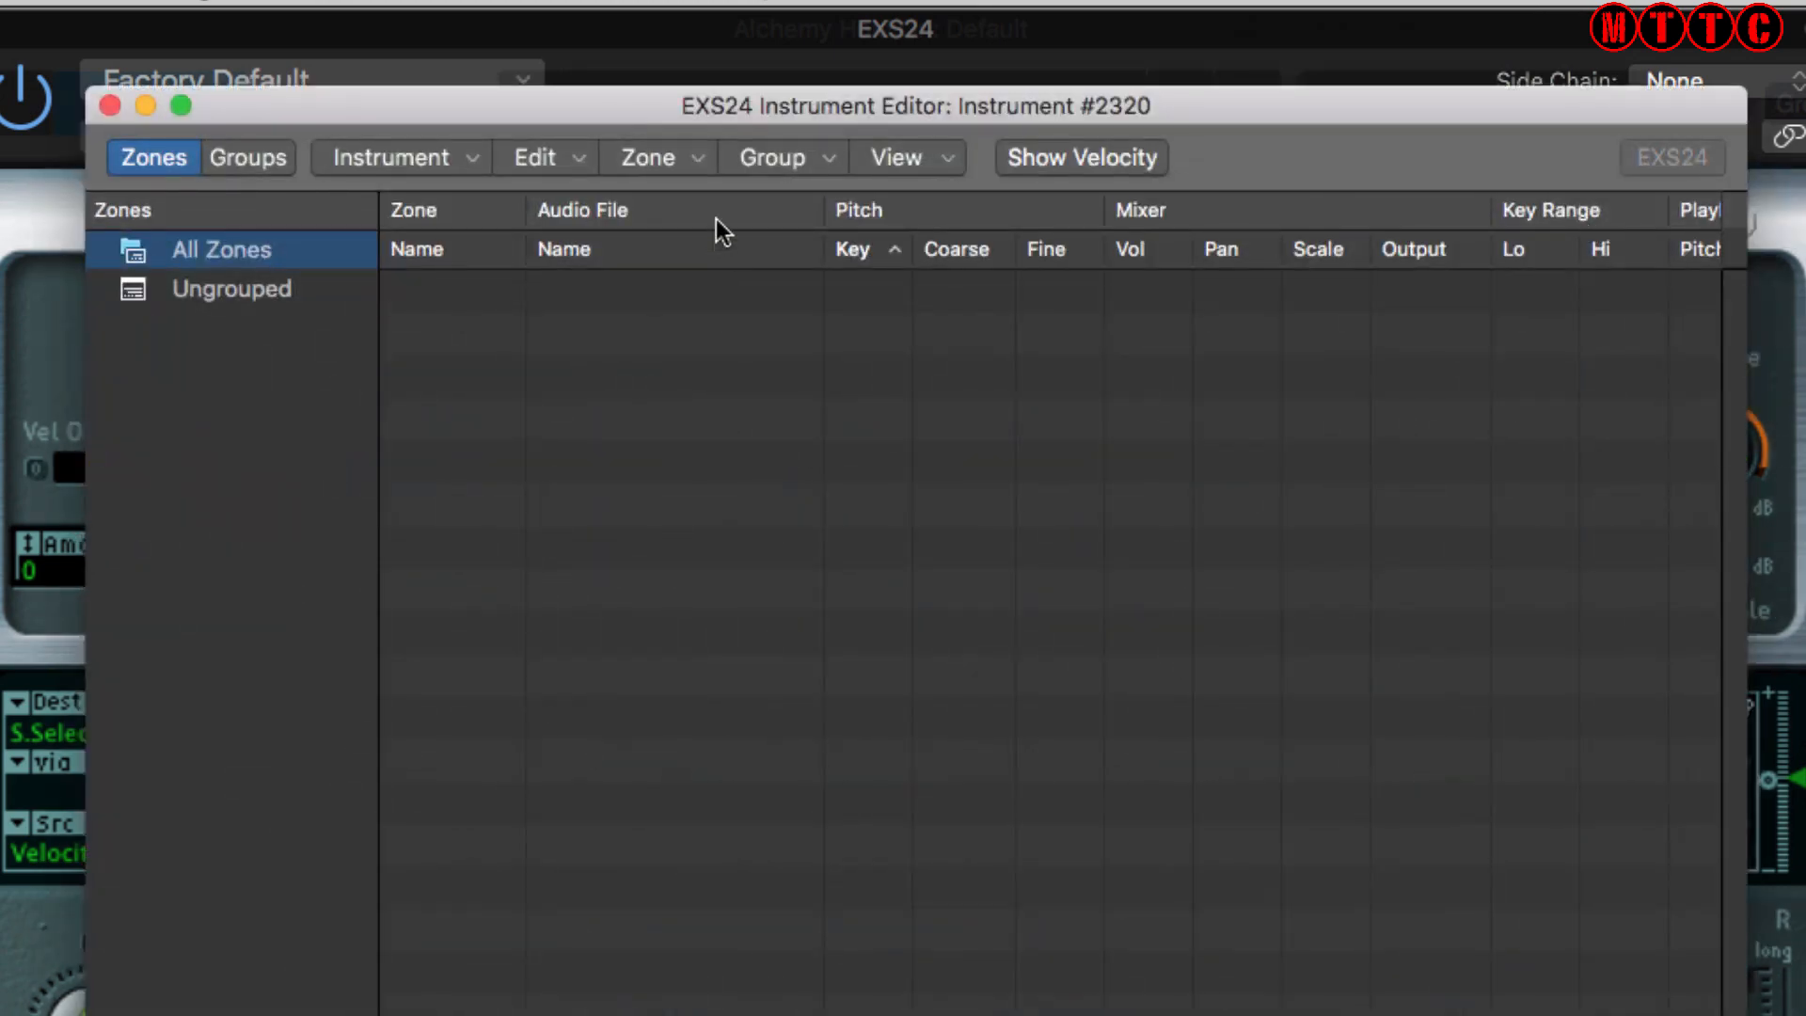
click(648, 158)
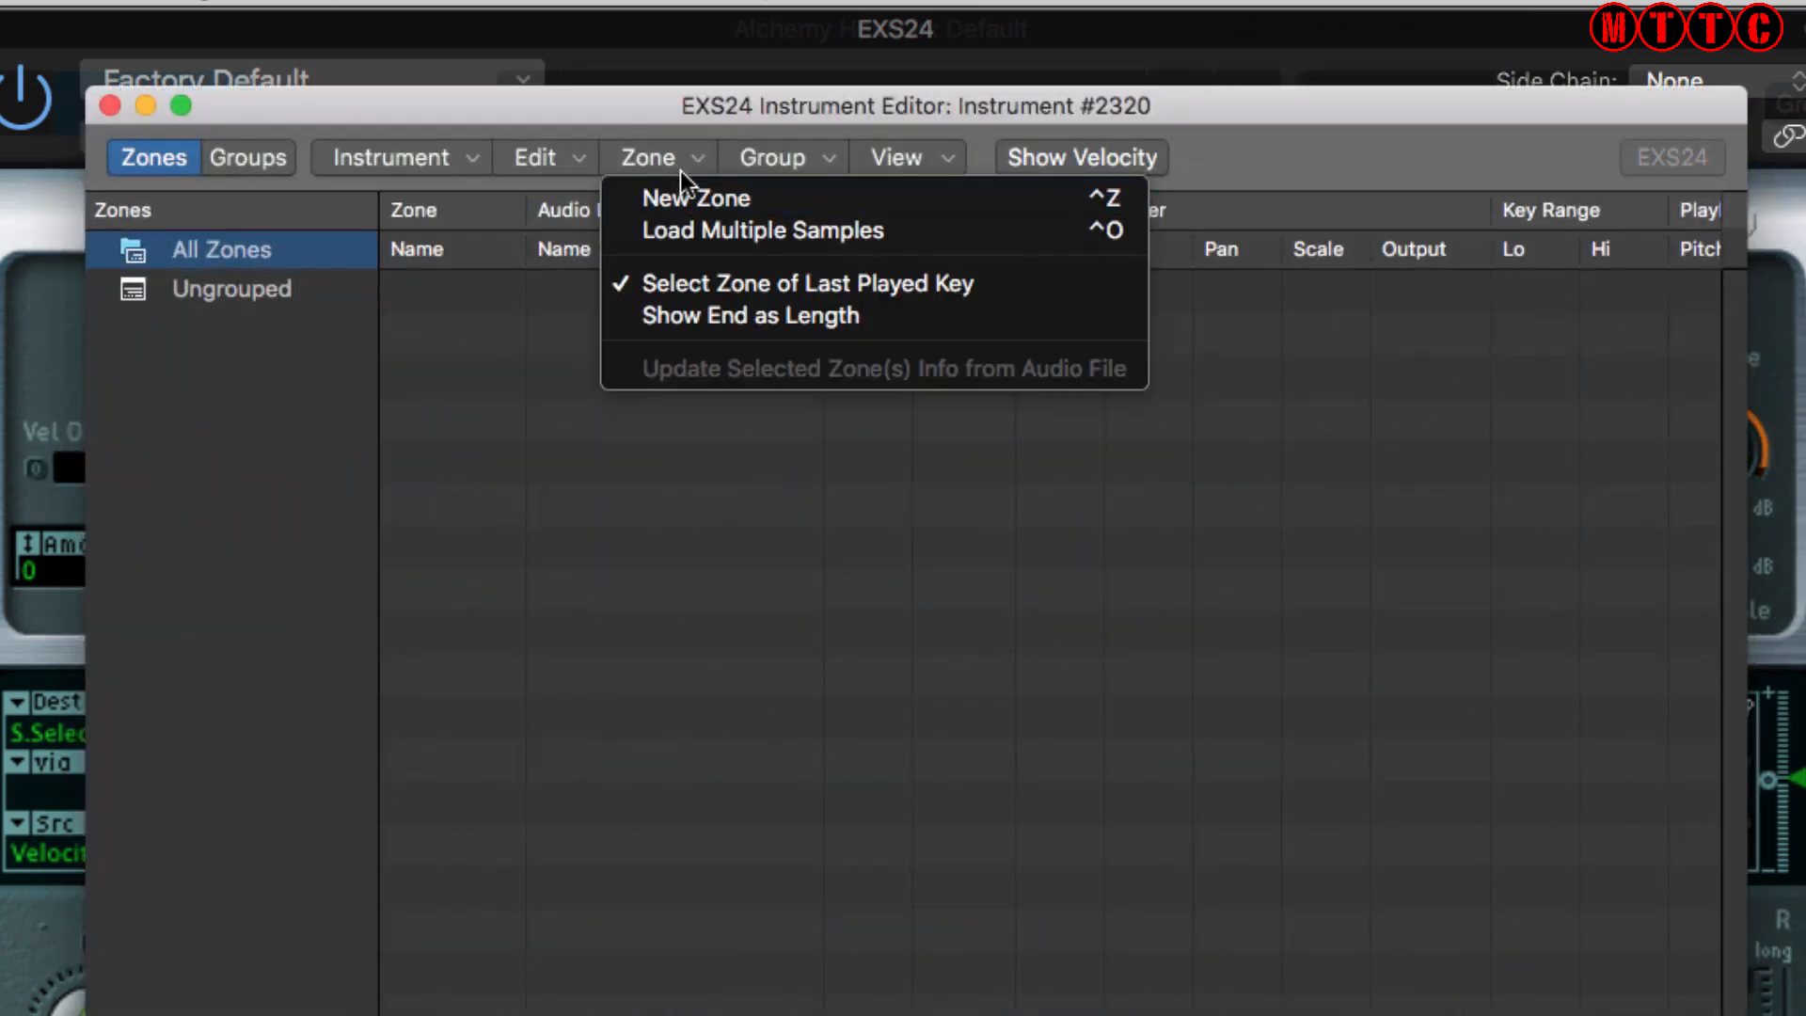
click(697, 199)
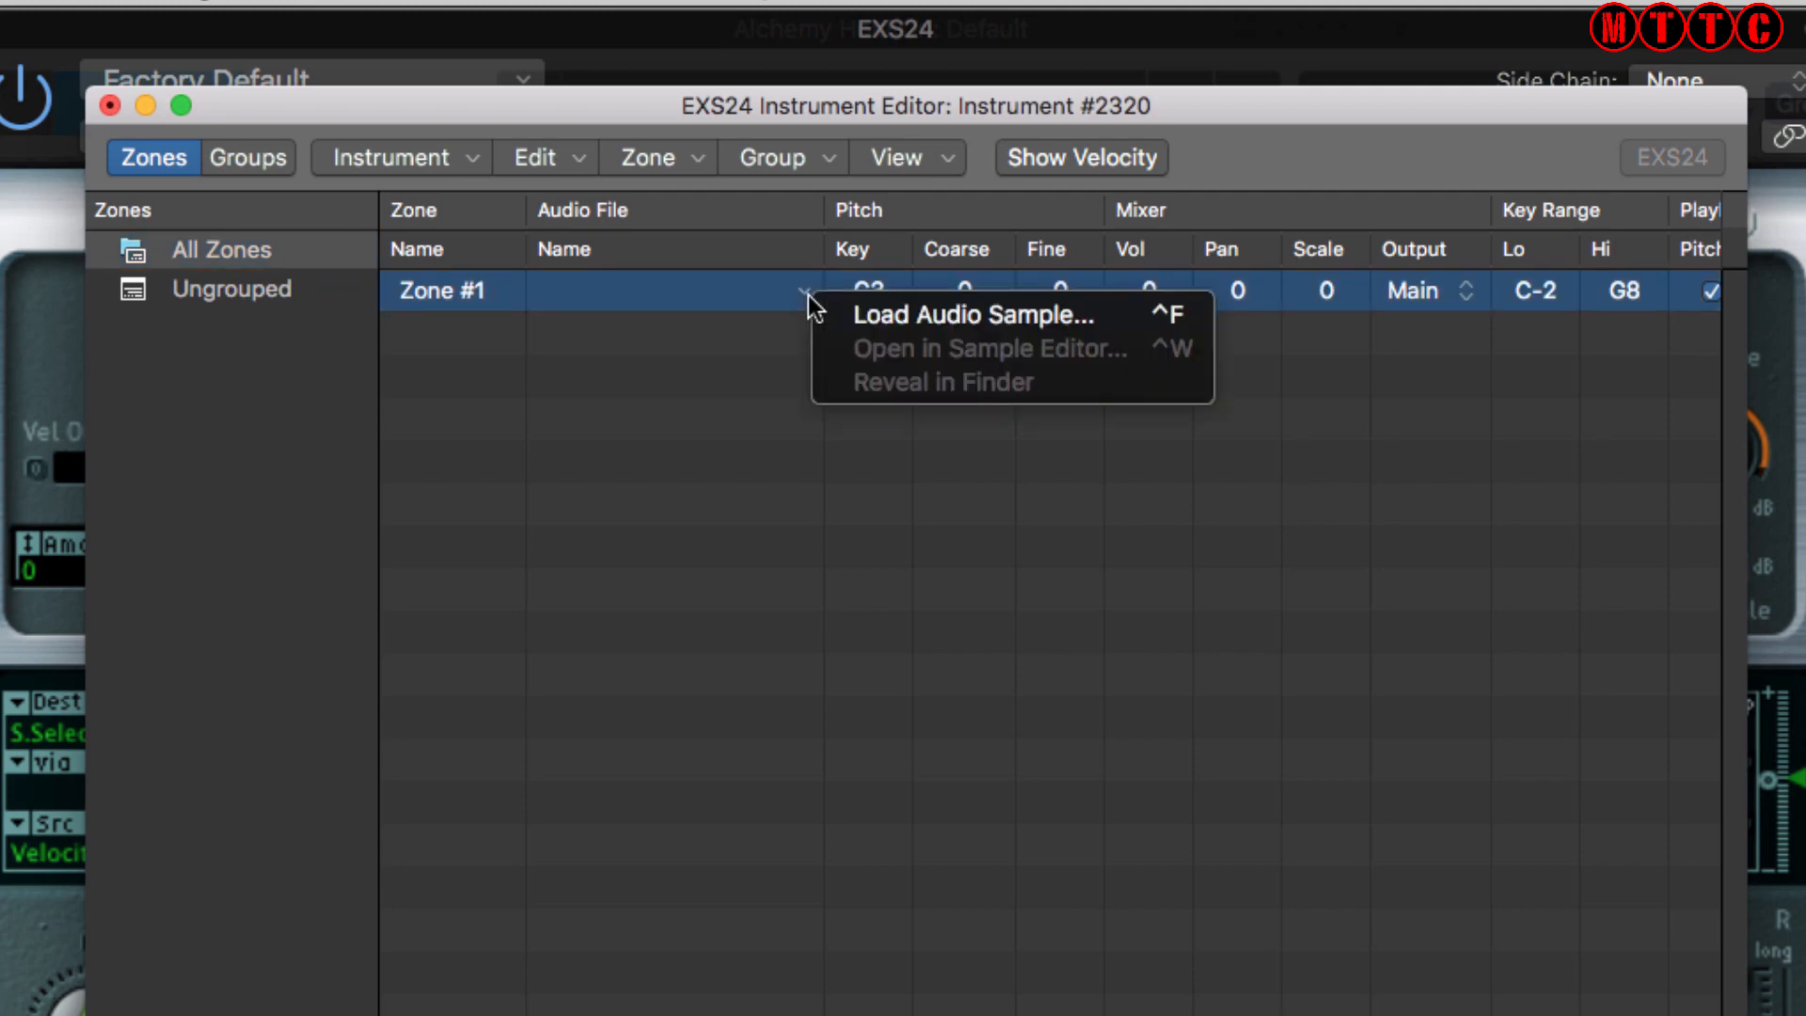
click(971, 314)
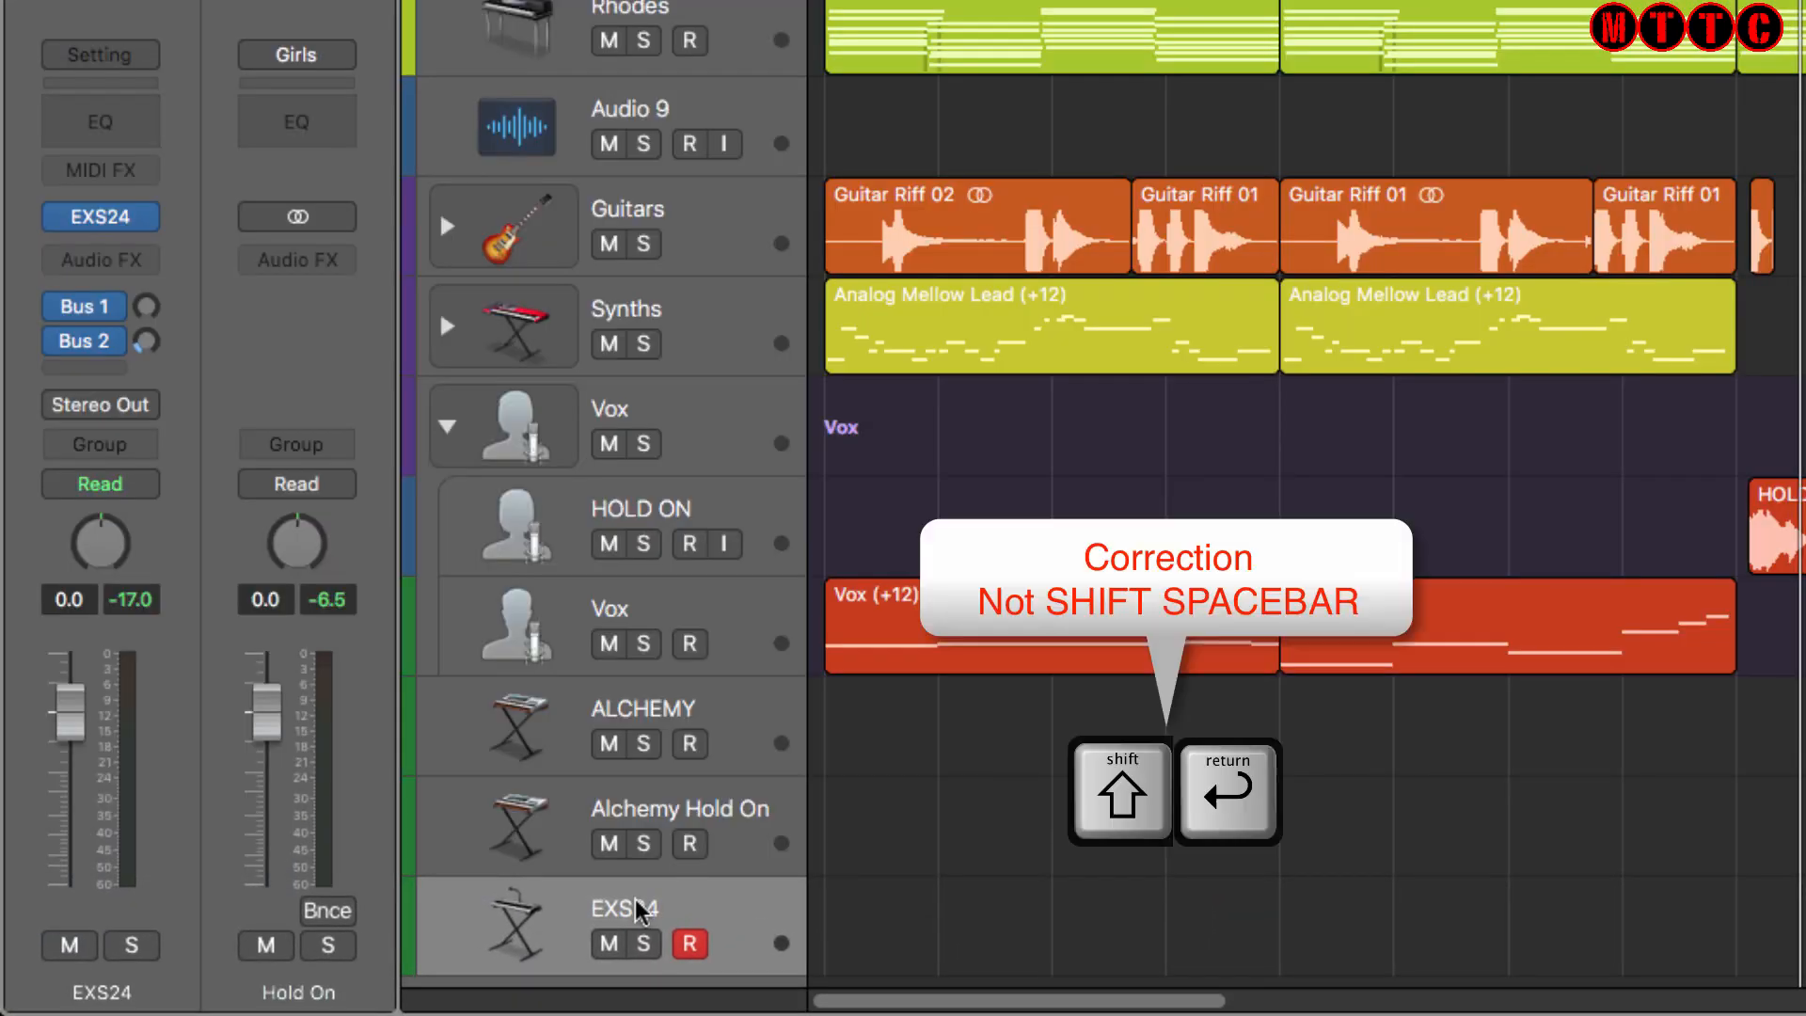
Step: Rename the EXS24 track 'EXS24 Hold On' and select the Alchemy Hold On and EXS24 Hold On tracks
double_click(623, 907)
text( Hold On)
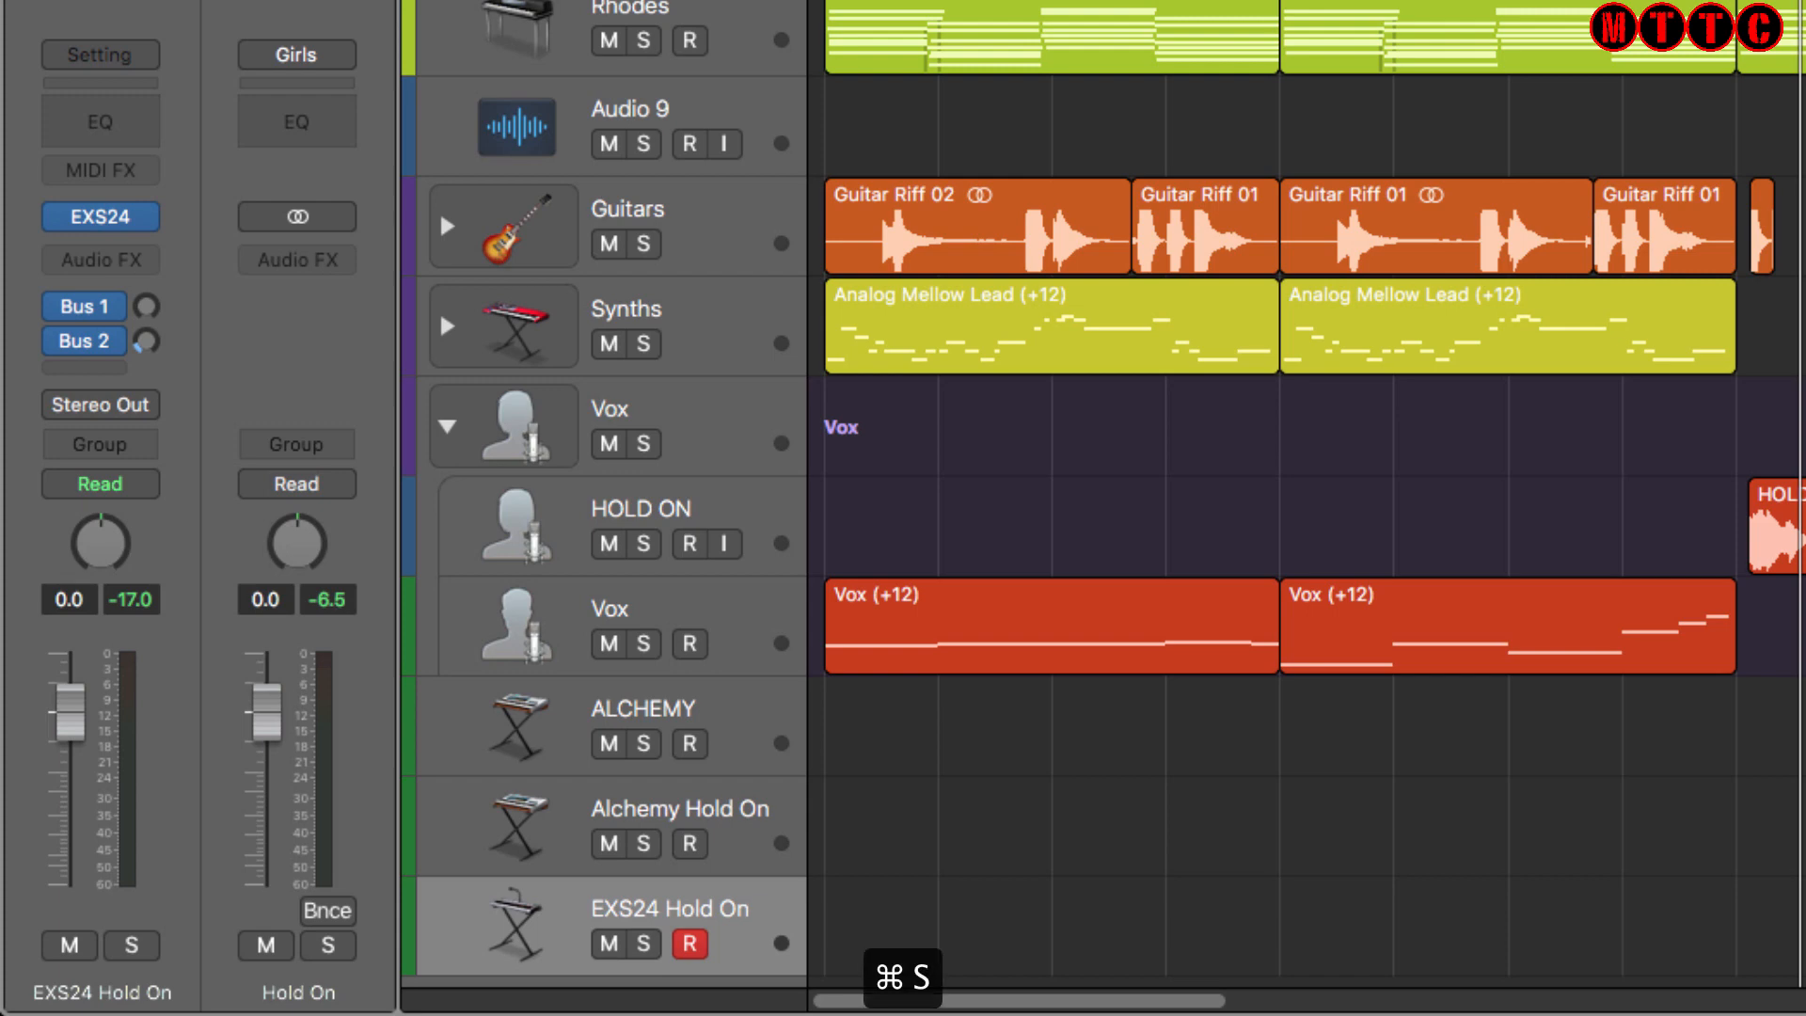
click(680, 808)
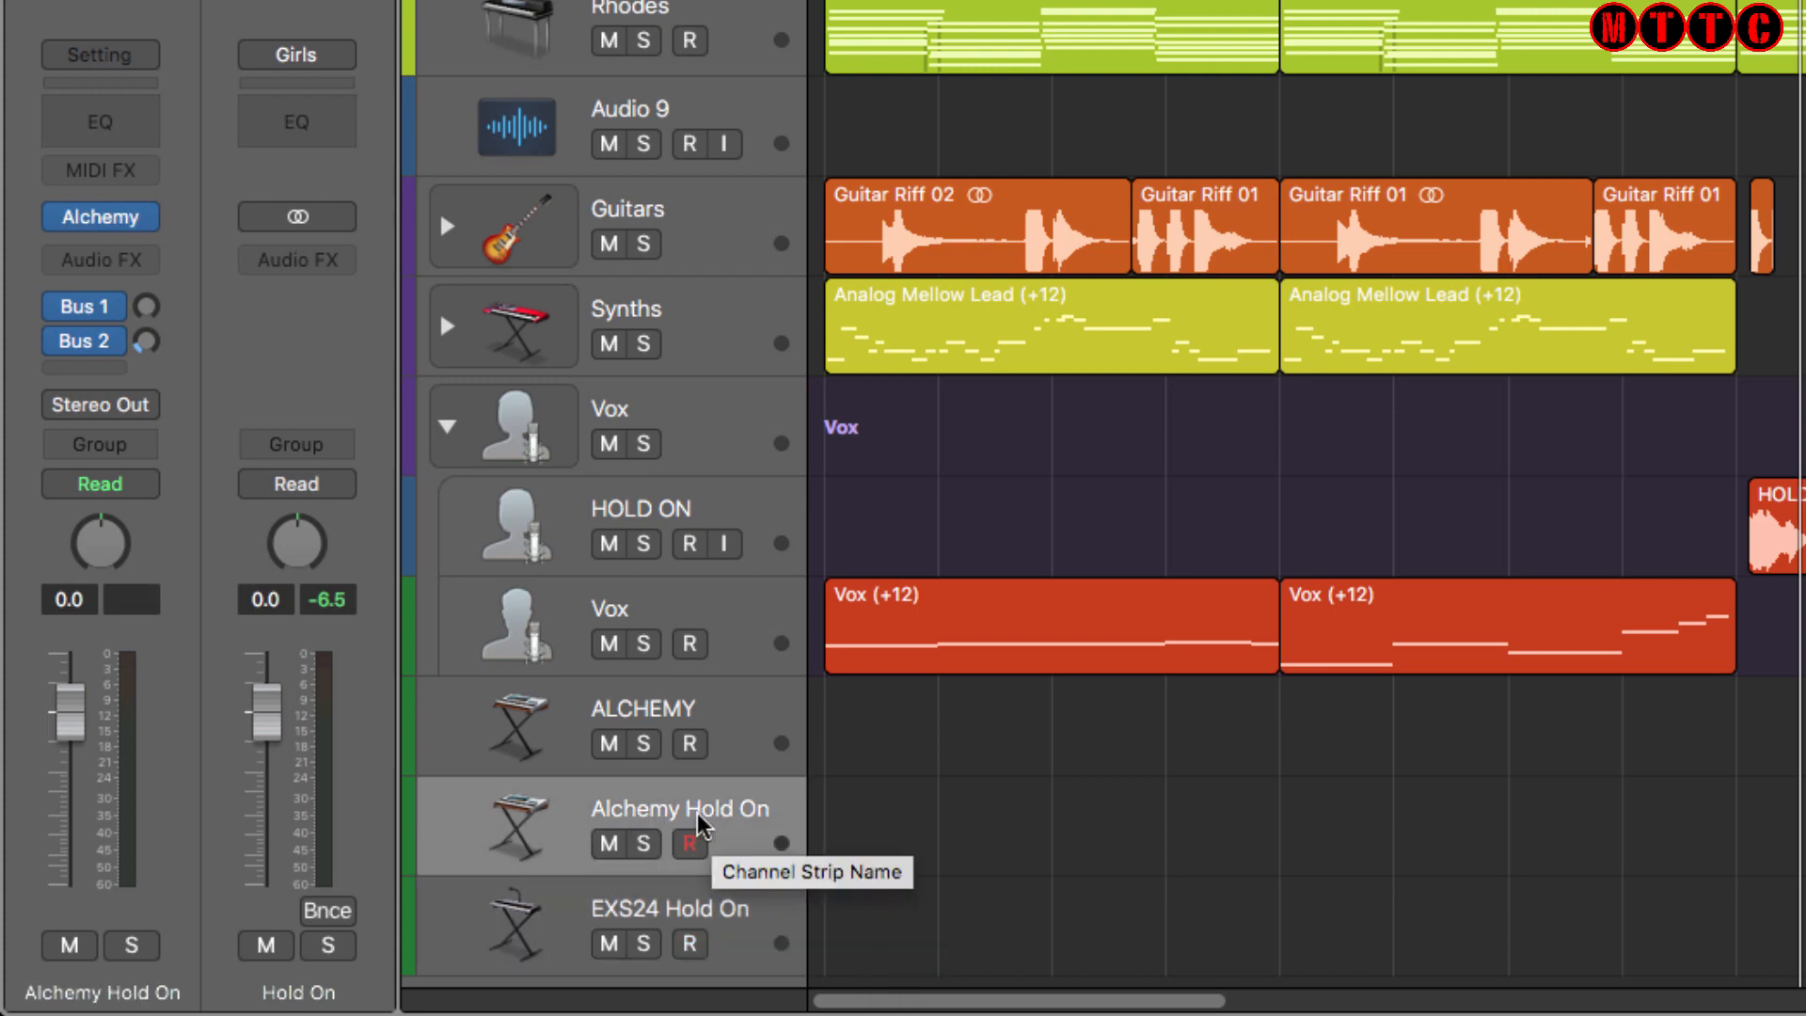
click(689, 842)
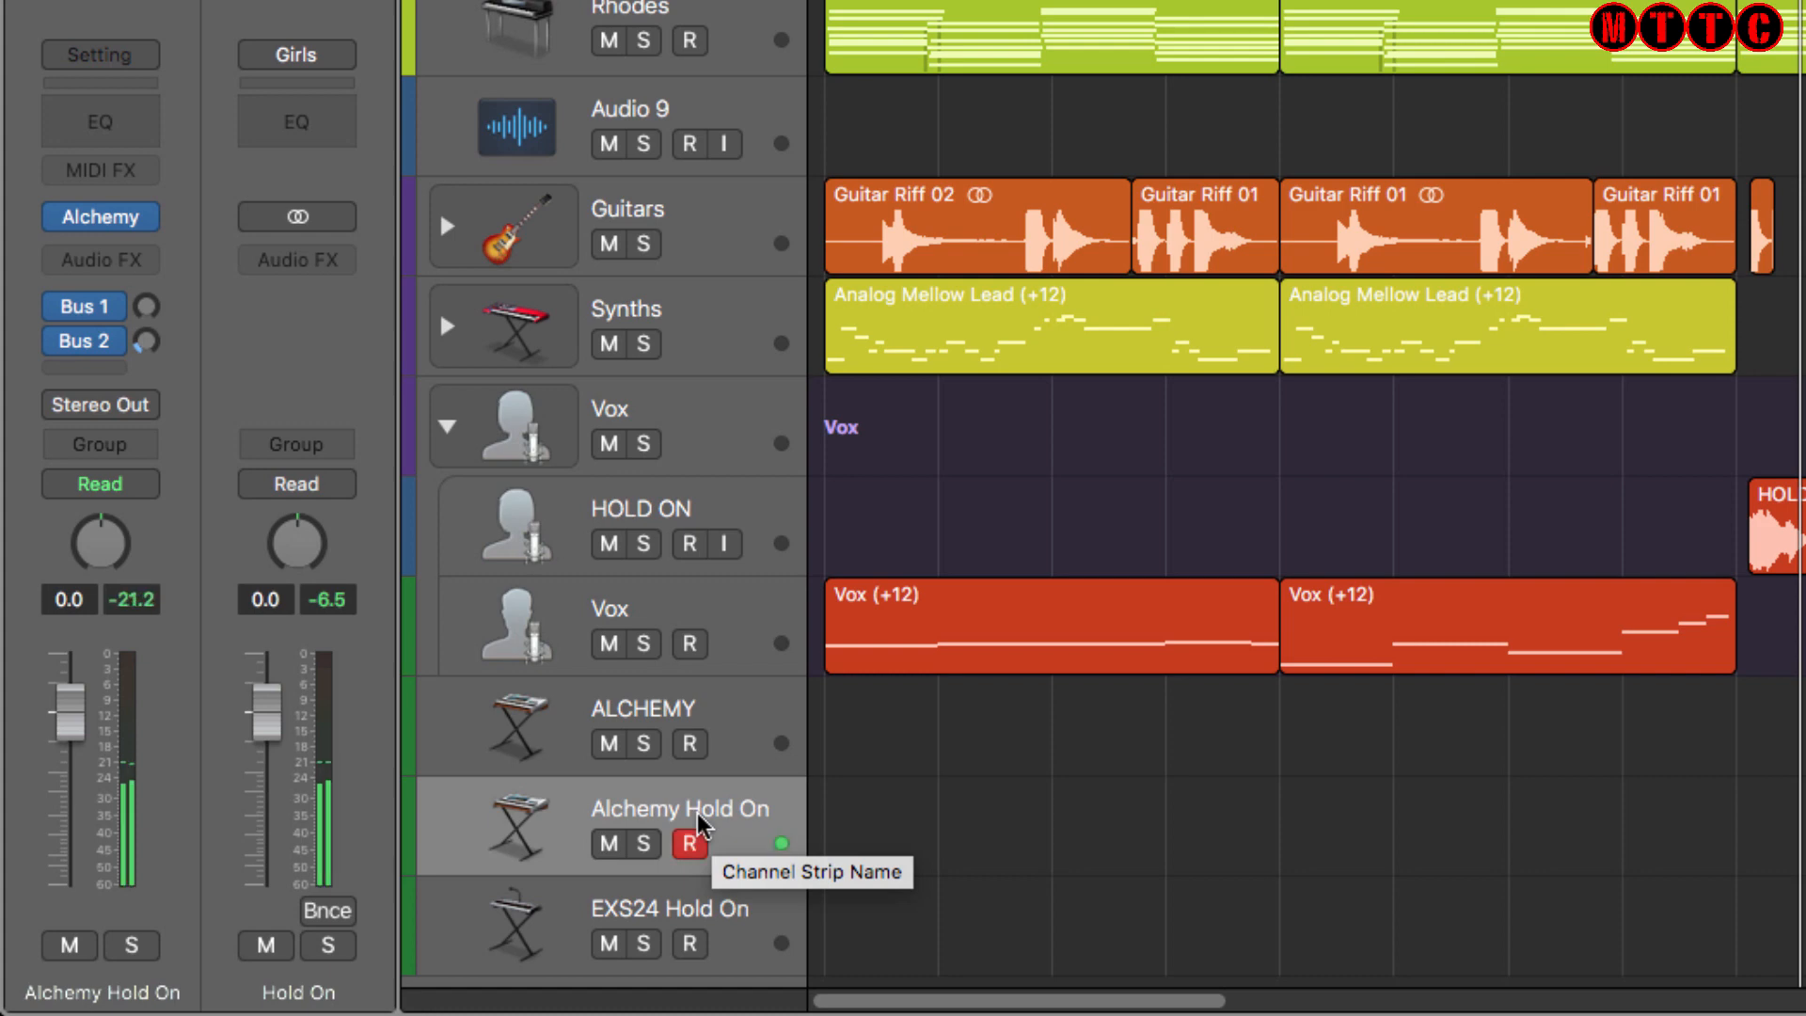
click(677, 908)
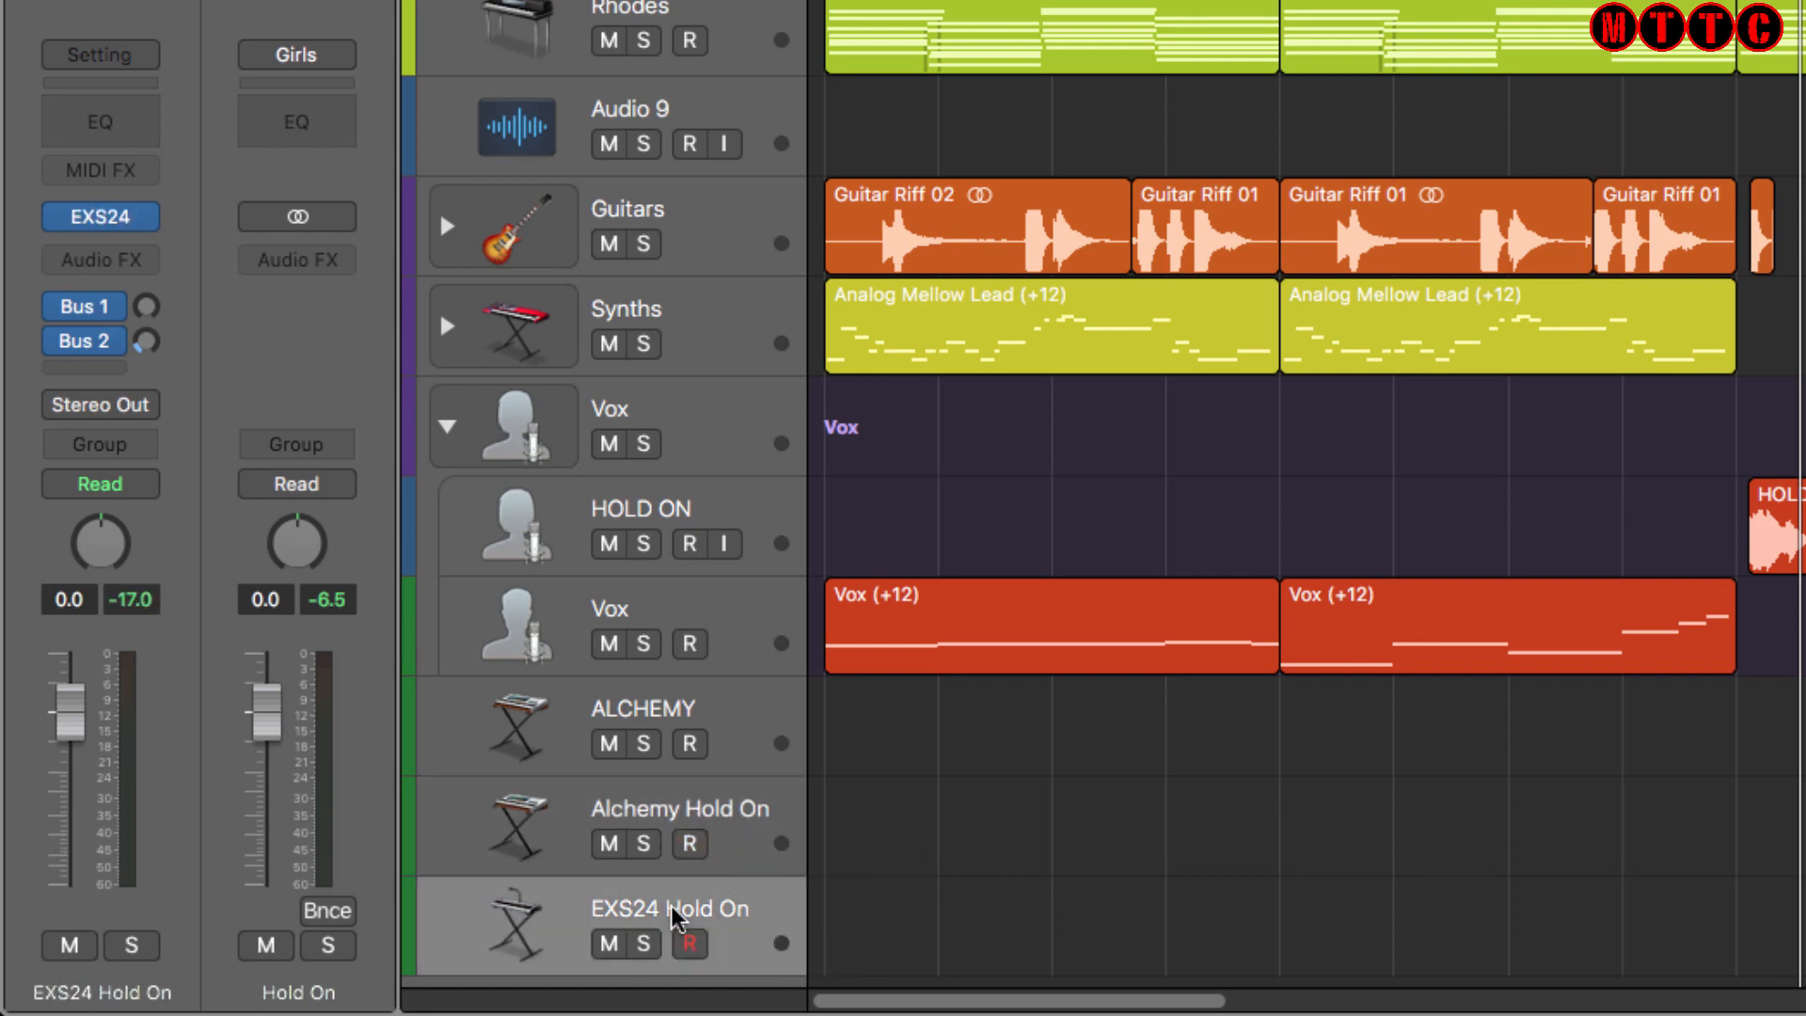
click(690, 943)
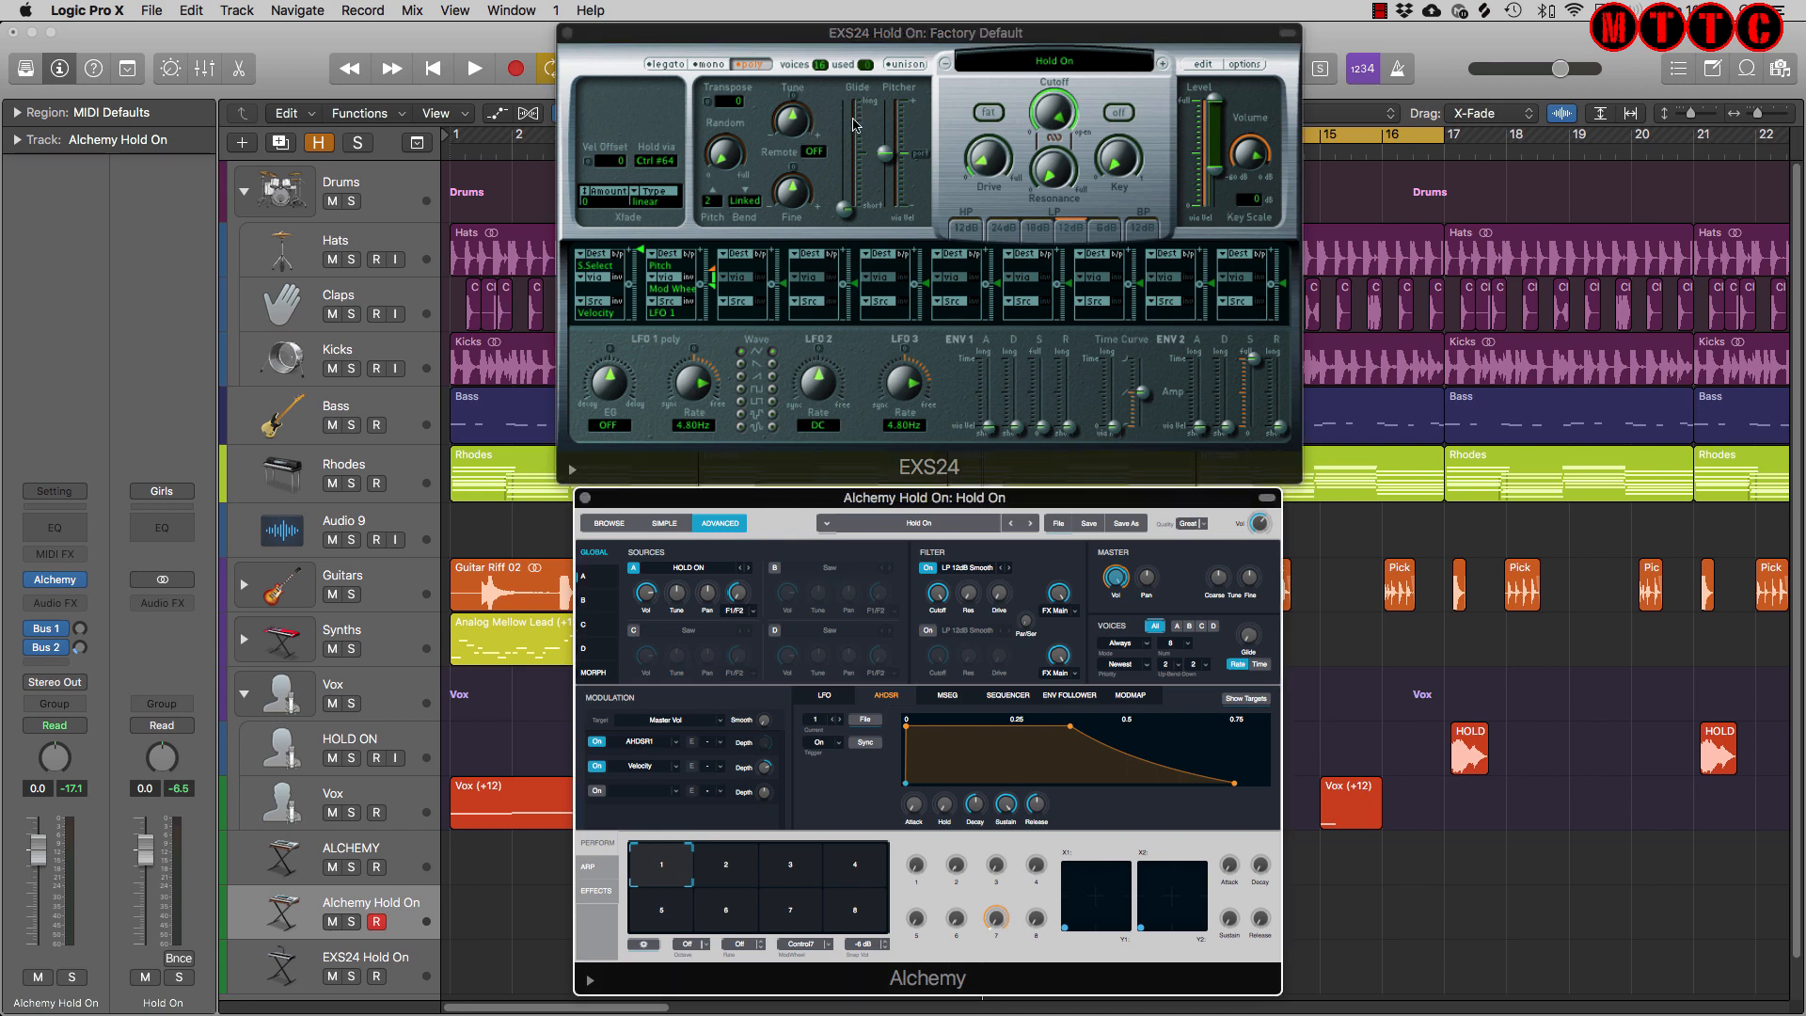
mouse_move(1192, 78)
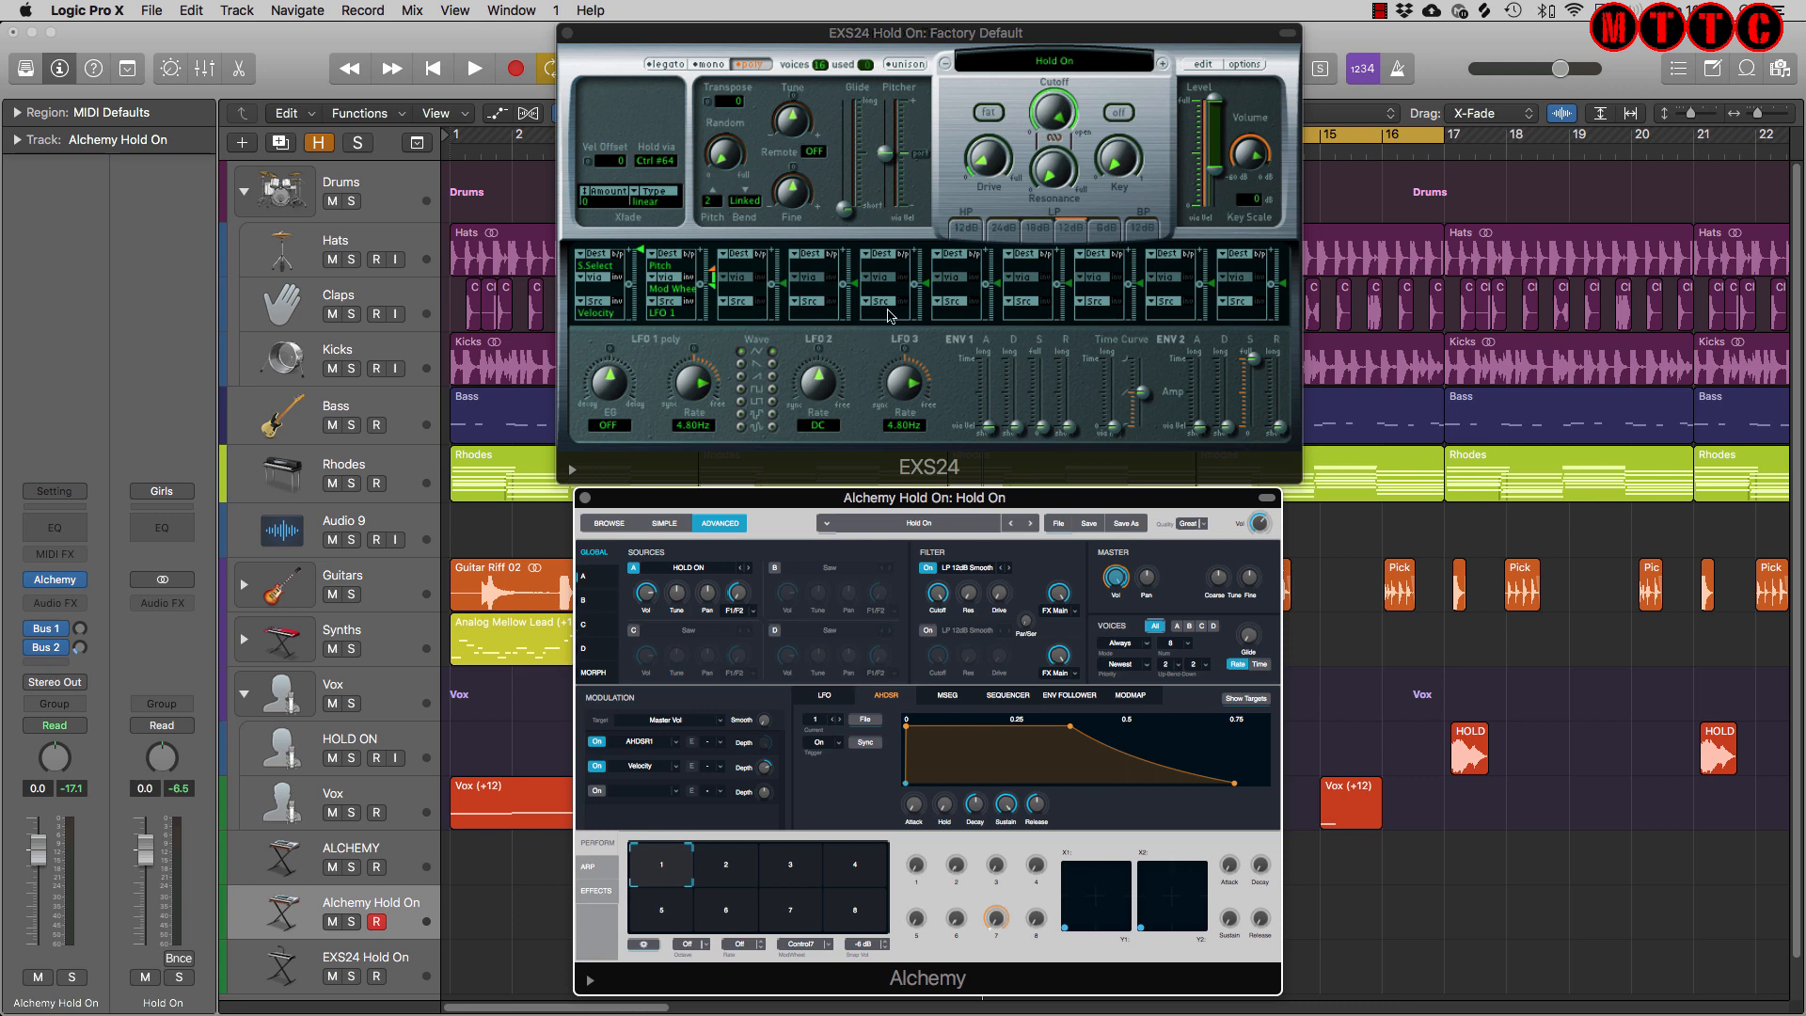
mouse_move(935, 227)
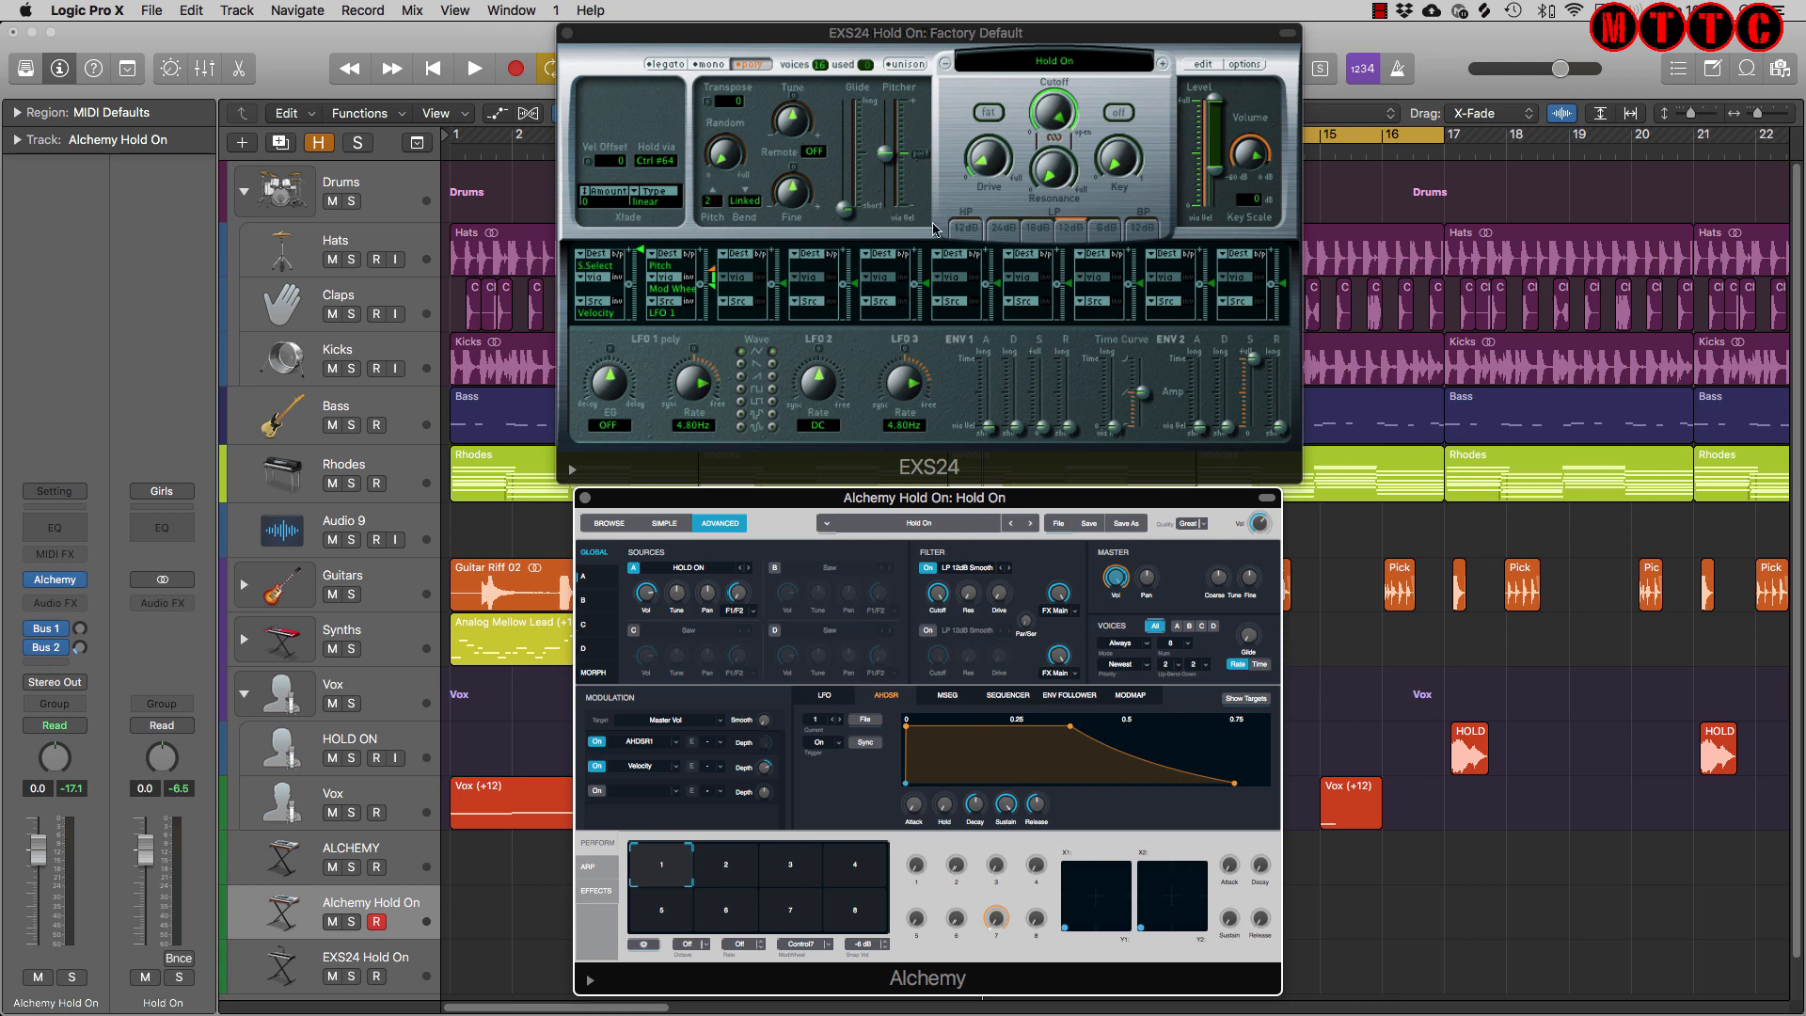
mouse_move(862, 508)
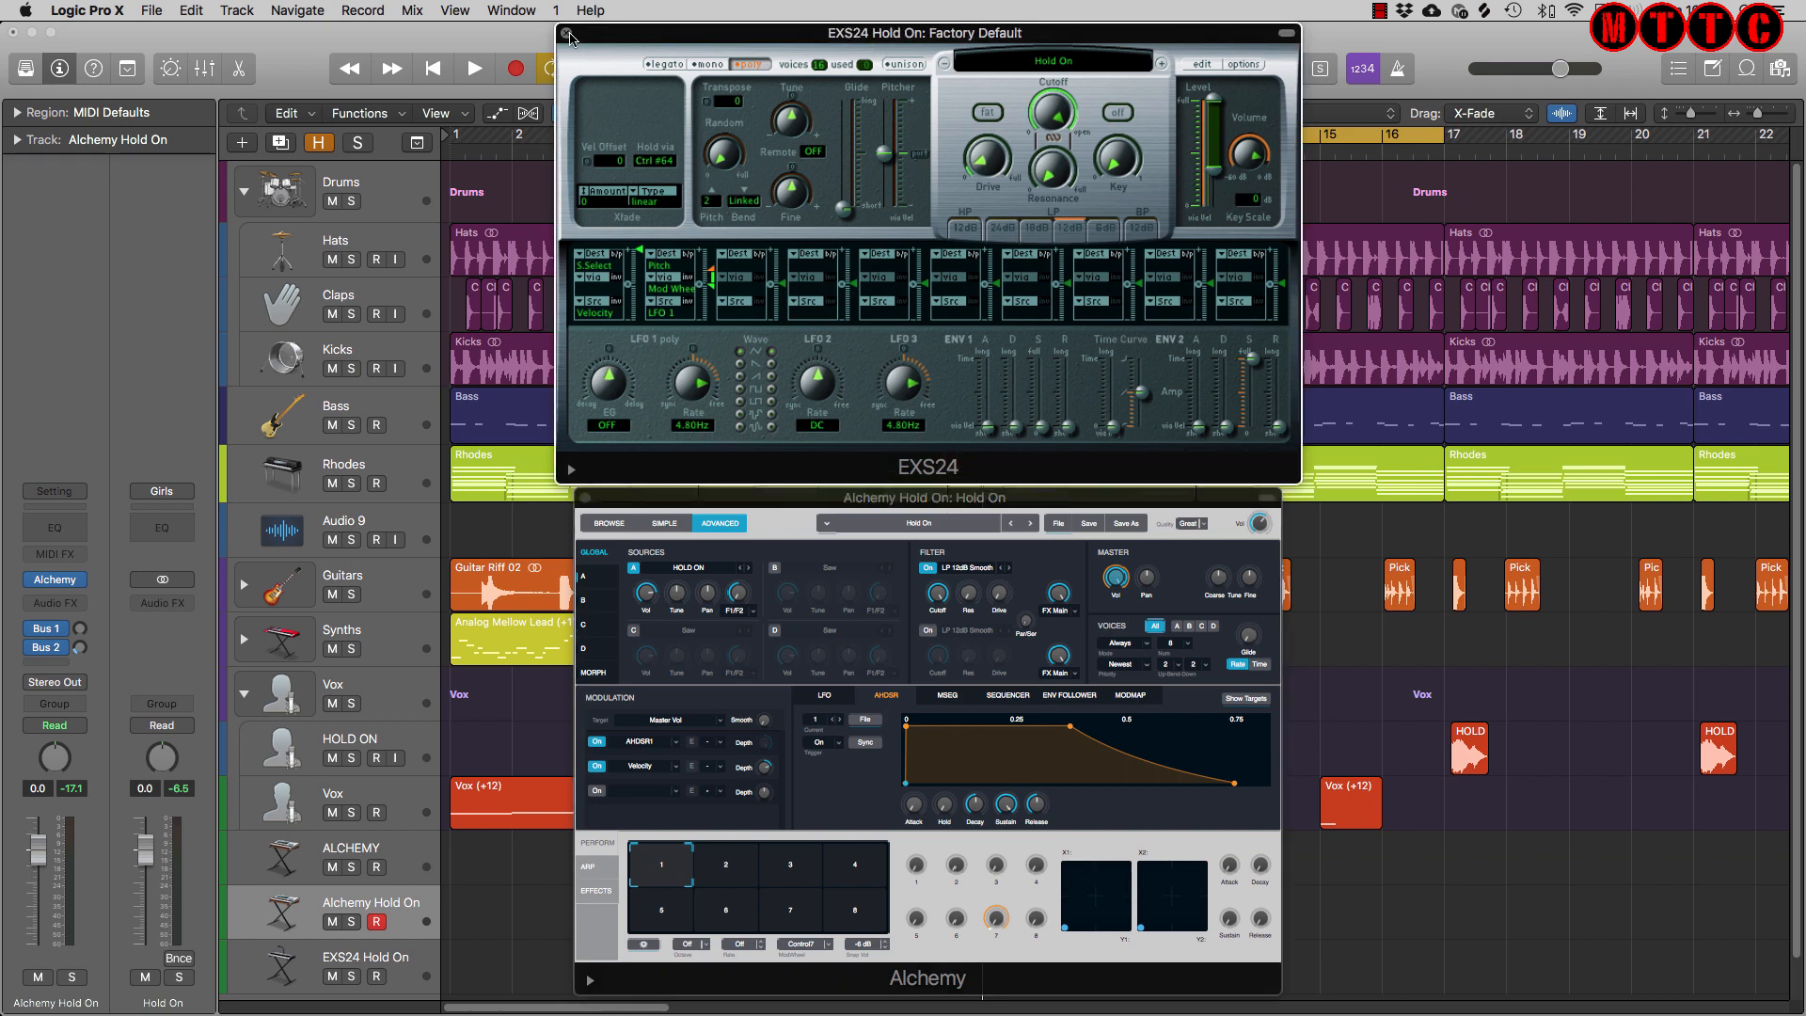
Step: Close the instrument windows, unsolo HOLD ON, and arm the EXS24 Hold On track
click(570, 38)
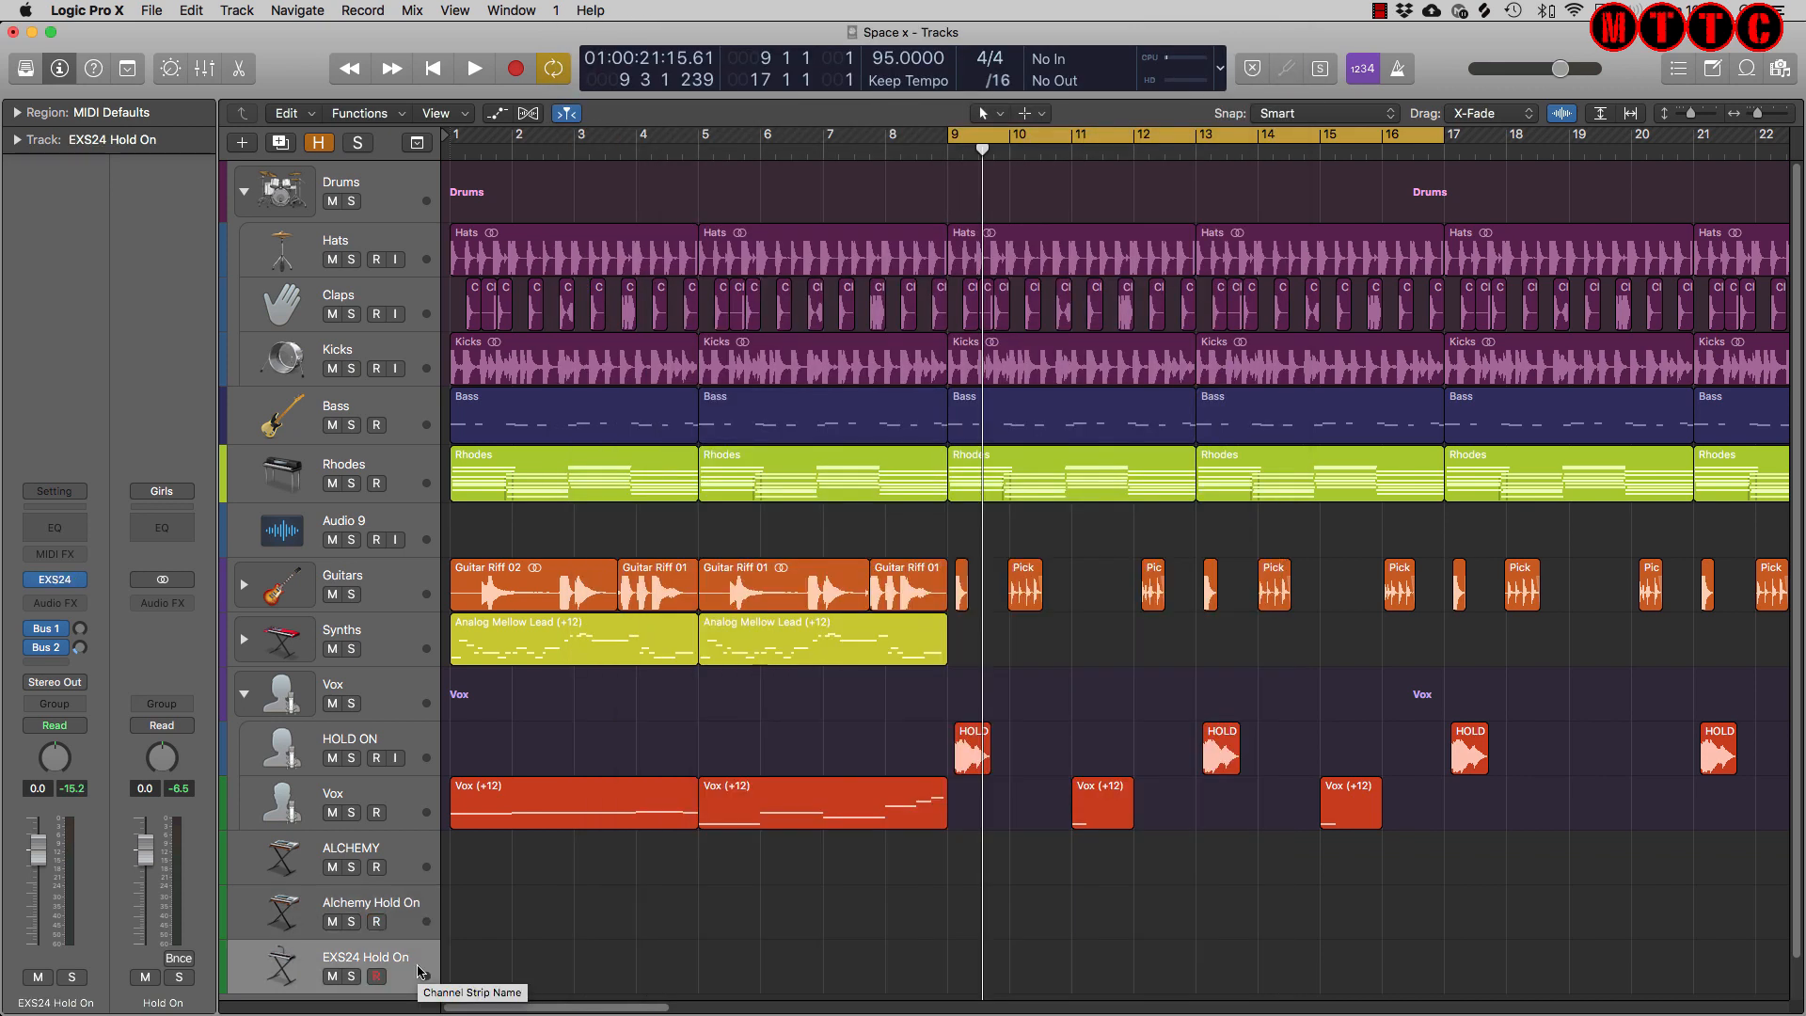
mouse_move(338, 758)
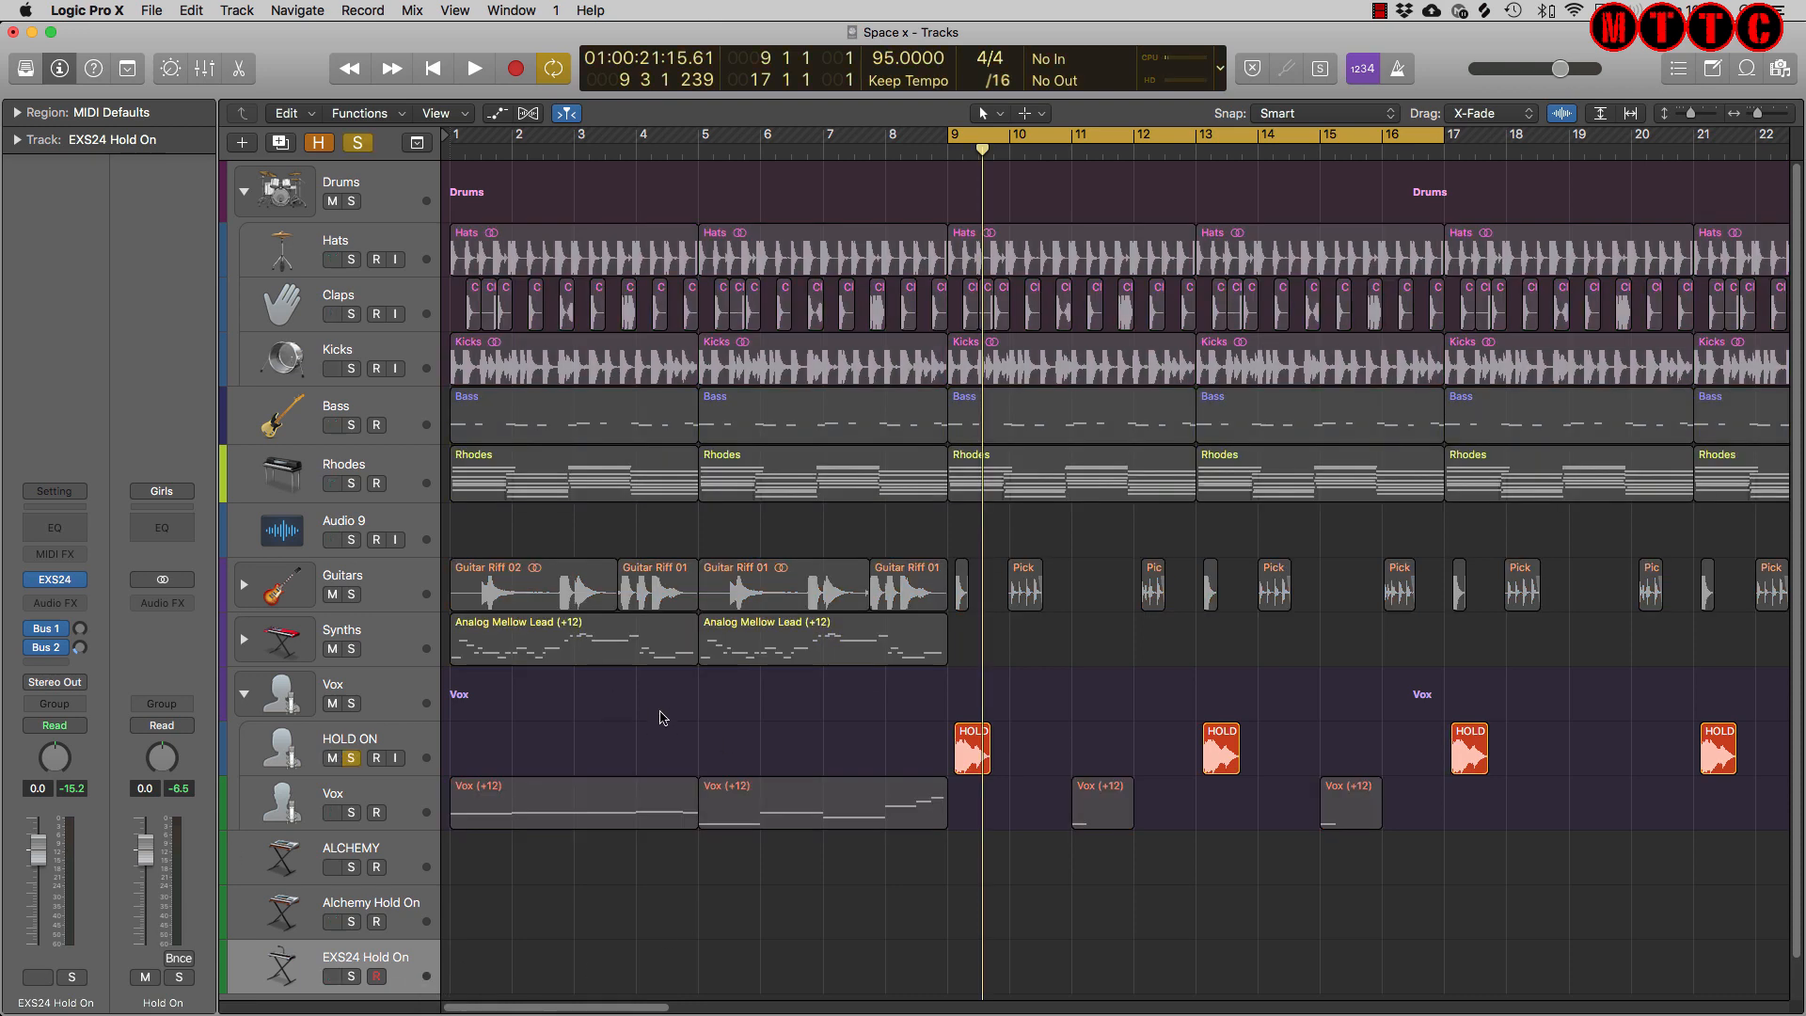
click(473, 68)
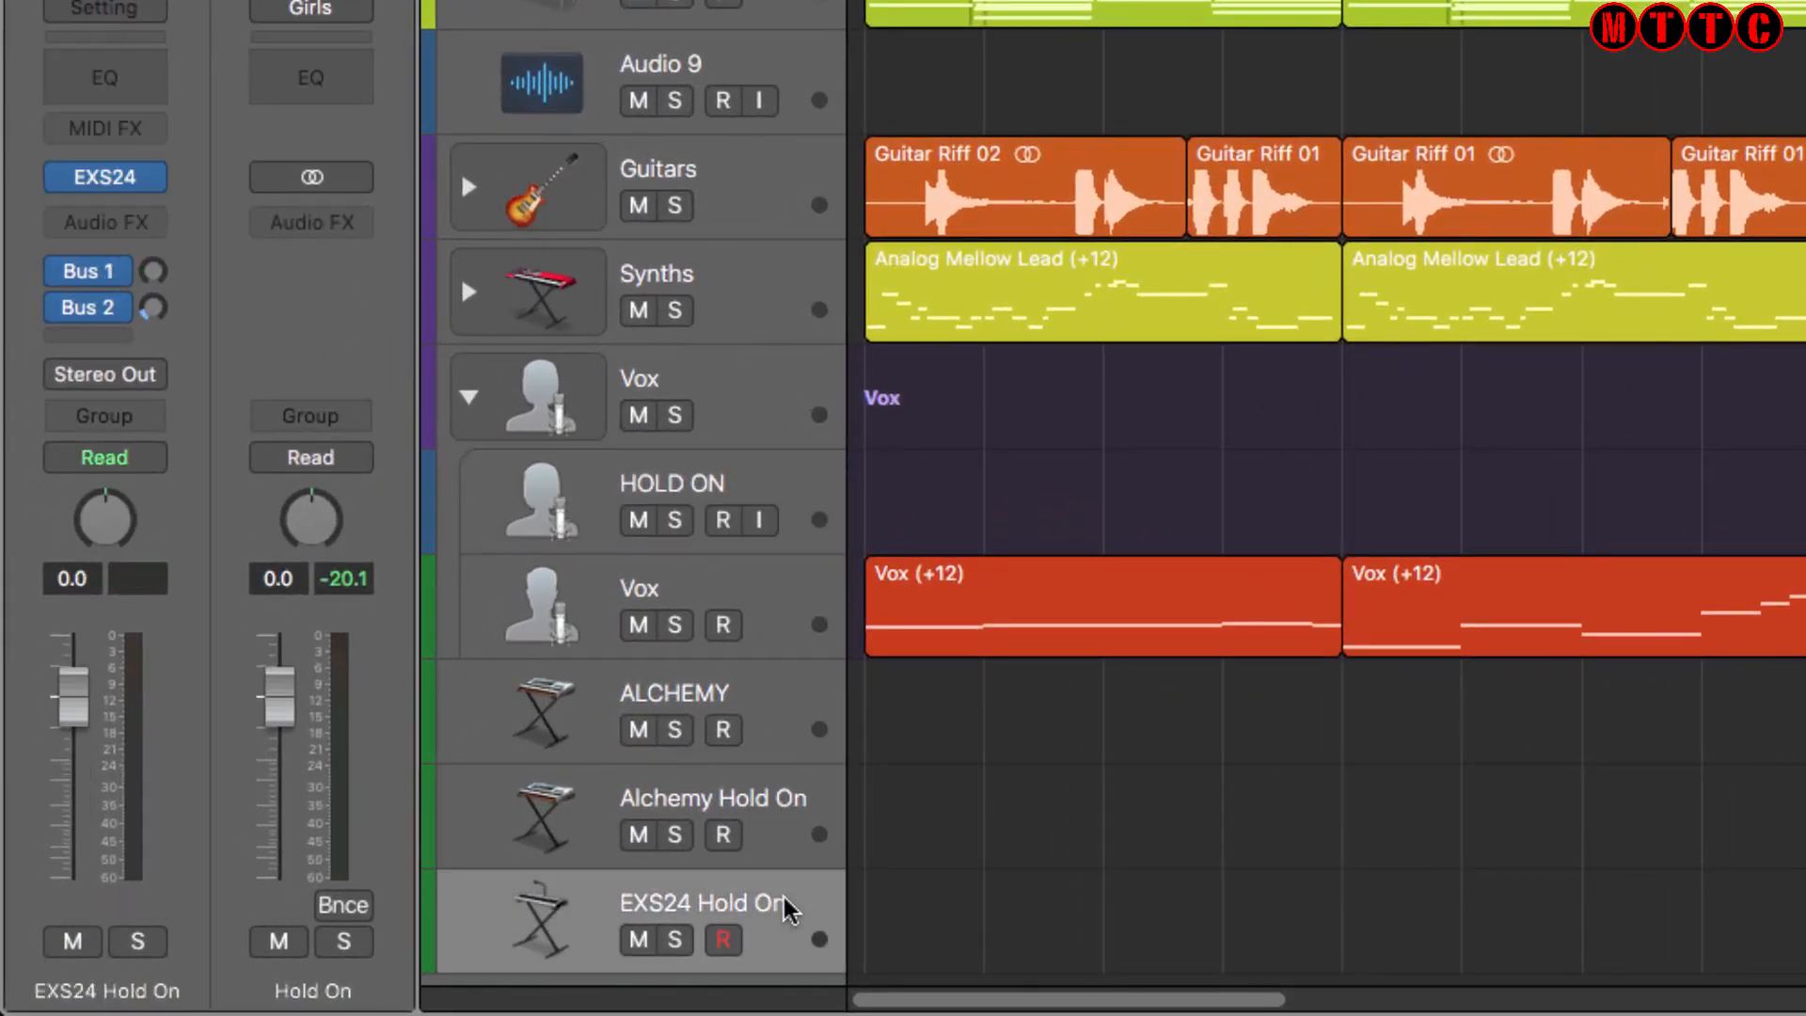
click(723, 939)
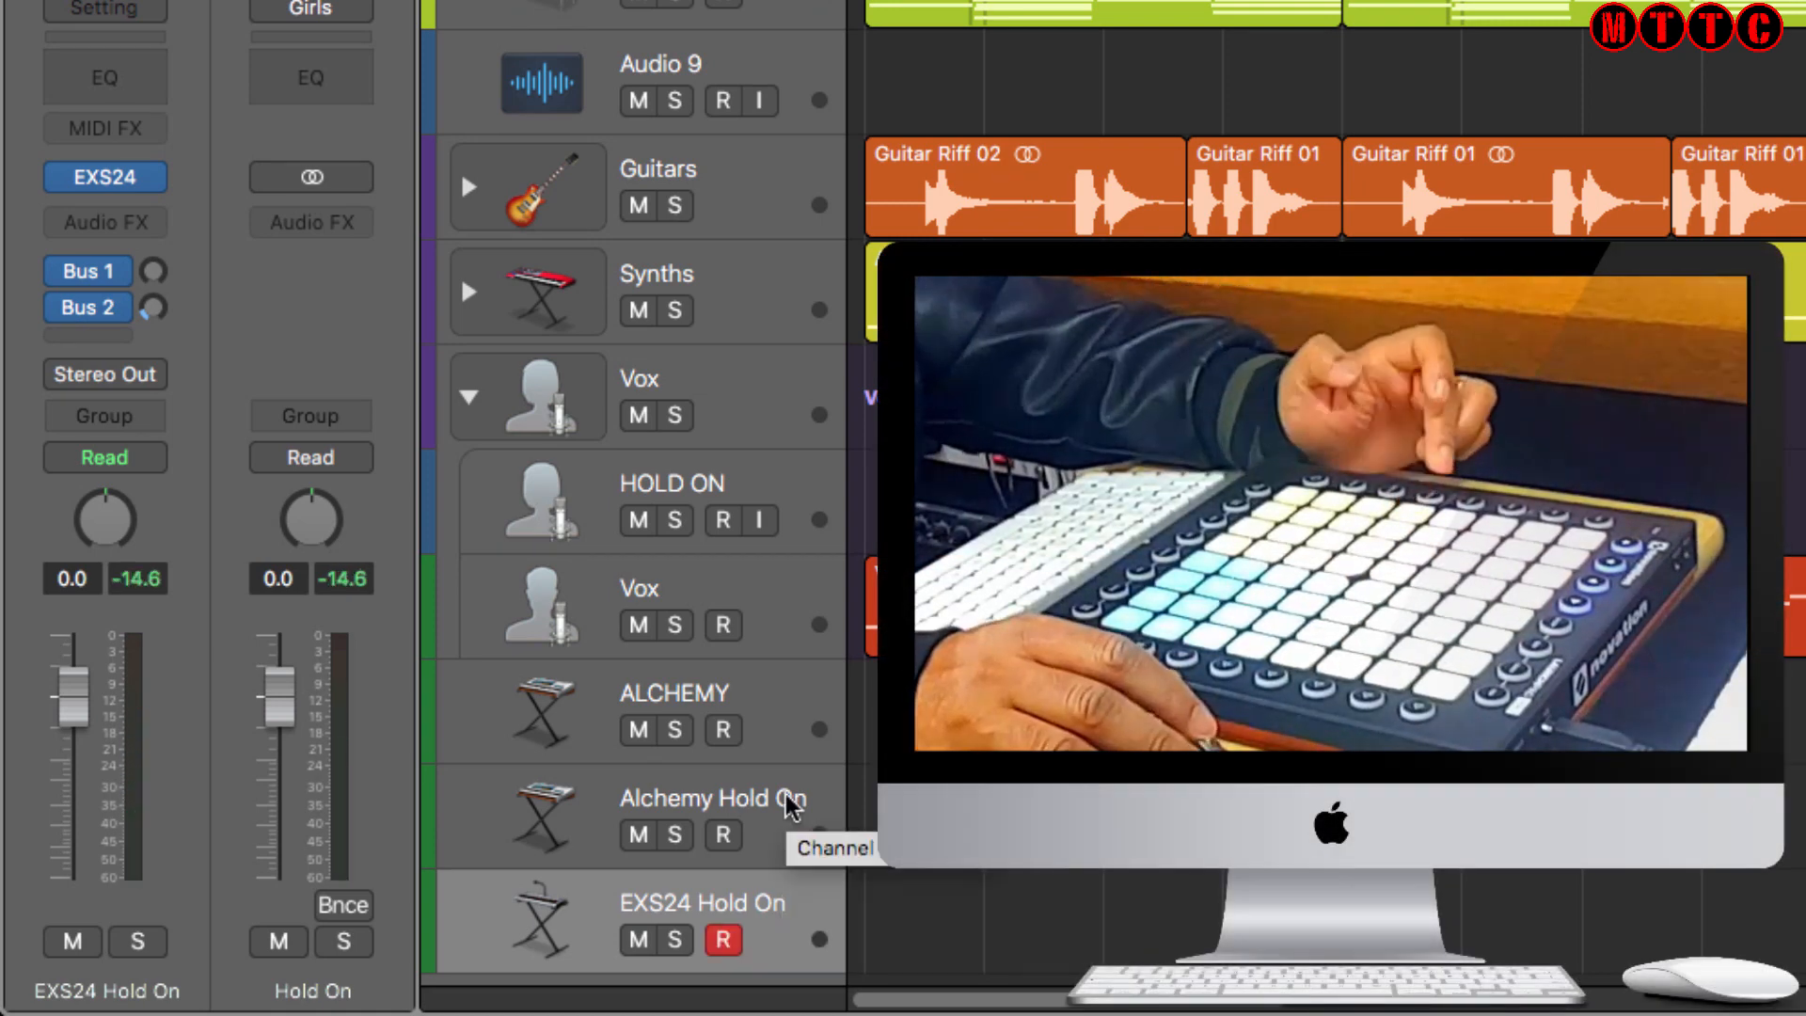
Step: Select the Alchemy Hold On track and arm it for playing from the pad controller
click(709, 797)
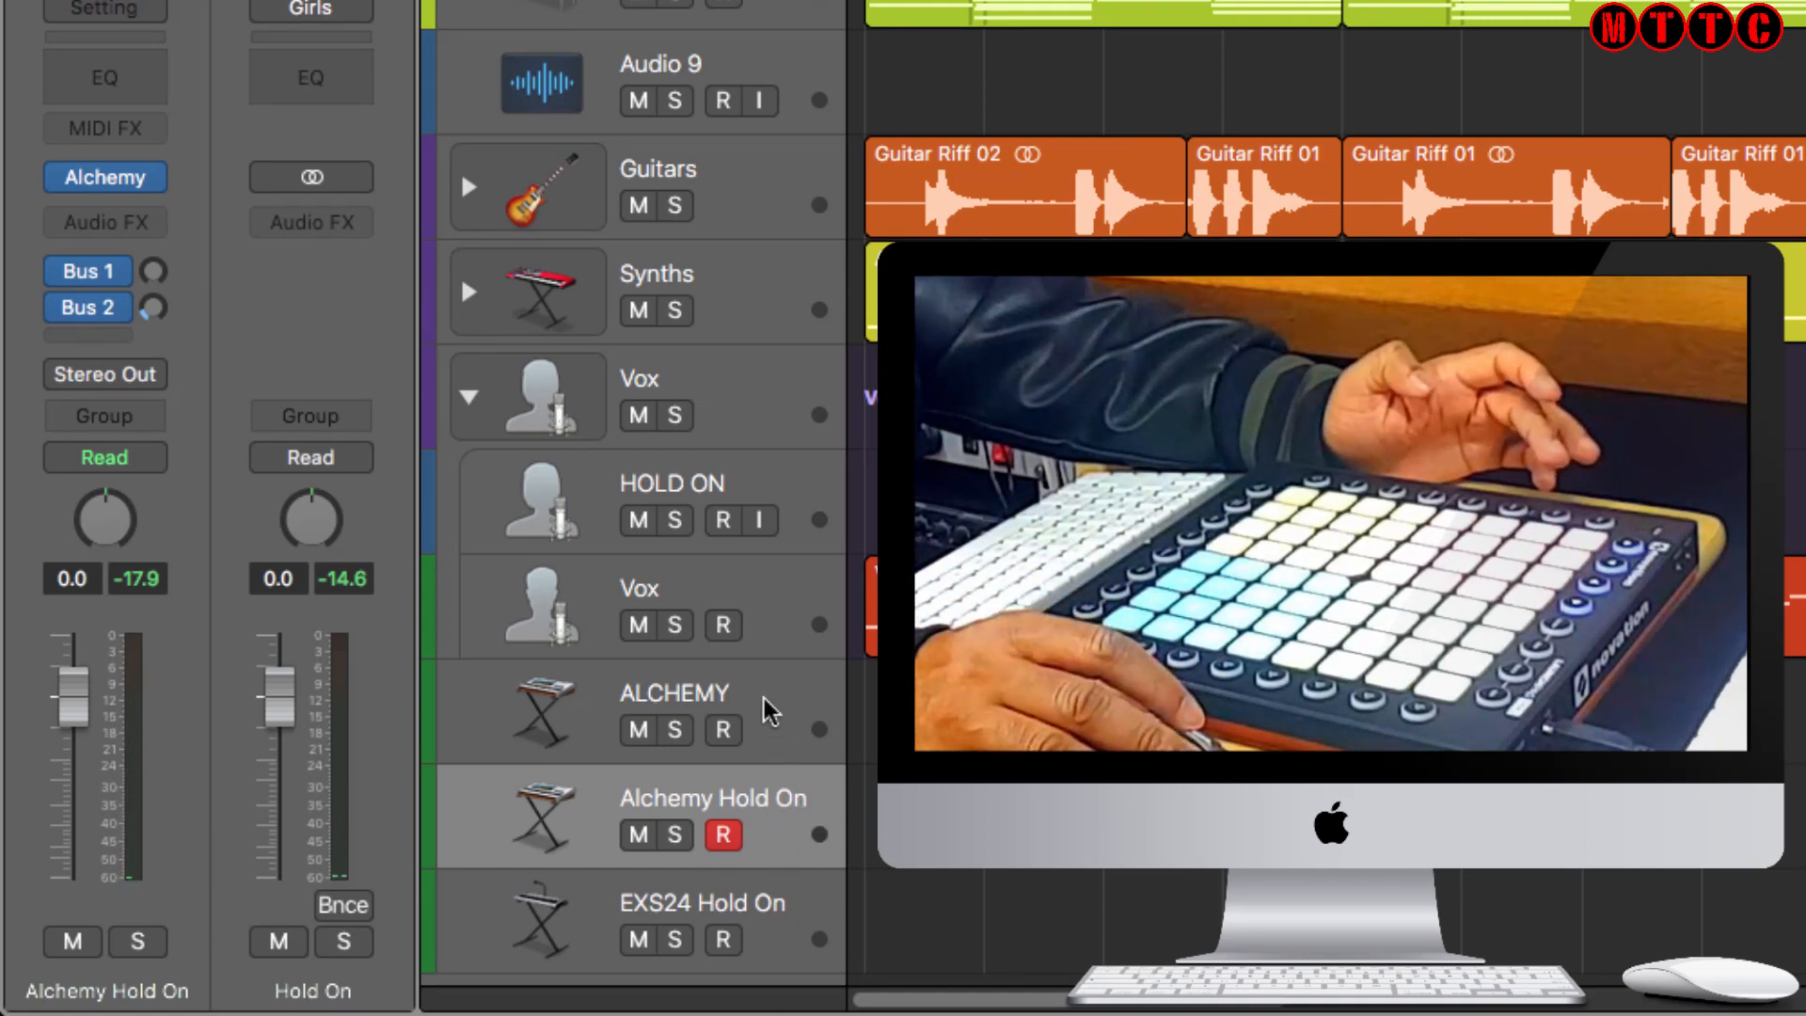
mouse_move(806, 925)
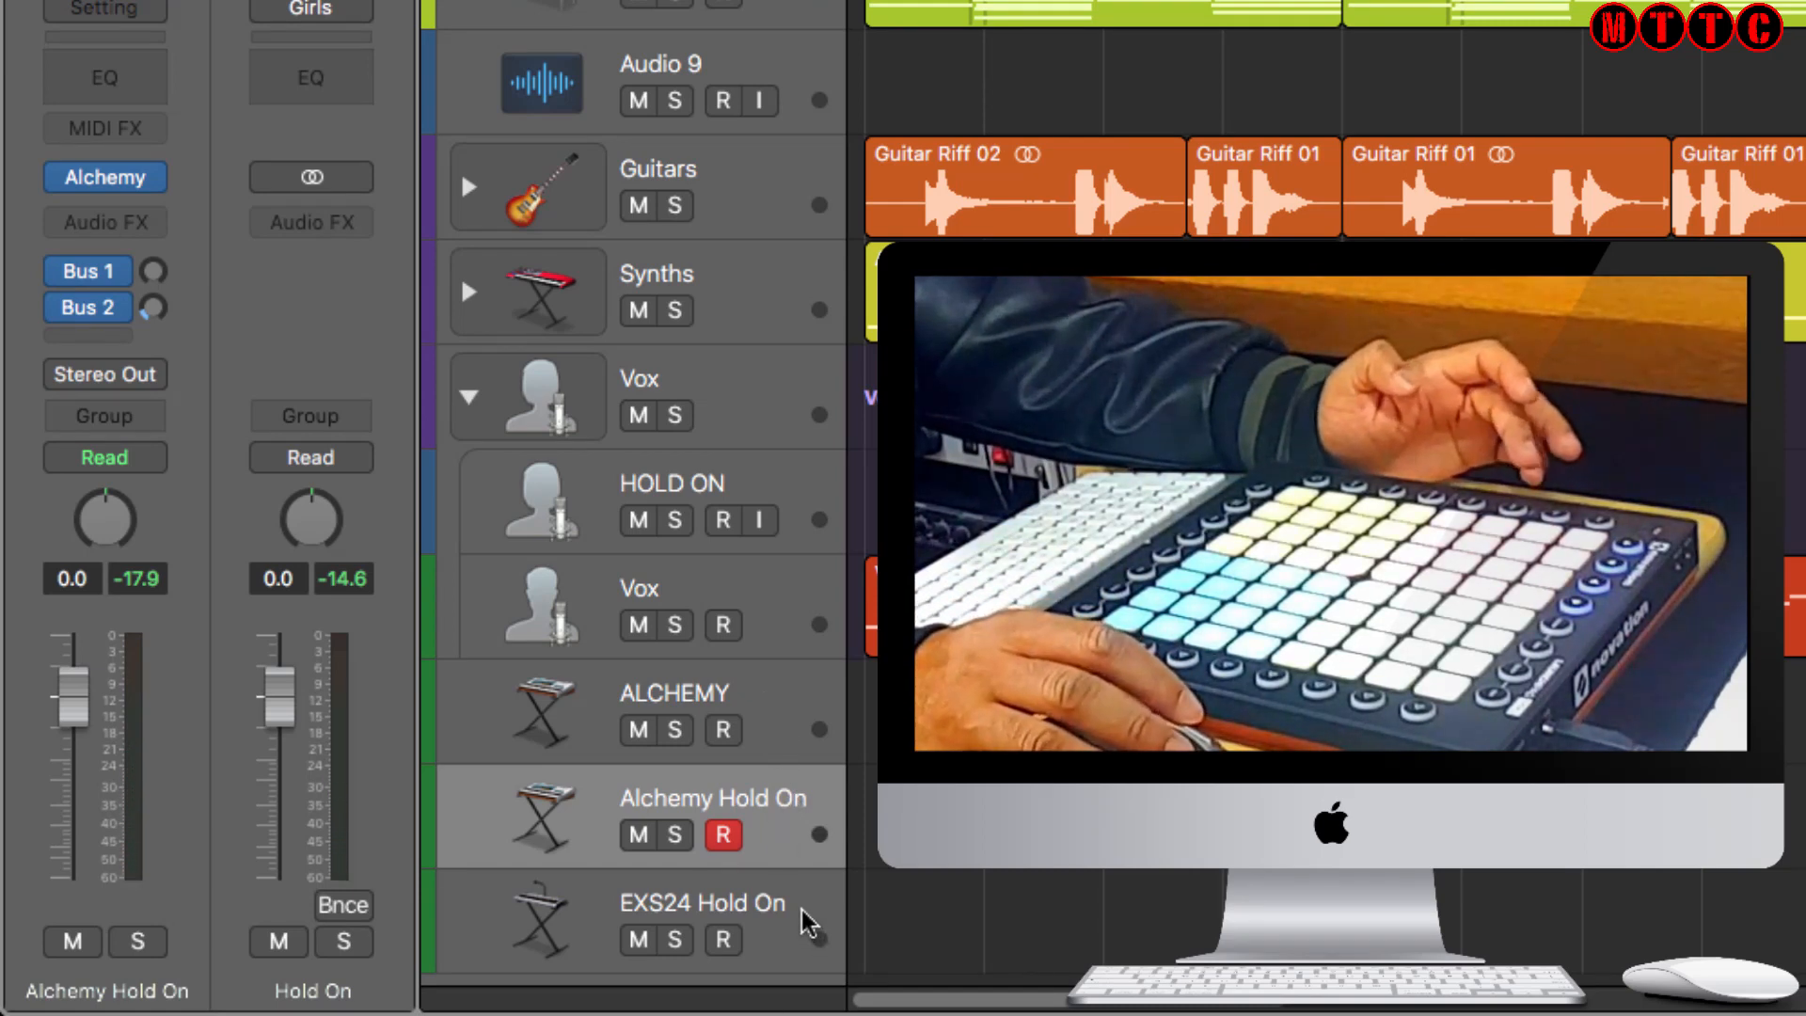
click(723, 939)
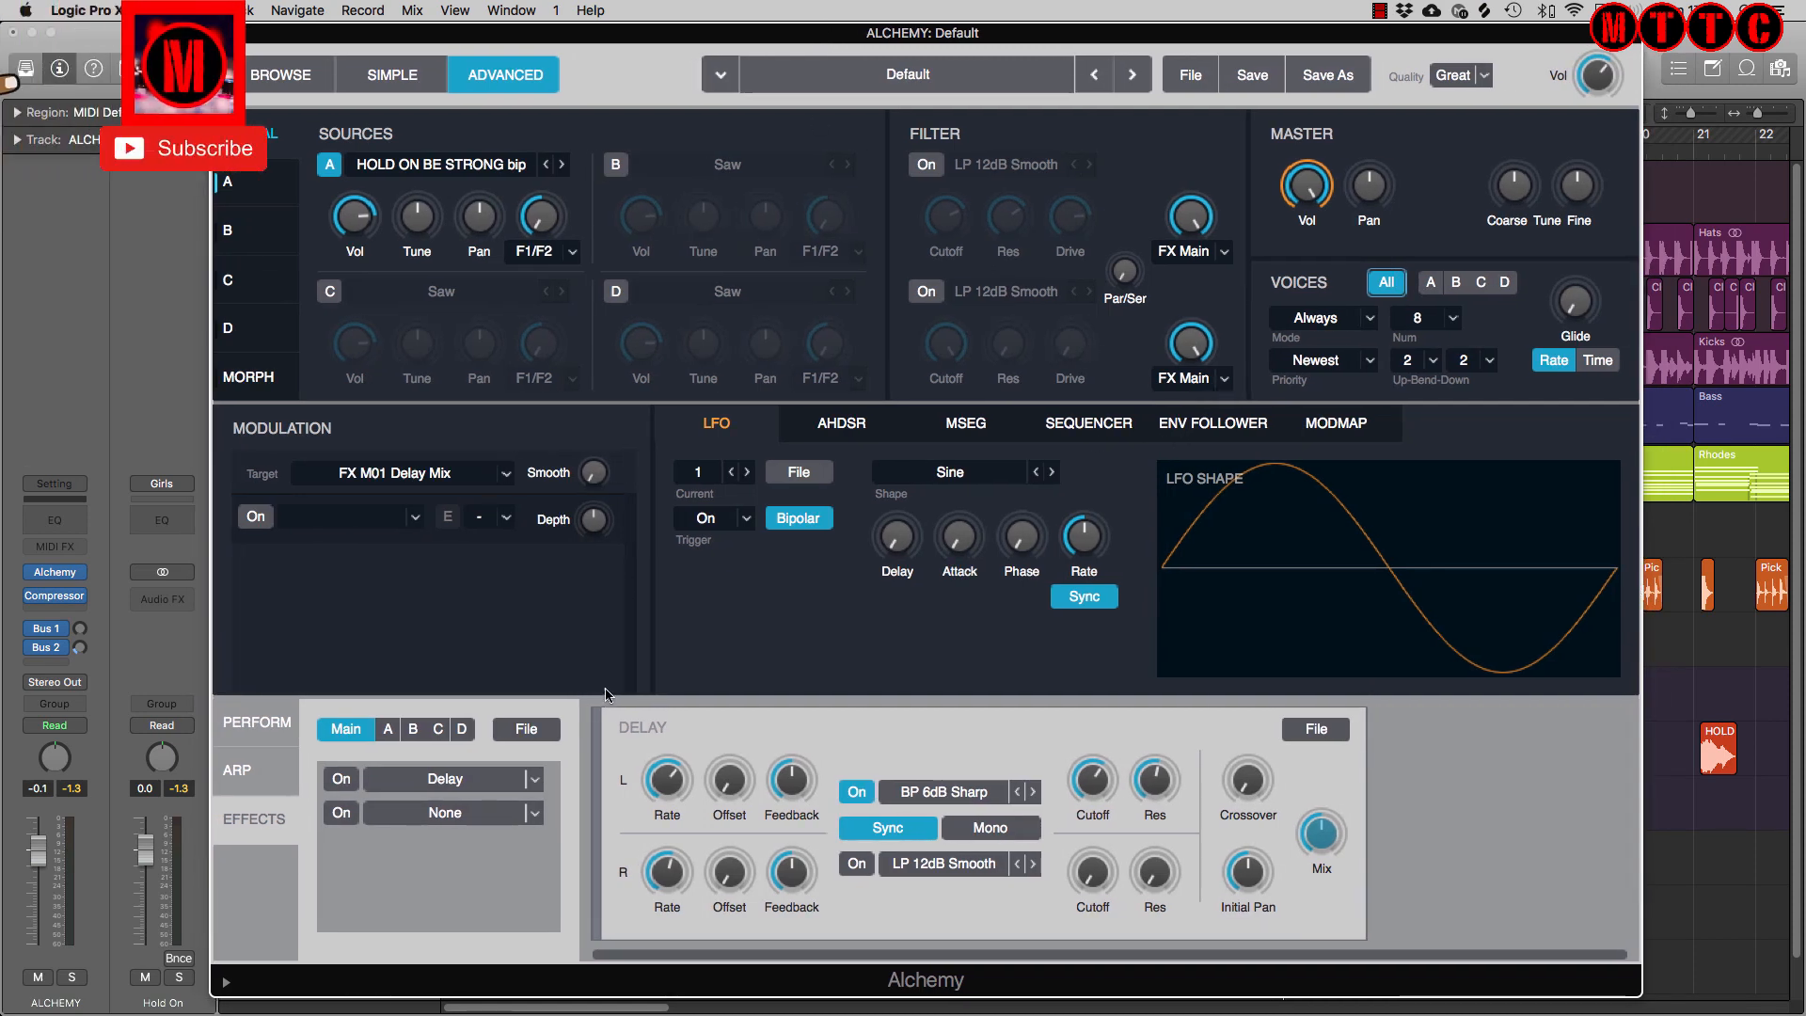
mouse_move(643, 705)
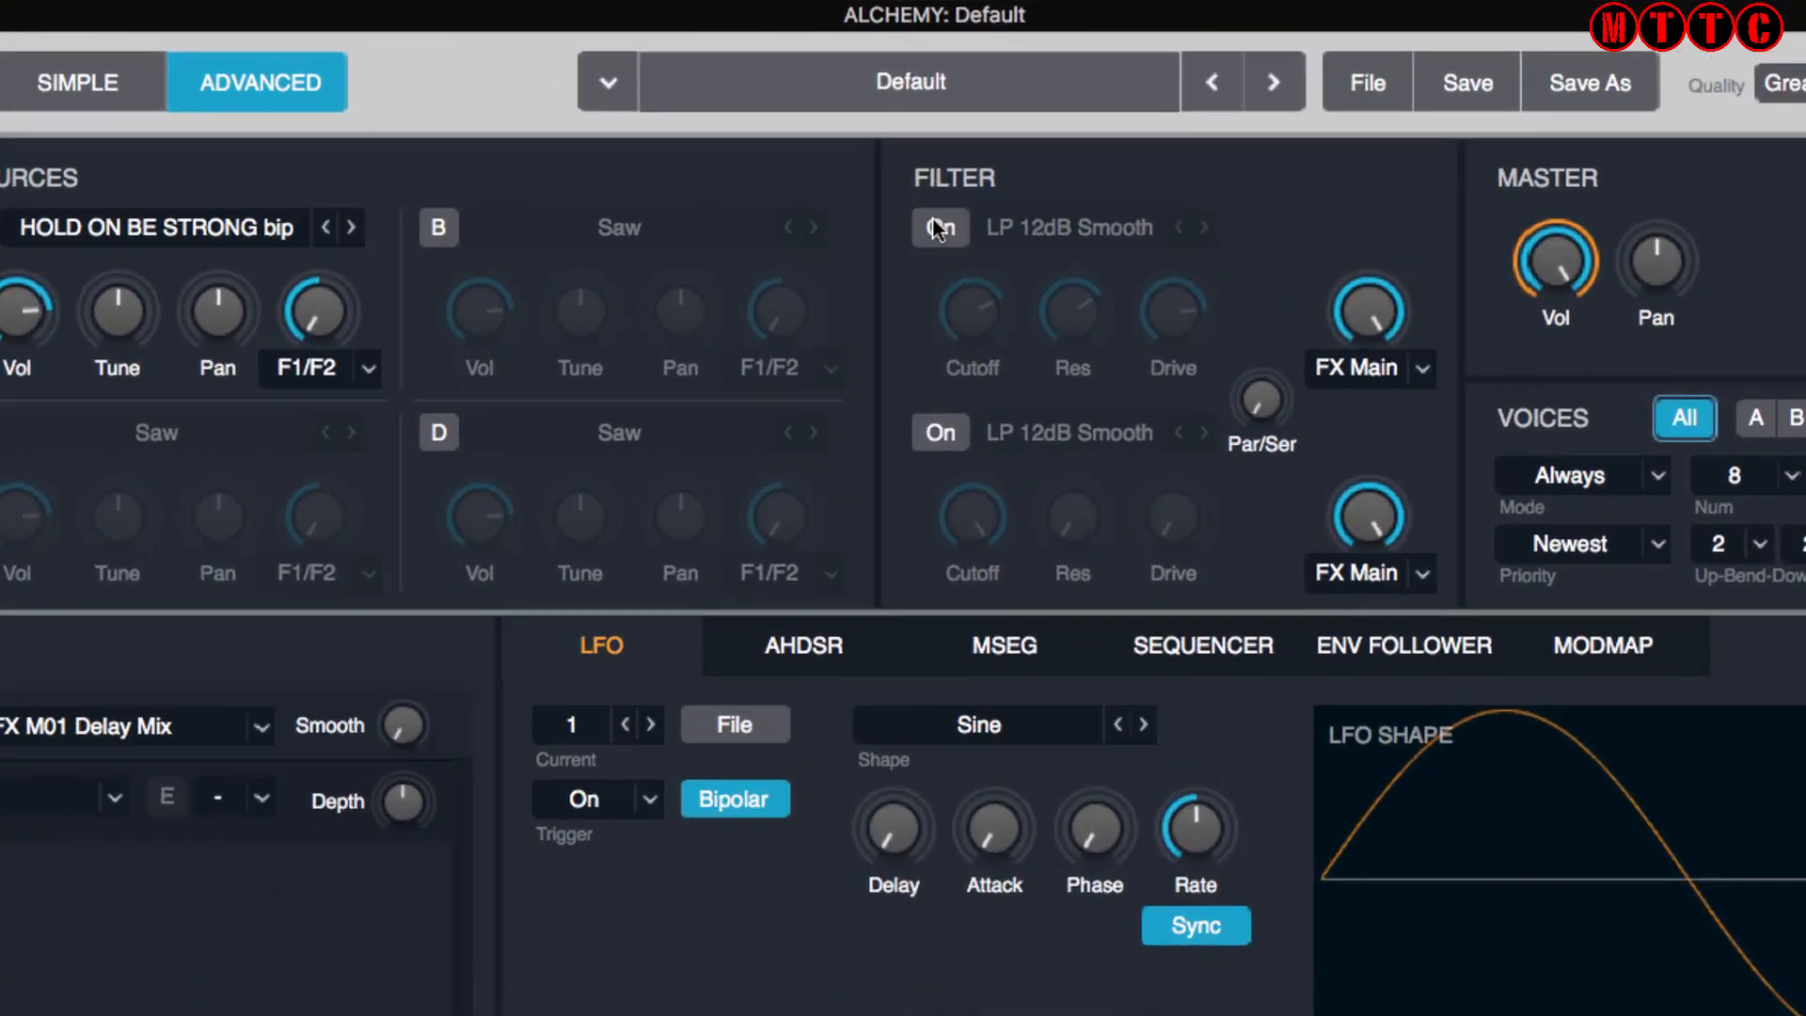
Step: Switch on Alchemy's Filter 1 and turn up its Res and Drive knobs
click(939, 227)
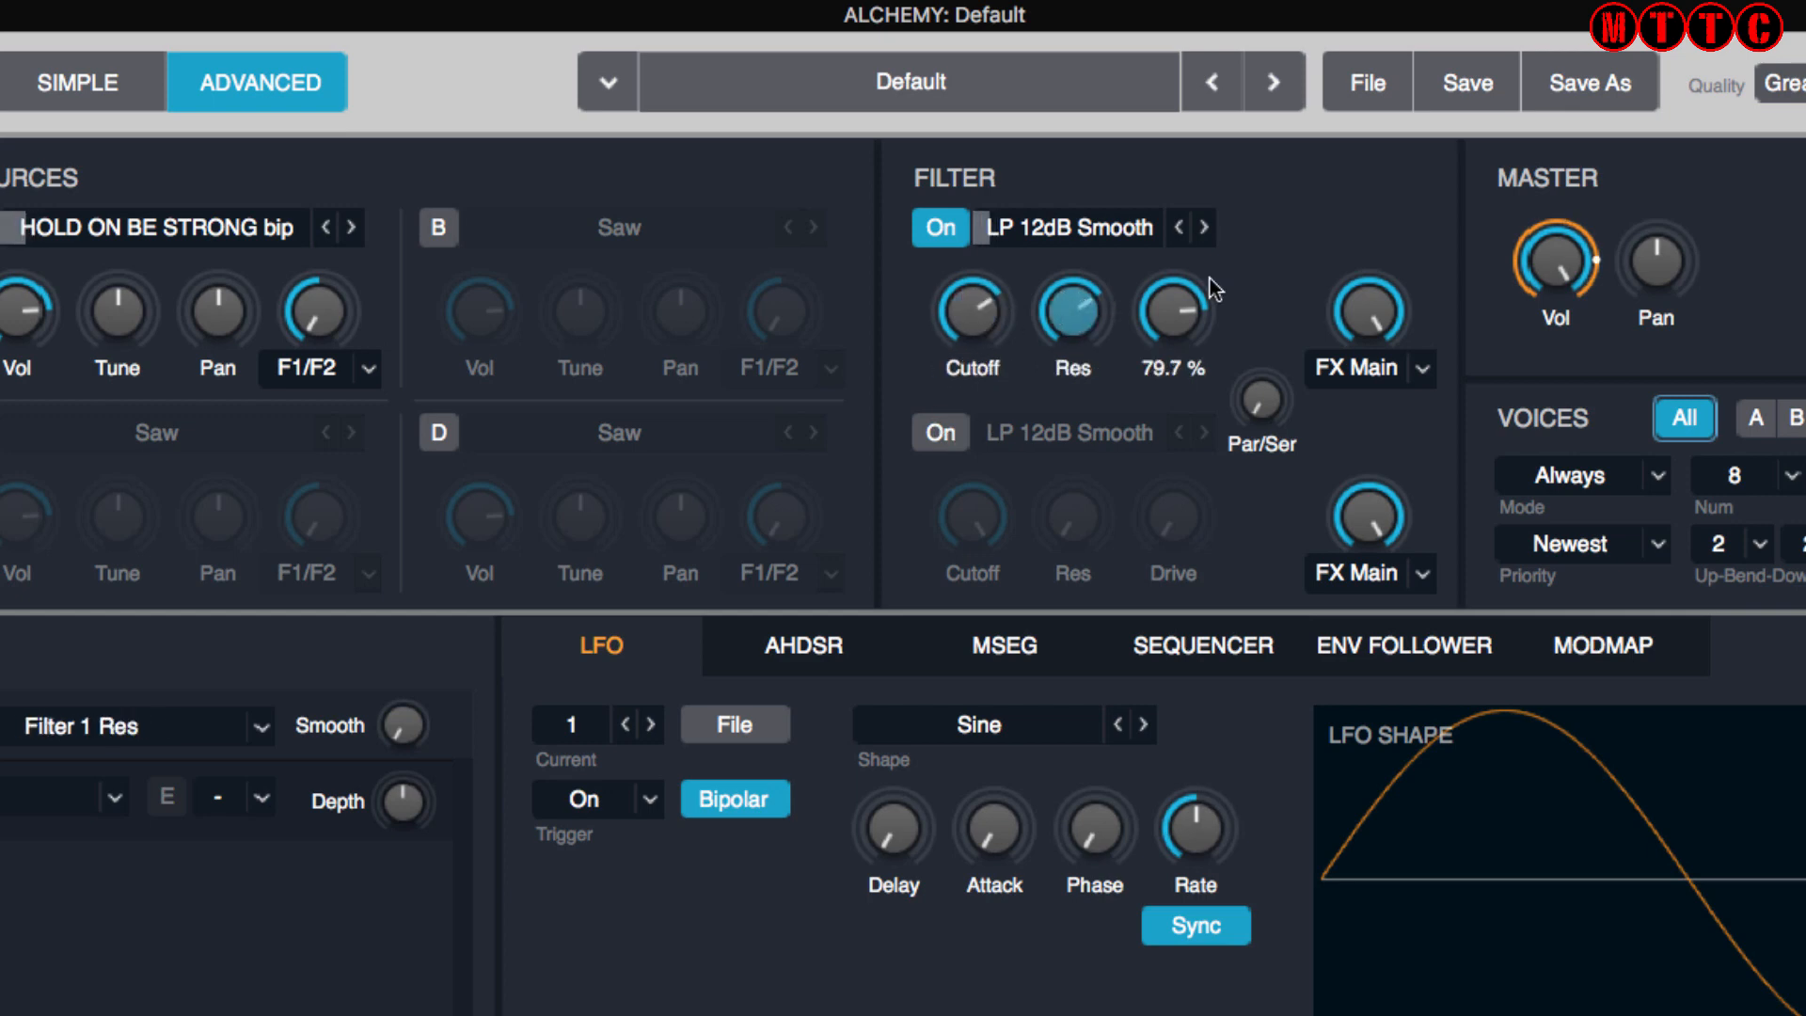
scroll(down, 3)
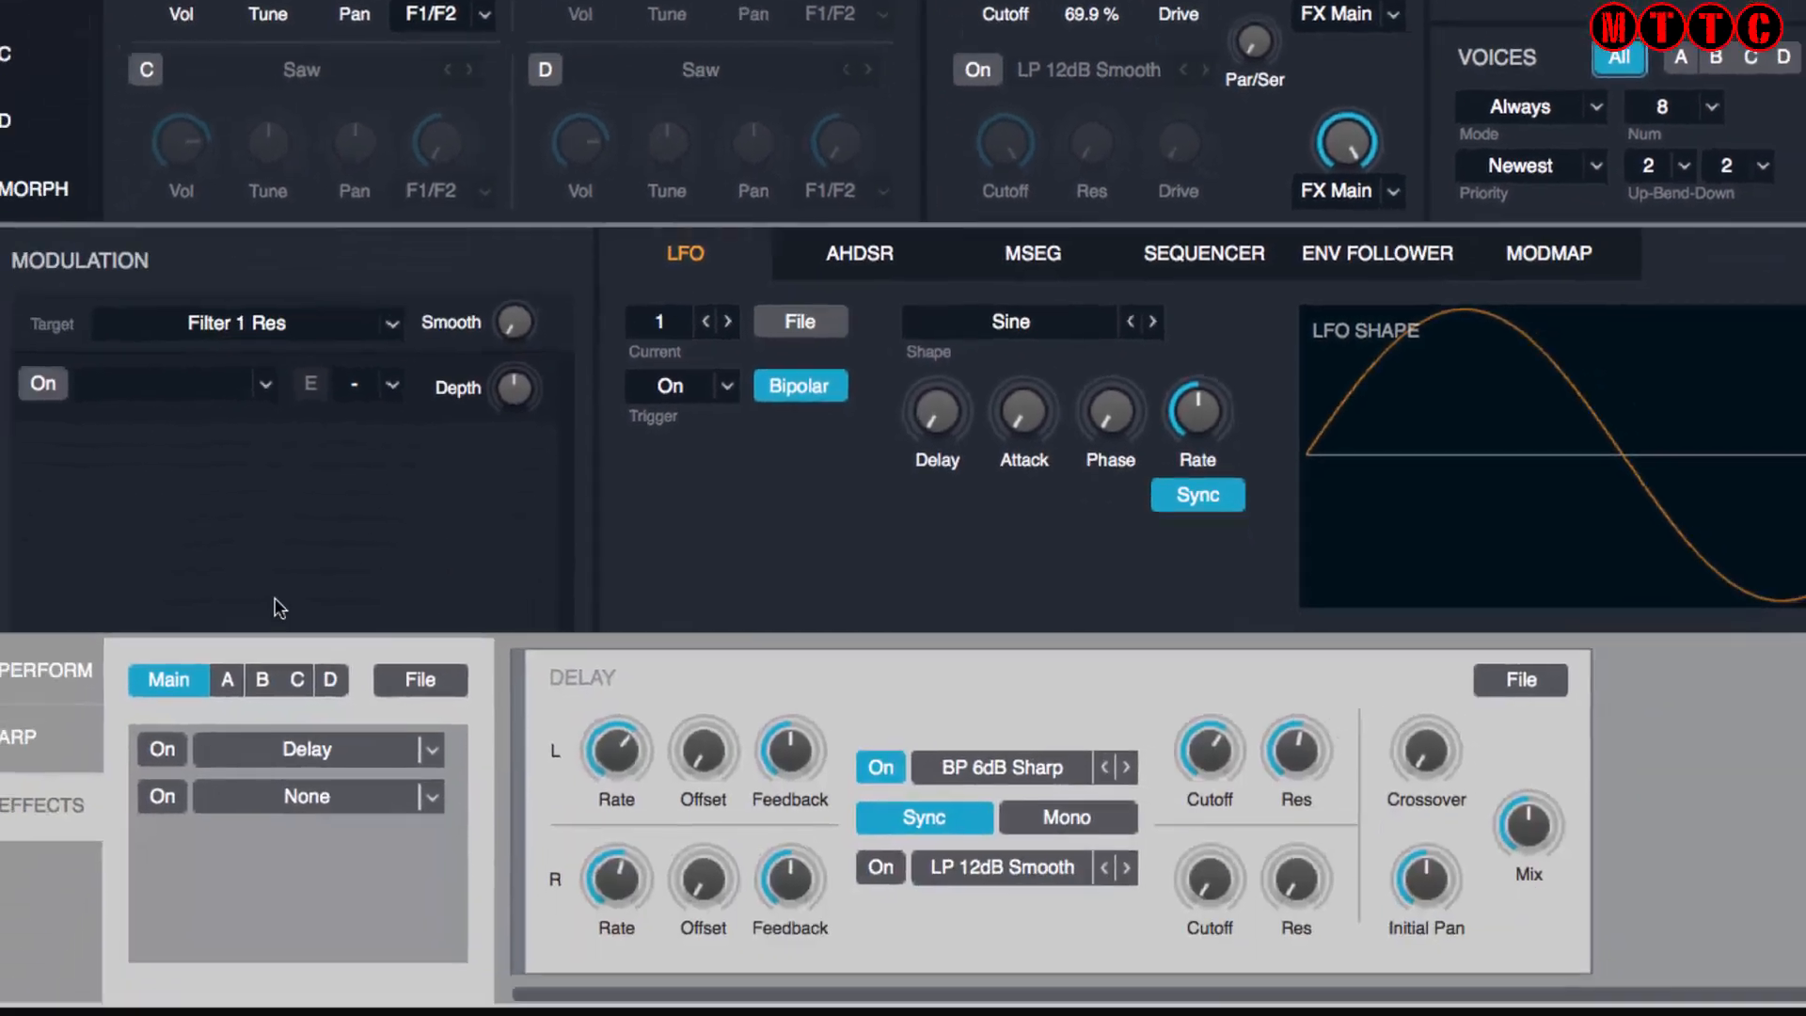
scroll(down, 3)
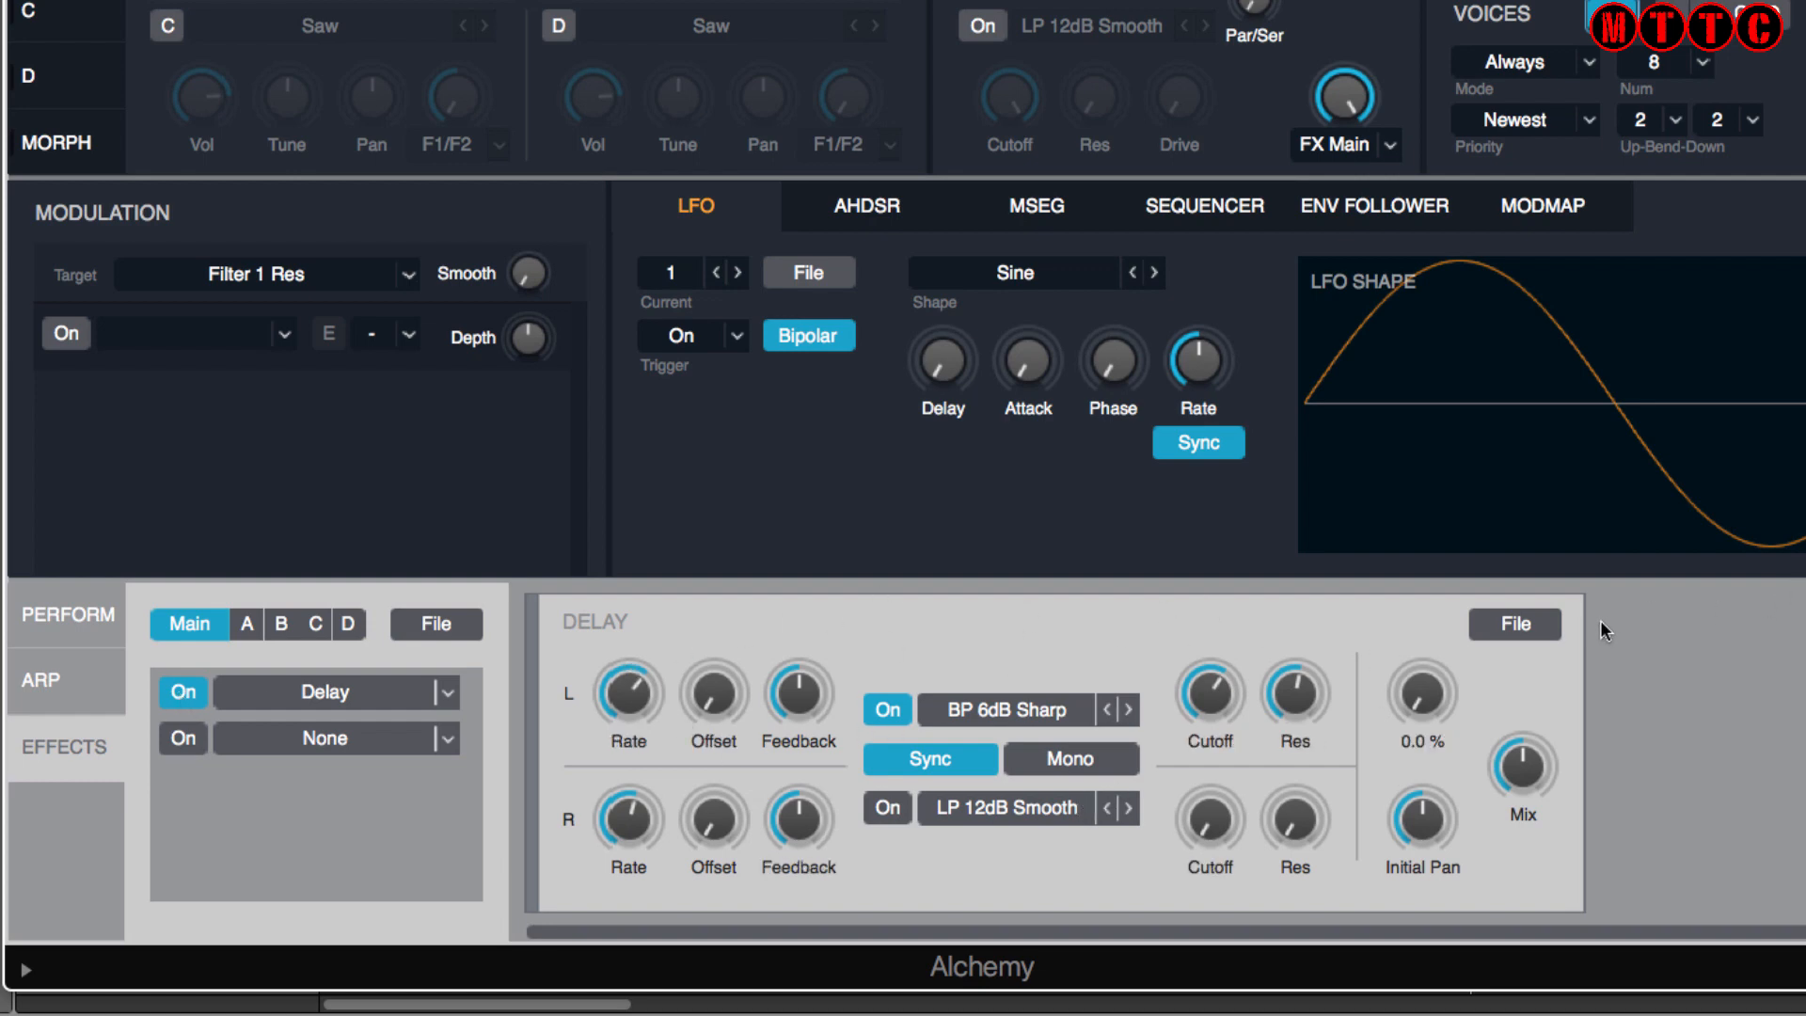
click(1513, 623)
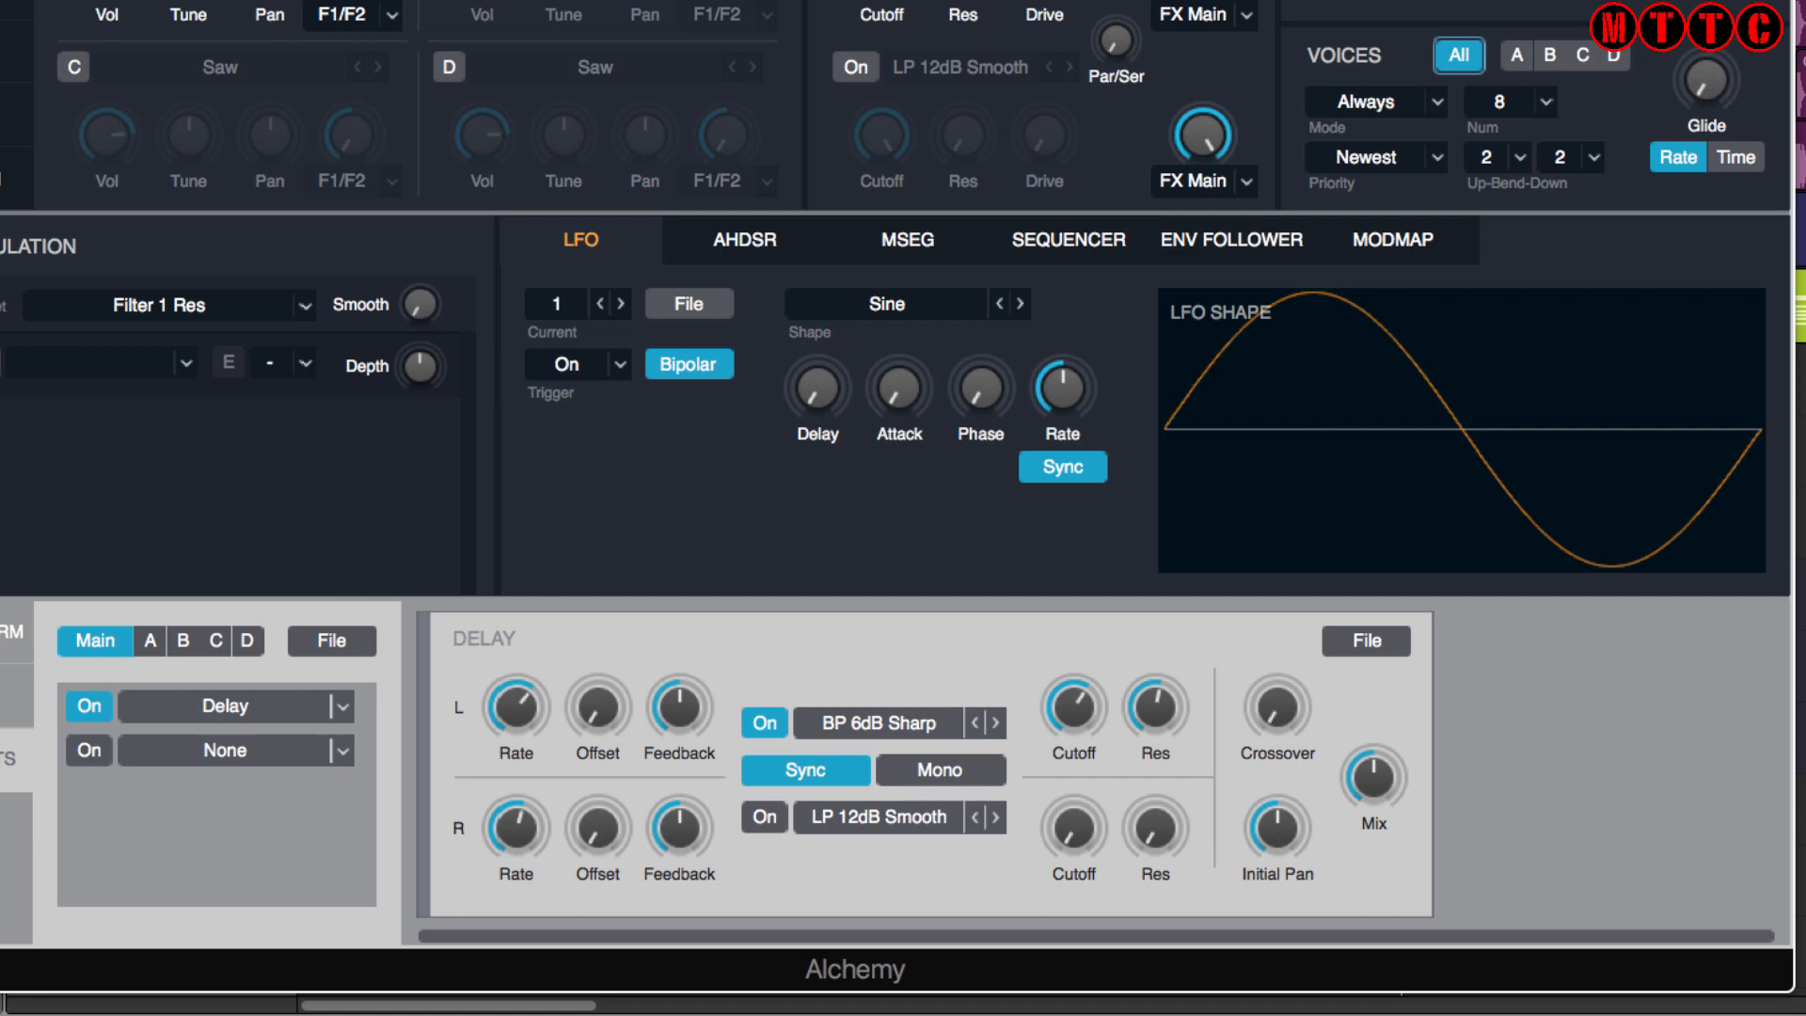
click(1232, 240)
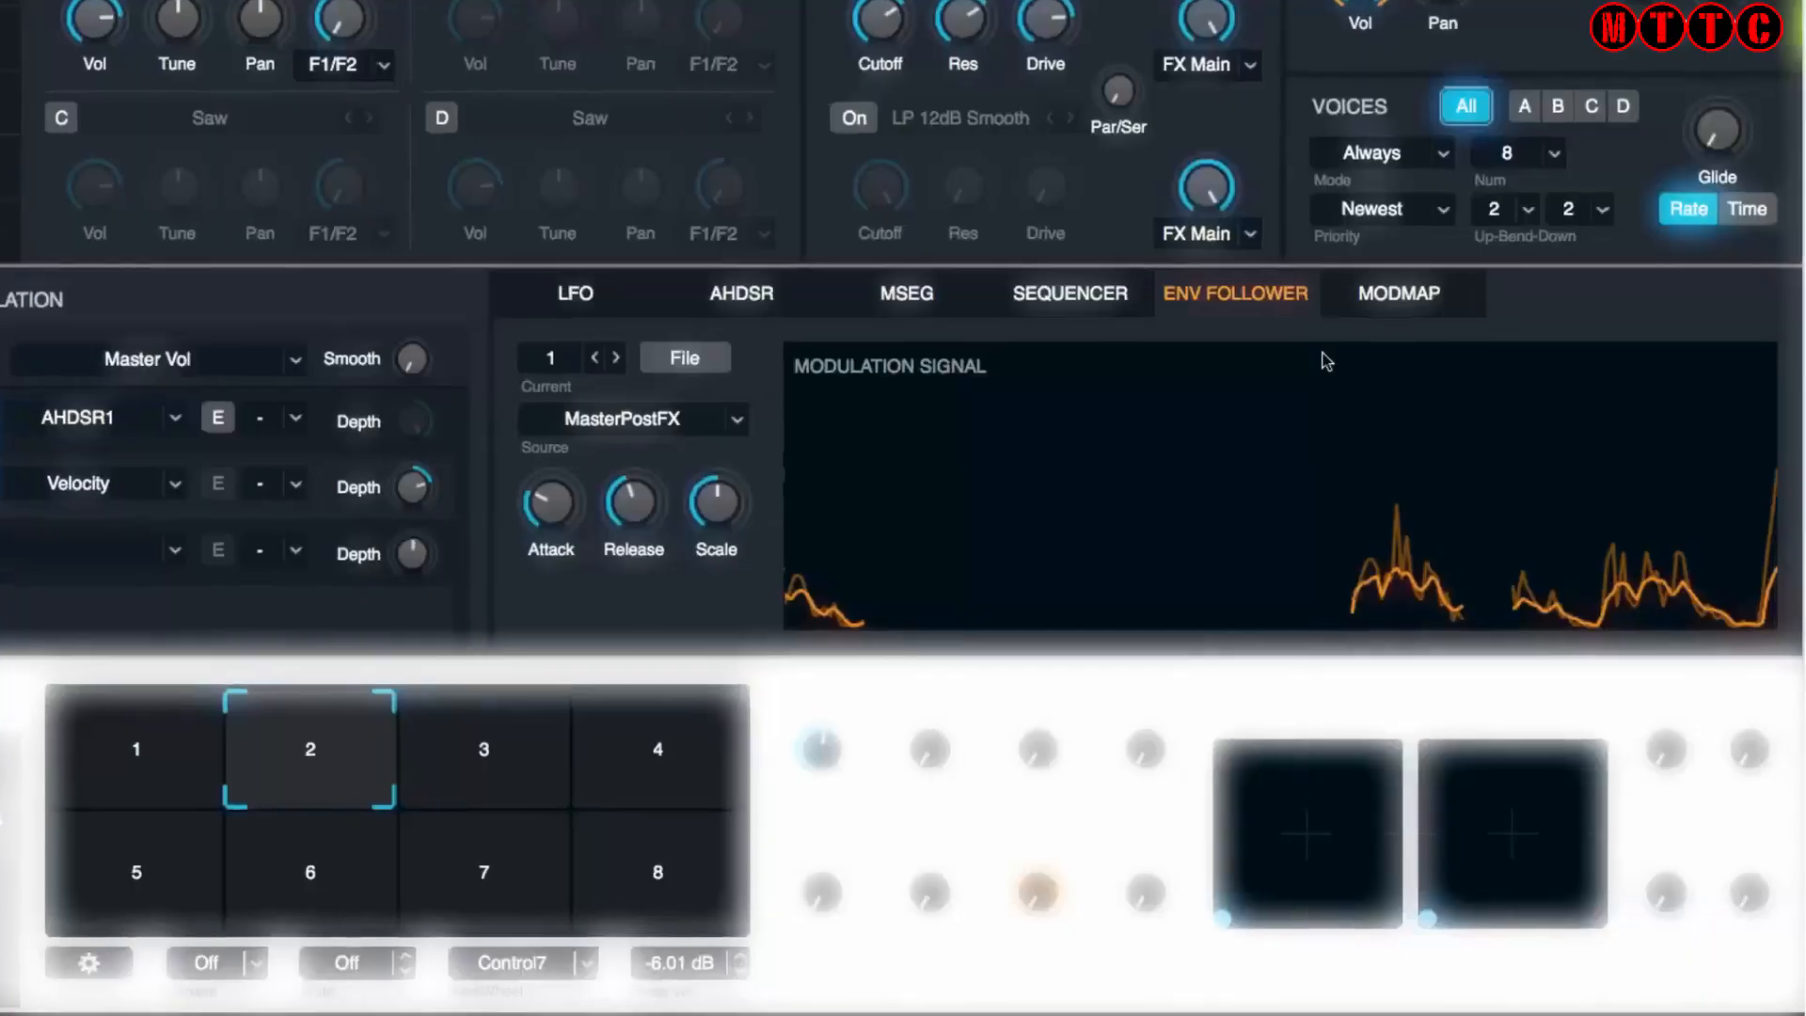